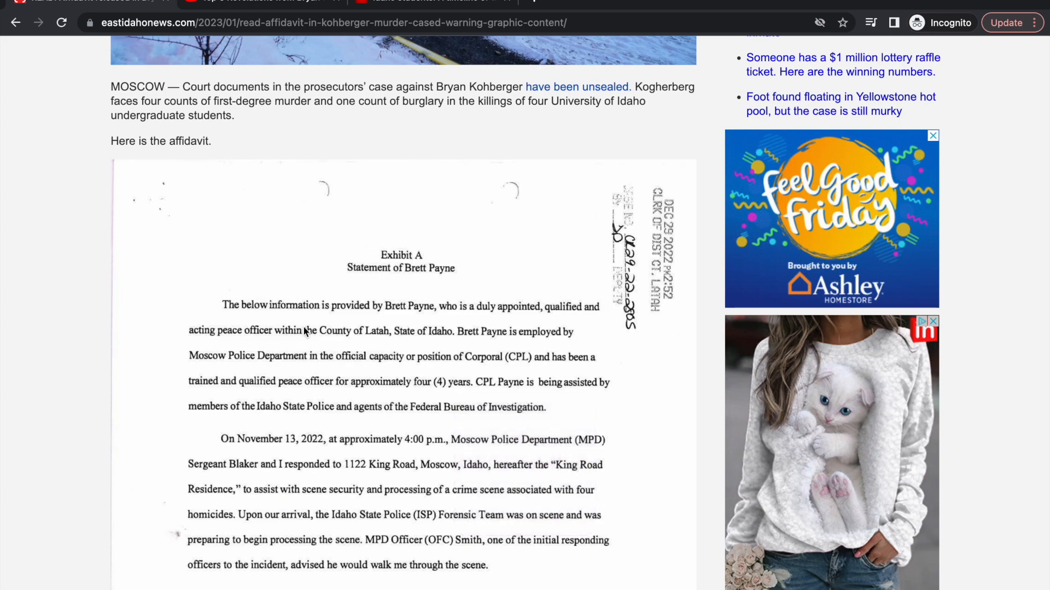
scroll(up, 3)
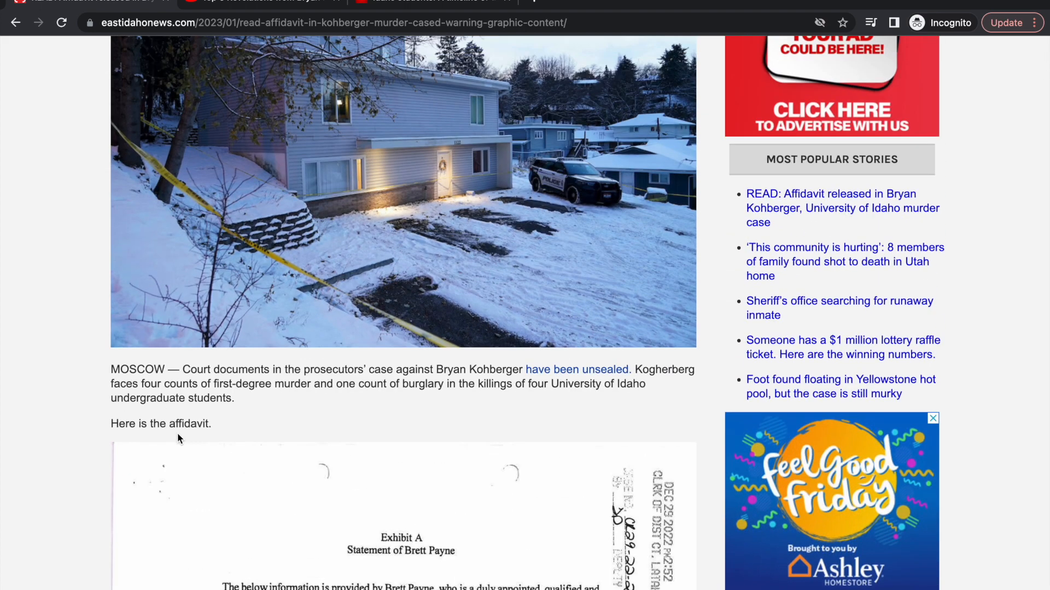
mouse_move(489, 370)
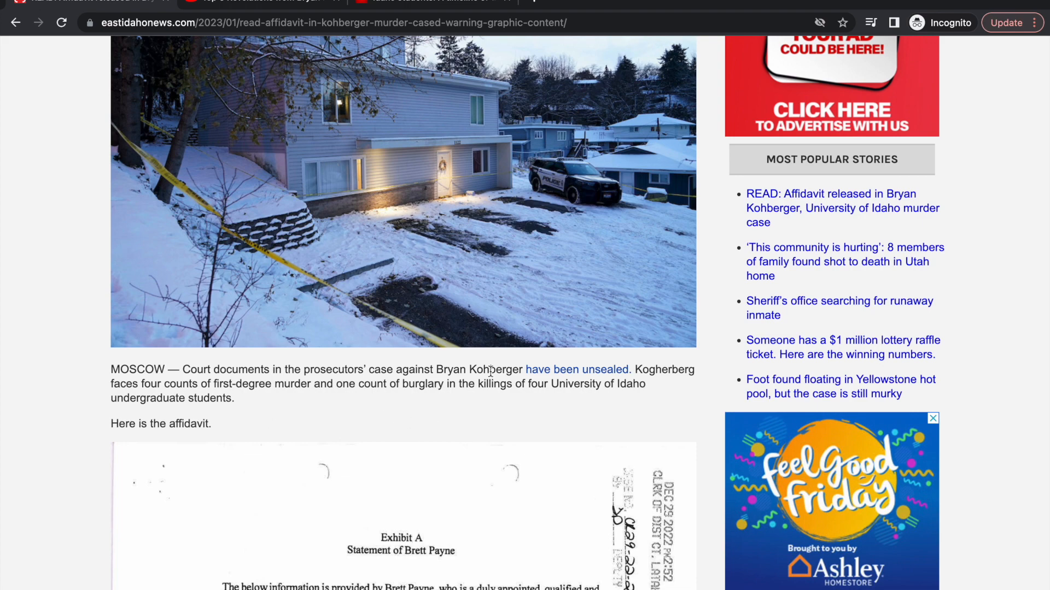
scroll(down, 3)
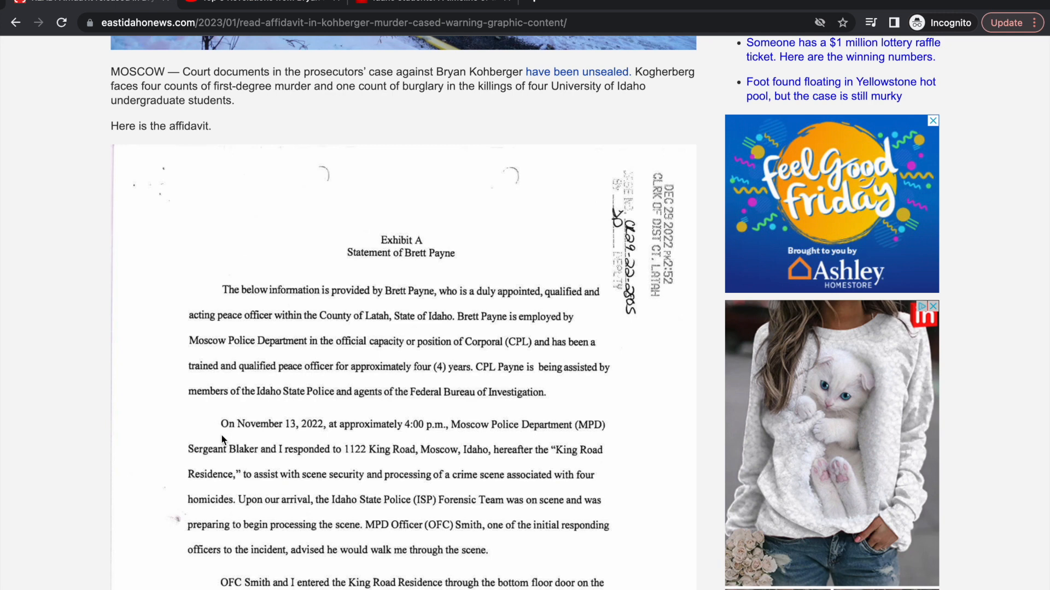
mouse_move(264, 431)
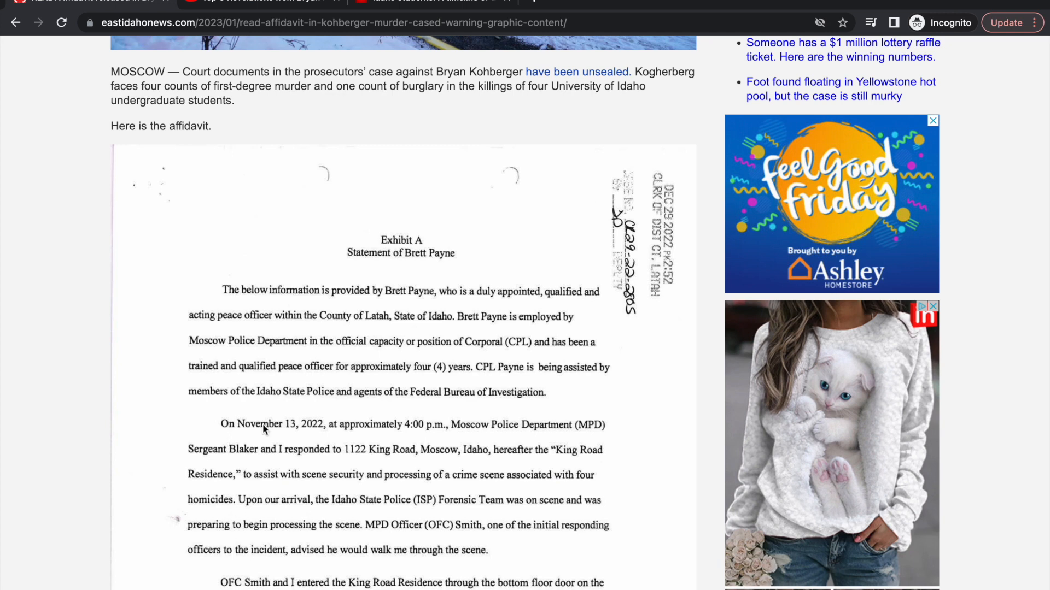
scroll(down, 3)
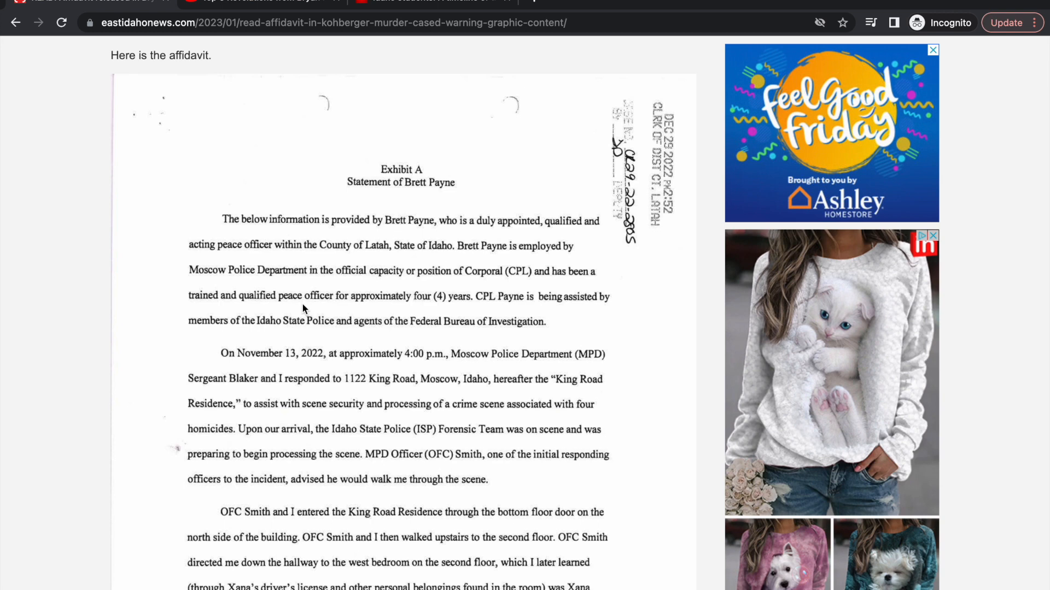
mouse_move(302, 220)
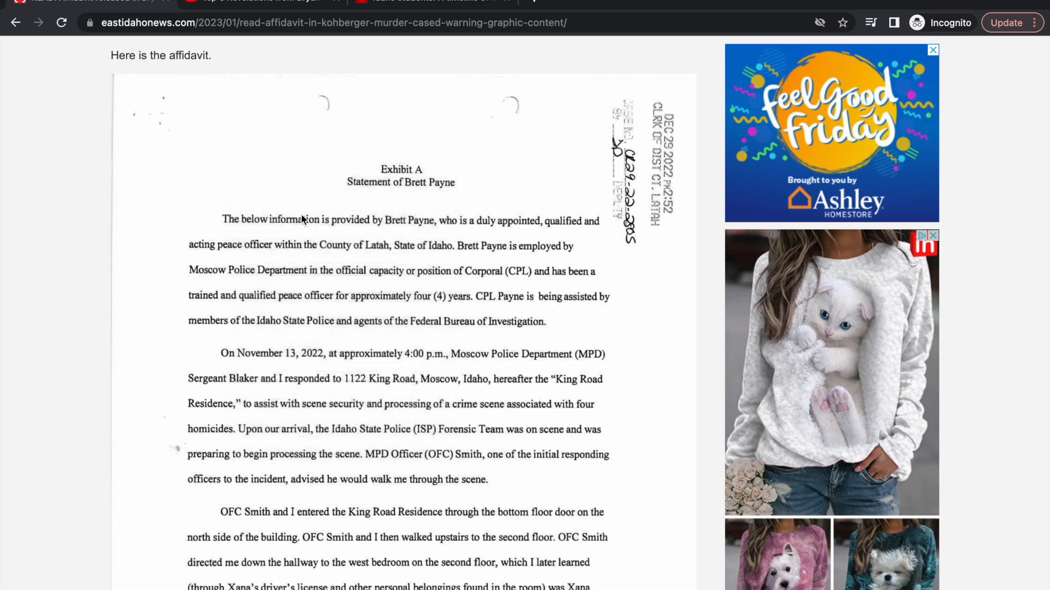
scroll(down, 3)
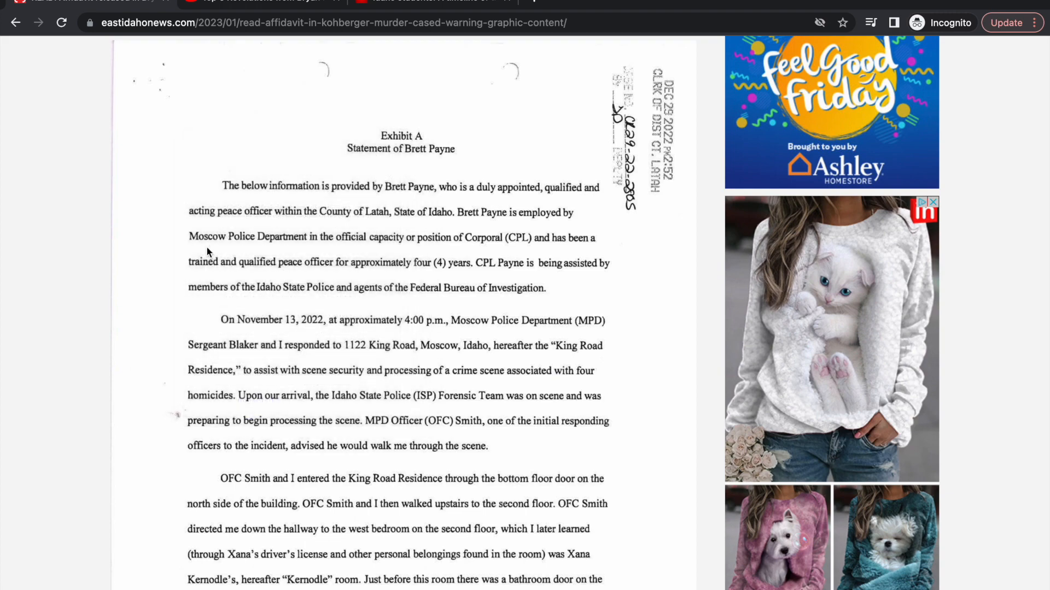
scroll(up, 3)
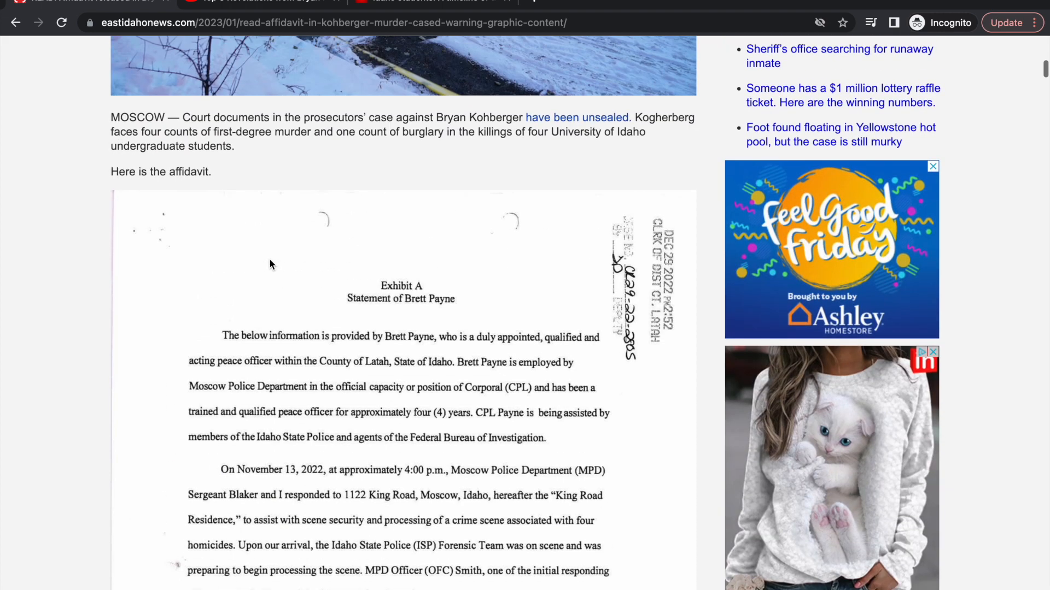
scroll(down, 3)
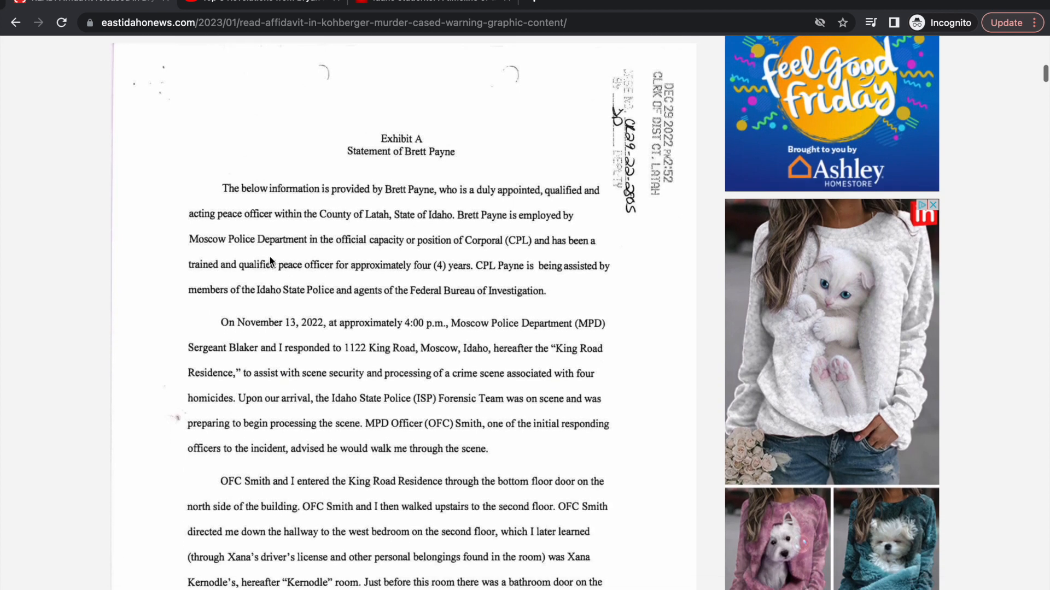
mouse_move(429, 167)
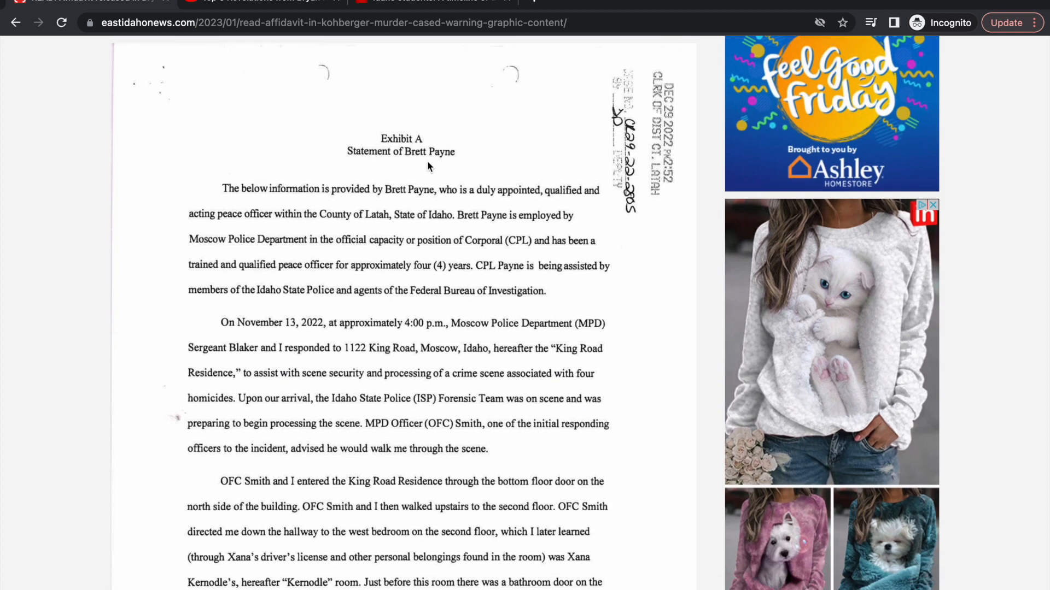
mouse_move(324, 189)
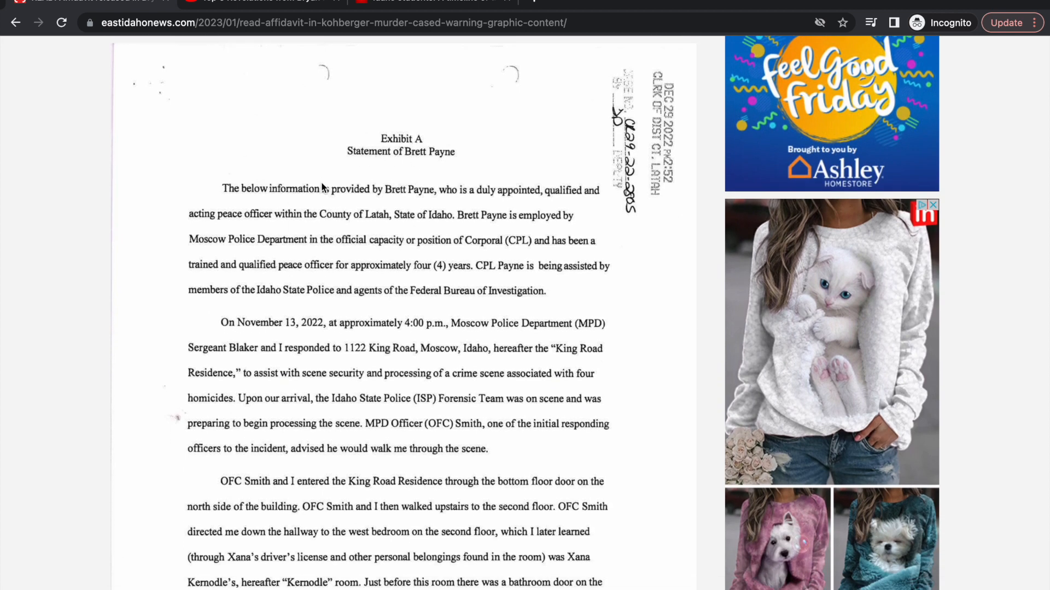
mouse_move(480, 200)
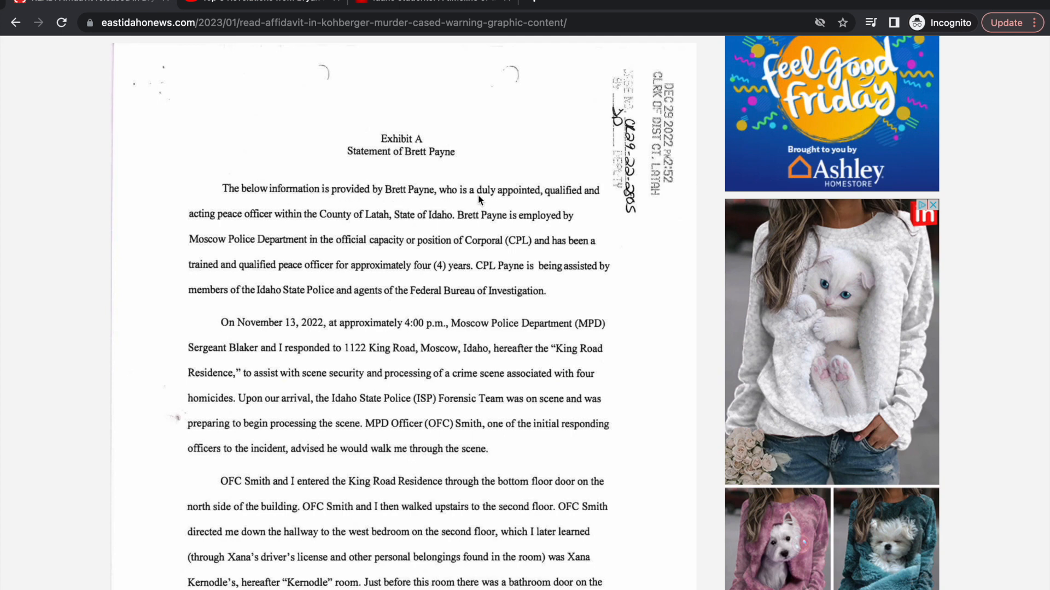
mouse_move(557, 212)
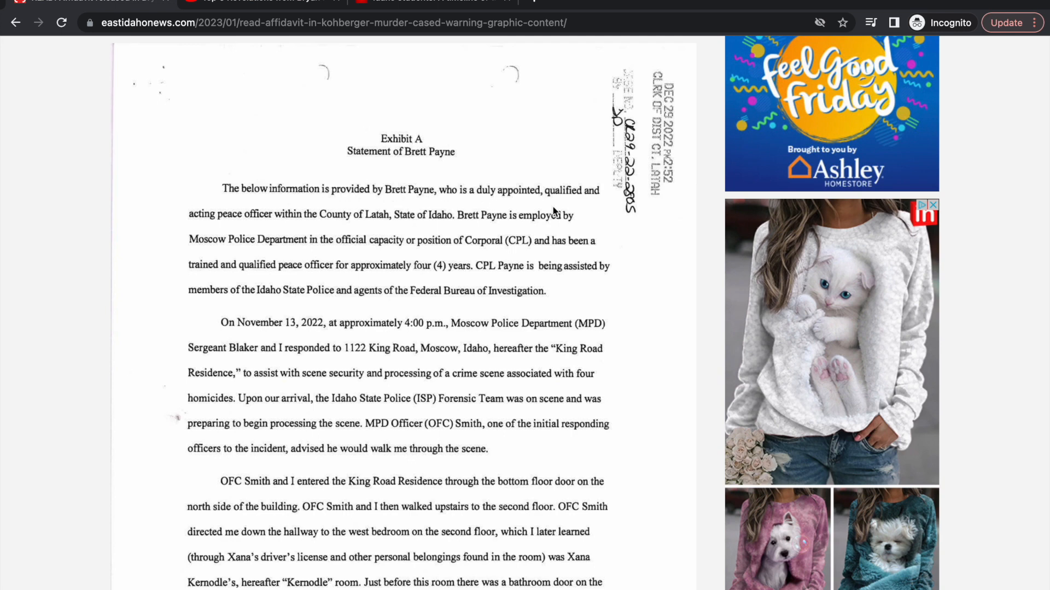
mouse_move(338, 226)
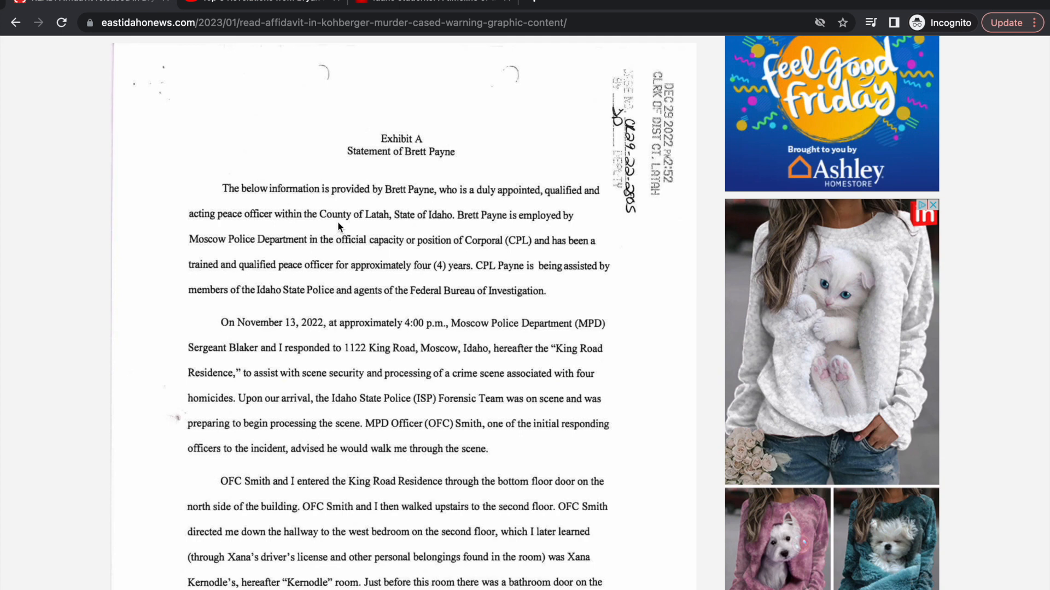
mouse_move(510, 242)
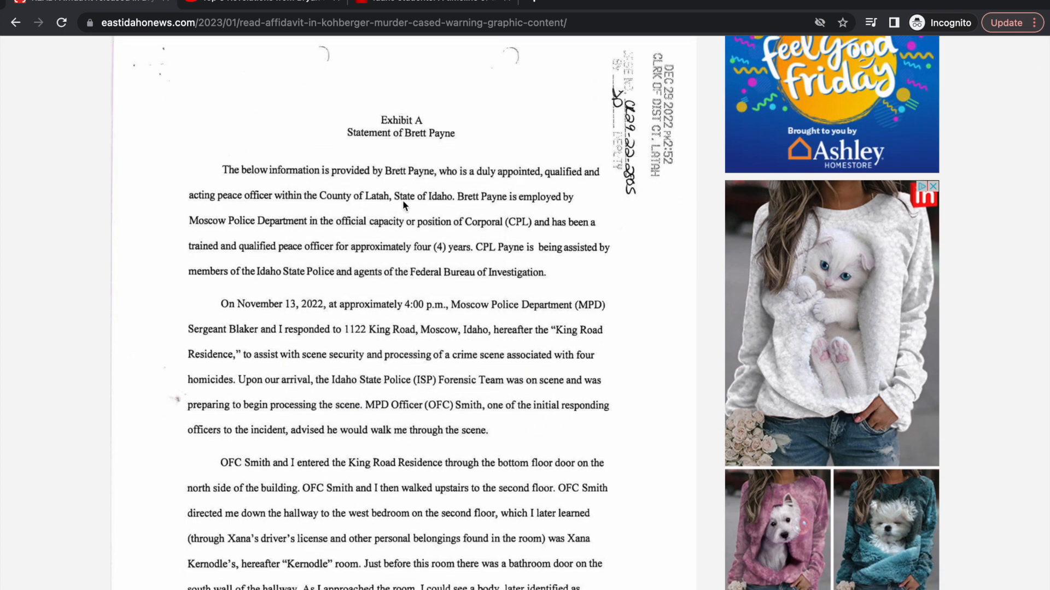
mouse_move(400, 229)
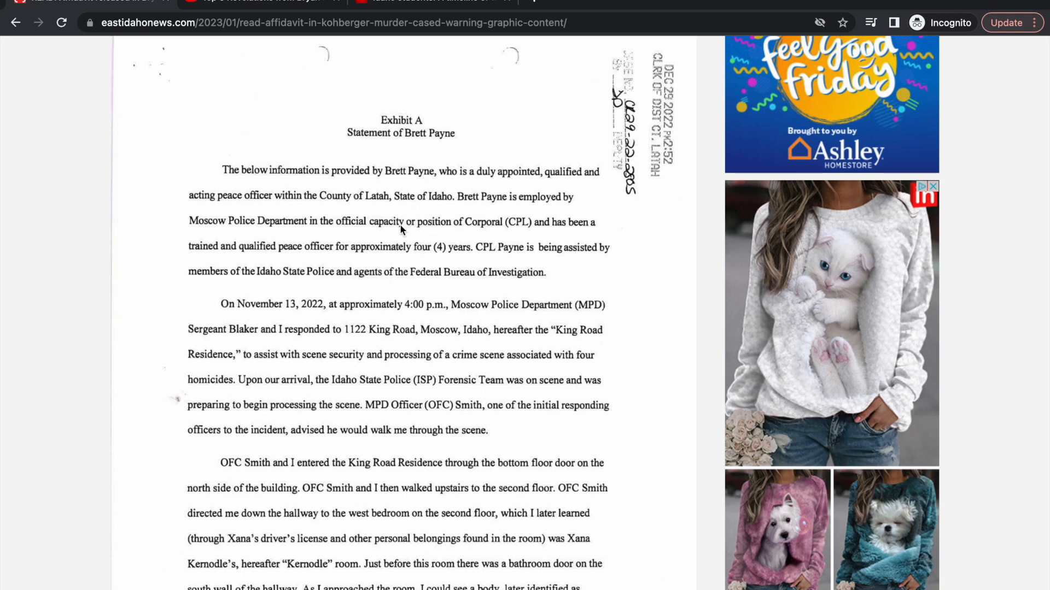
mouse_move(512, 205)
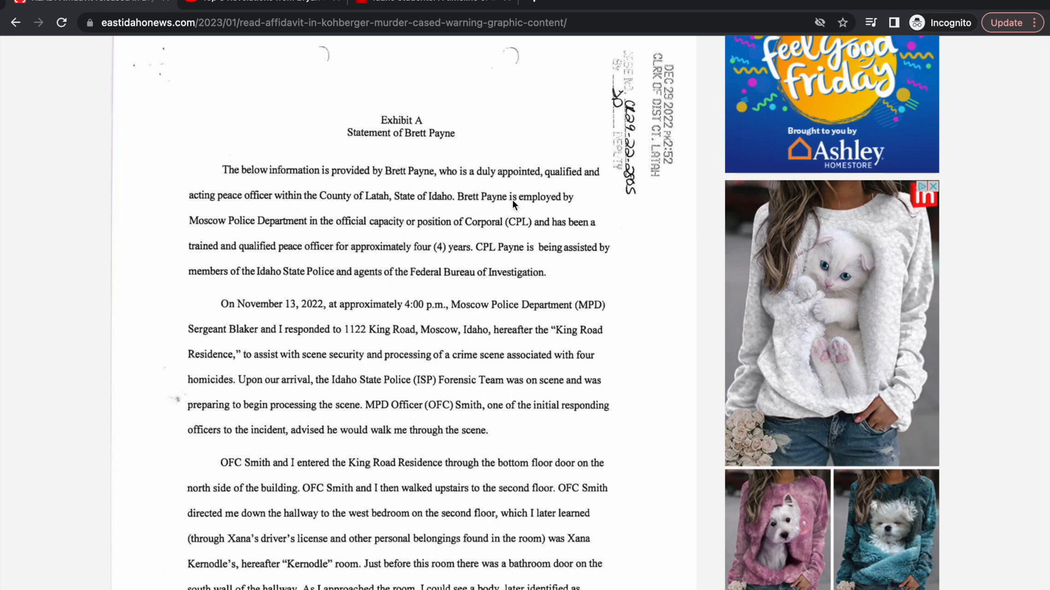
mouse_move(504, 226)
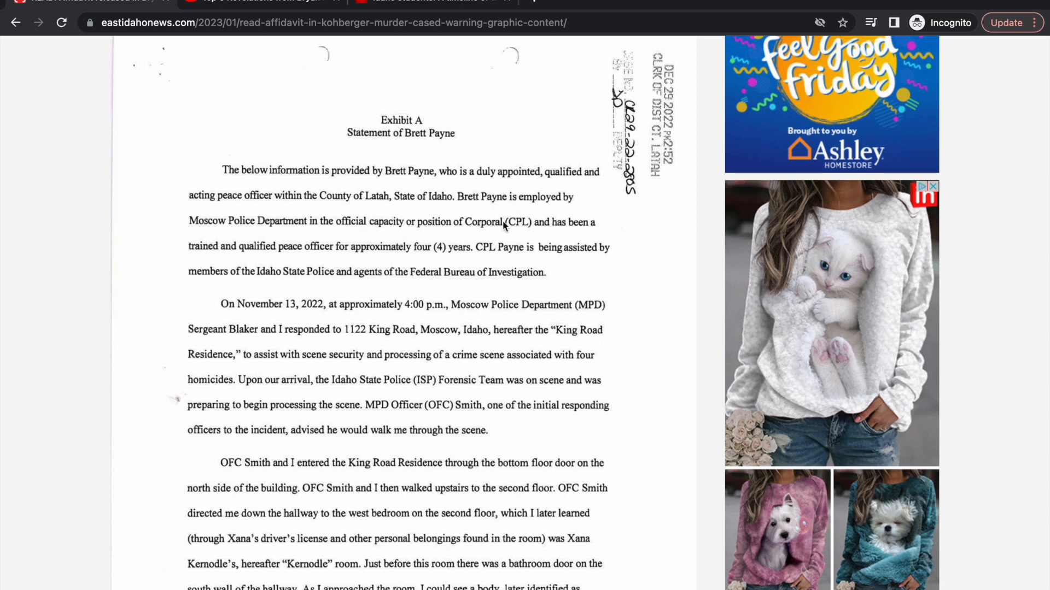
mouse_move(554, 258)
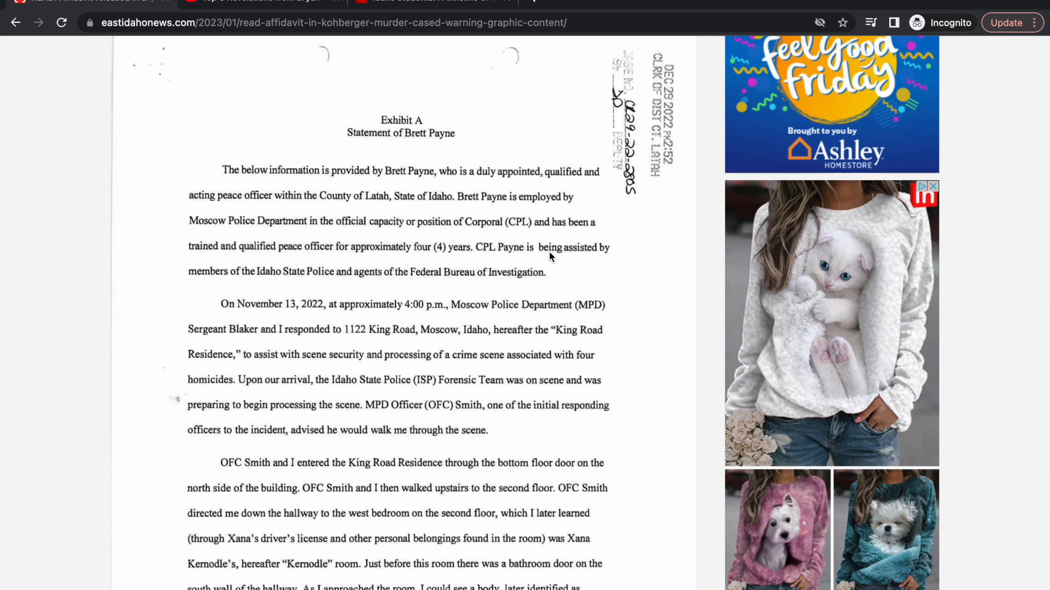
mouse_move(378, 180)
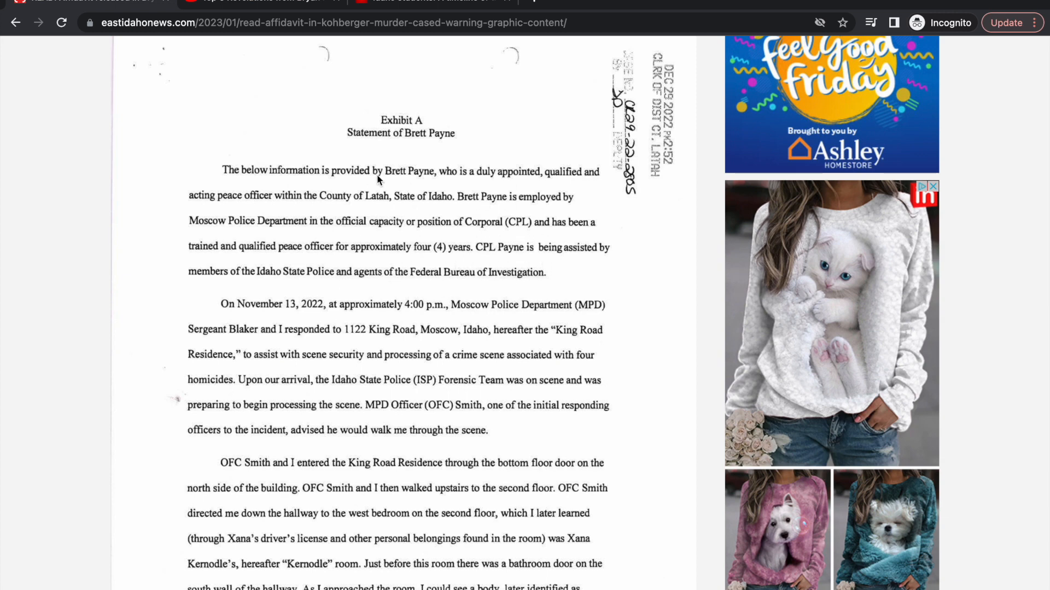
mouse_move(552, 251)
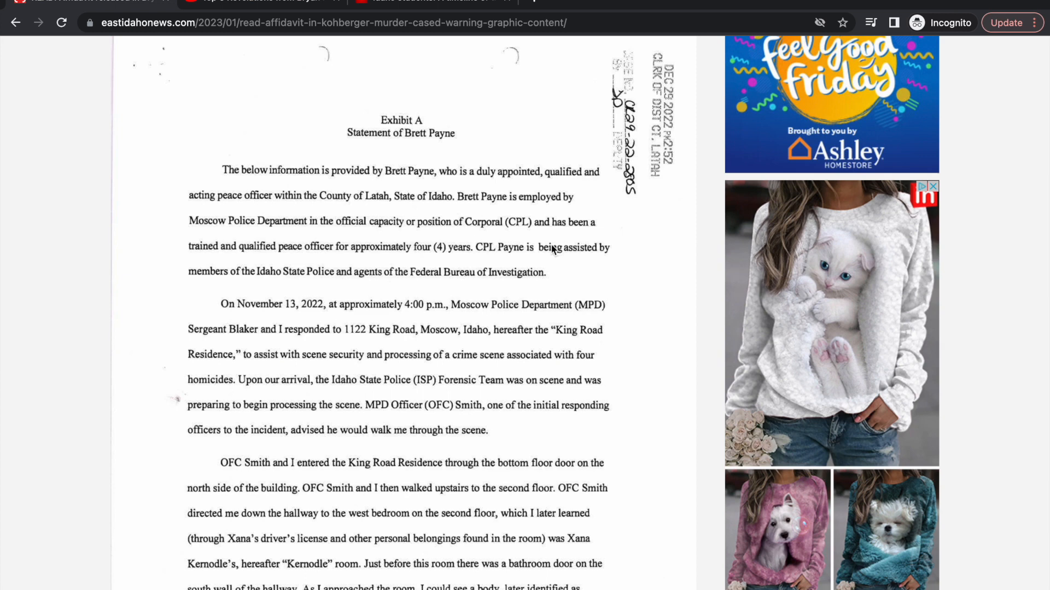
mouse_move(548, 276)
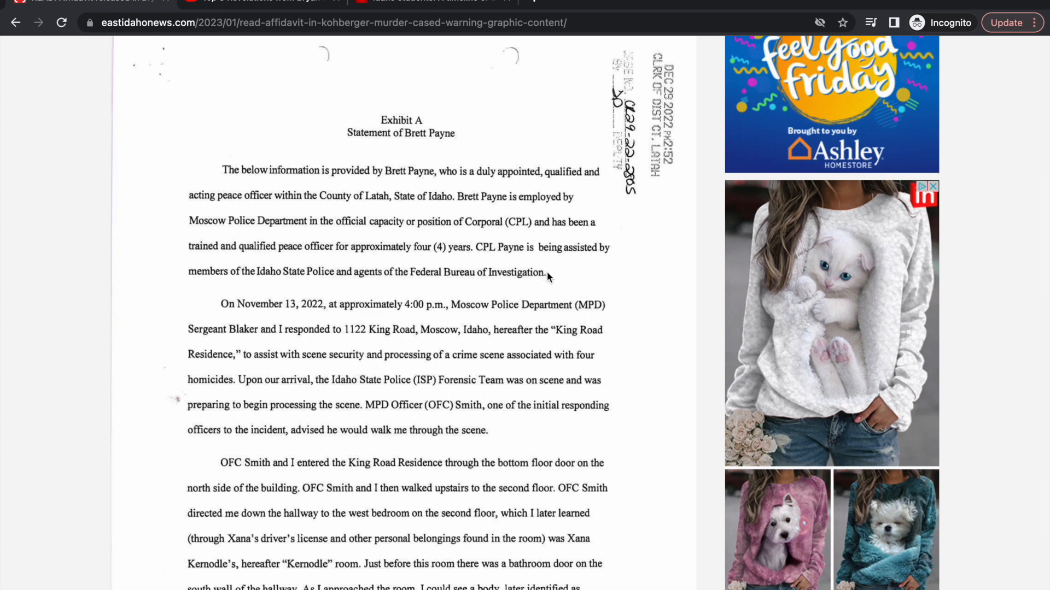
scroll(down, 3)
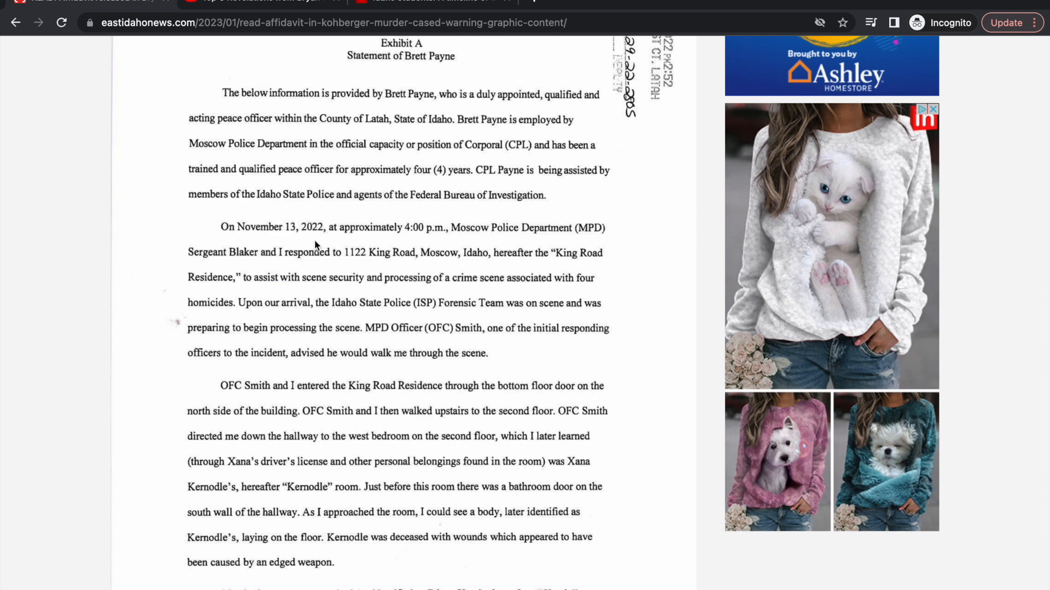
mouse_move(401, 240)
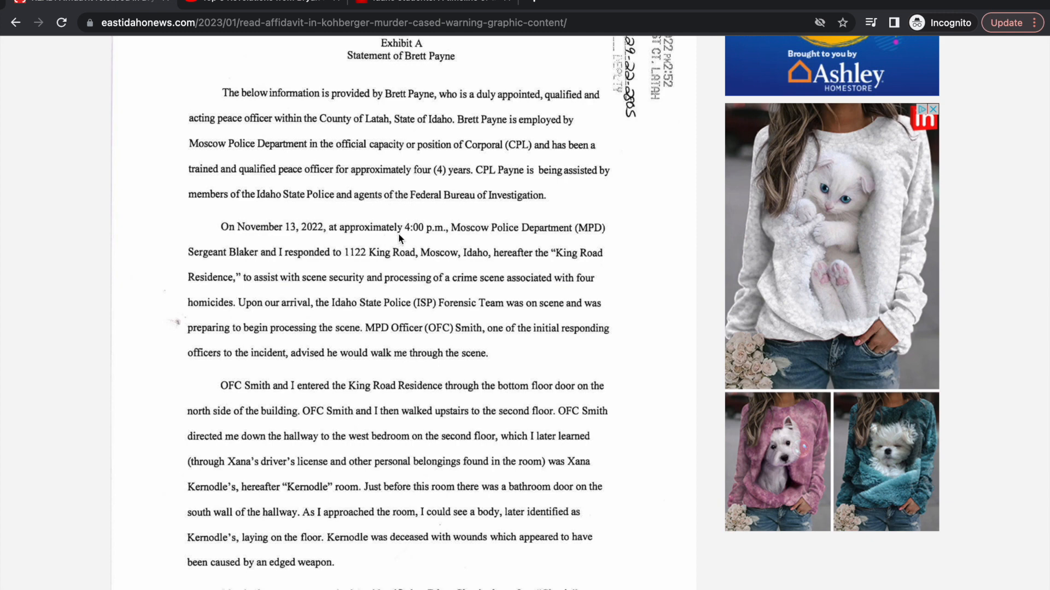
mouse_move(279, 262)
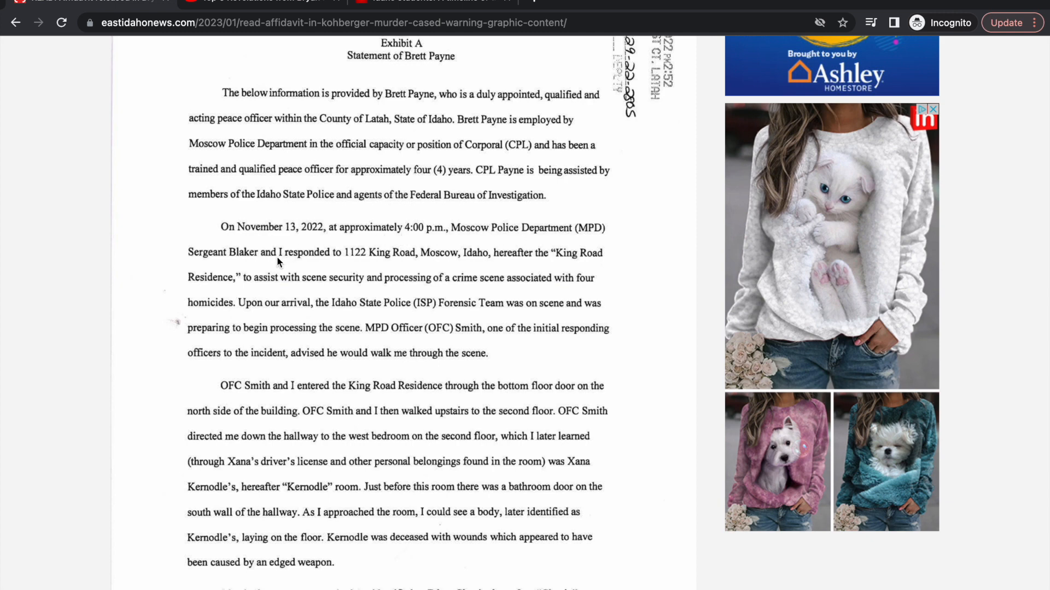
mouse_move(502, 260)
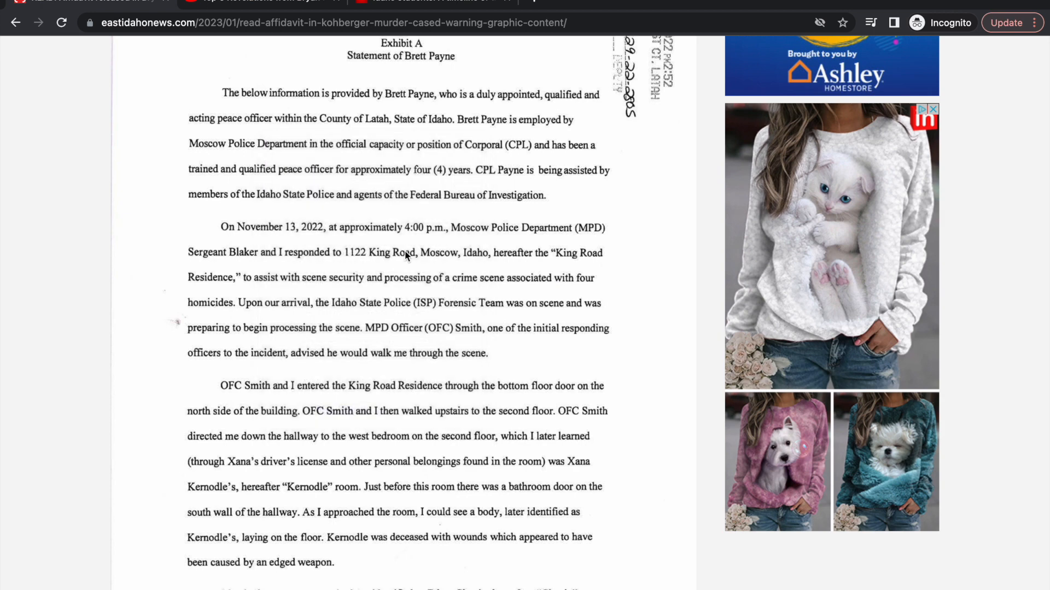
mouse_move(347, 288)
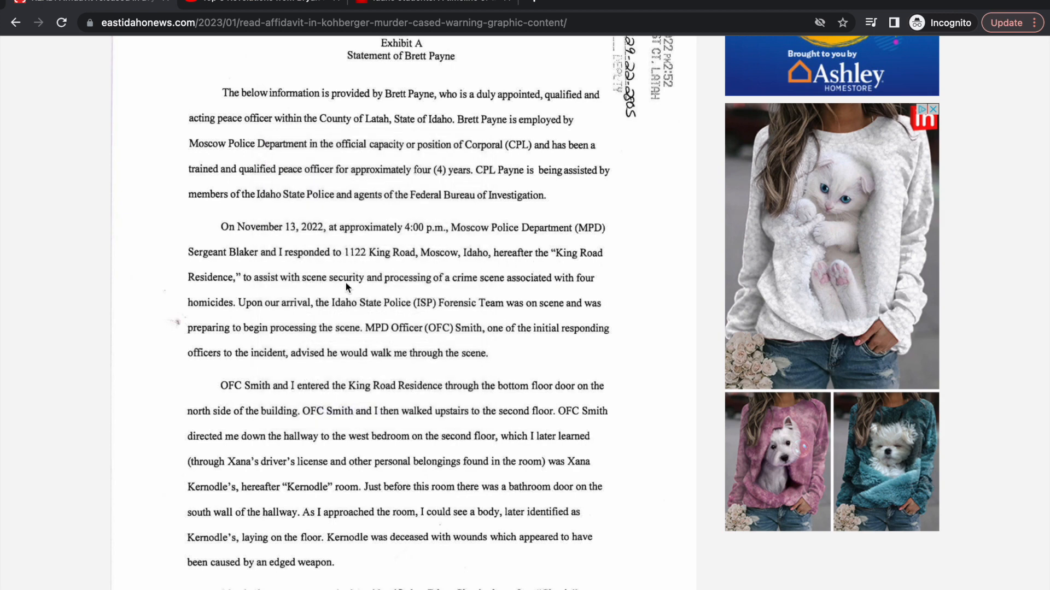
mouse_move(424, 206)
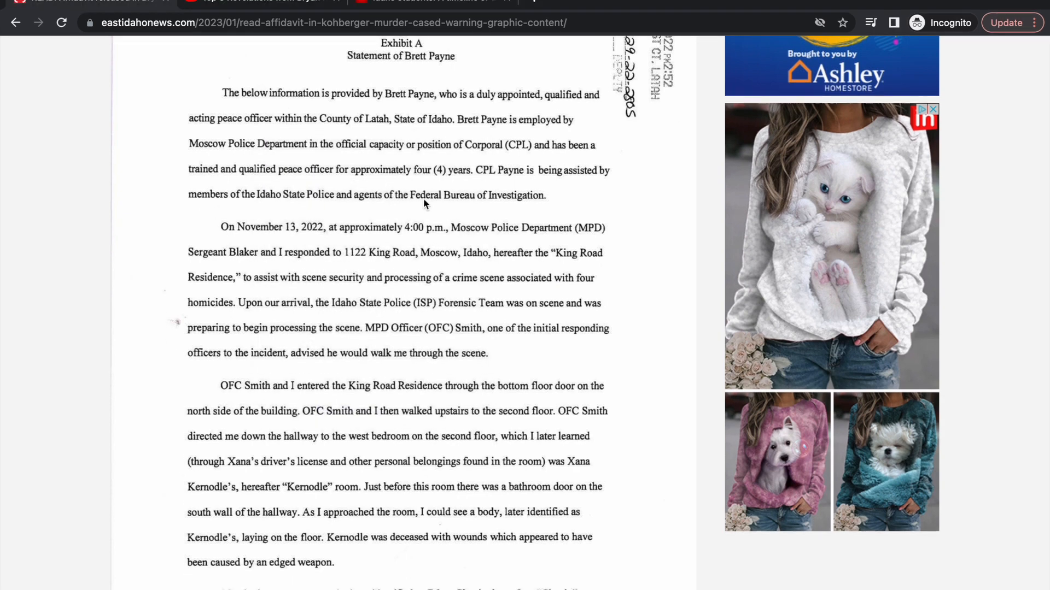
mouse_move(342, 287)
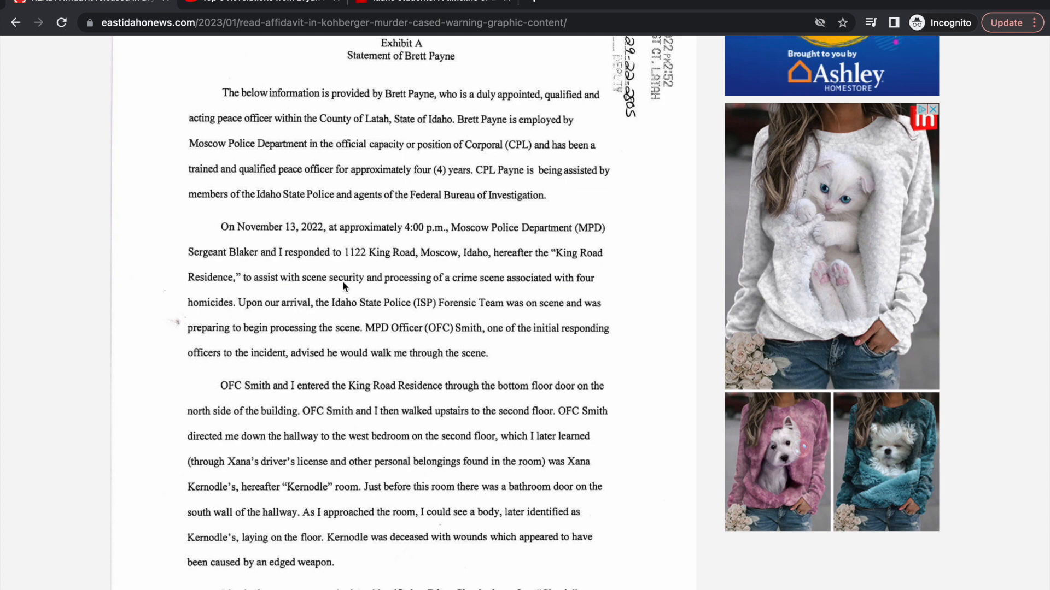
mouse_move(528, 291)
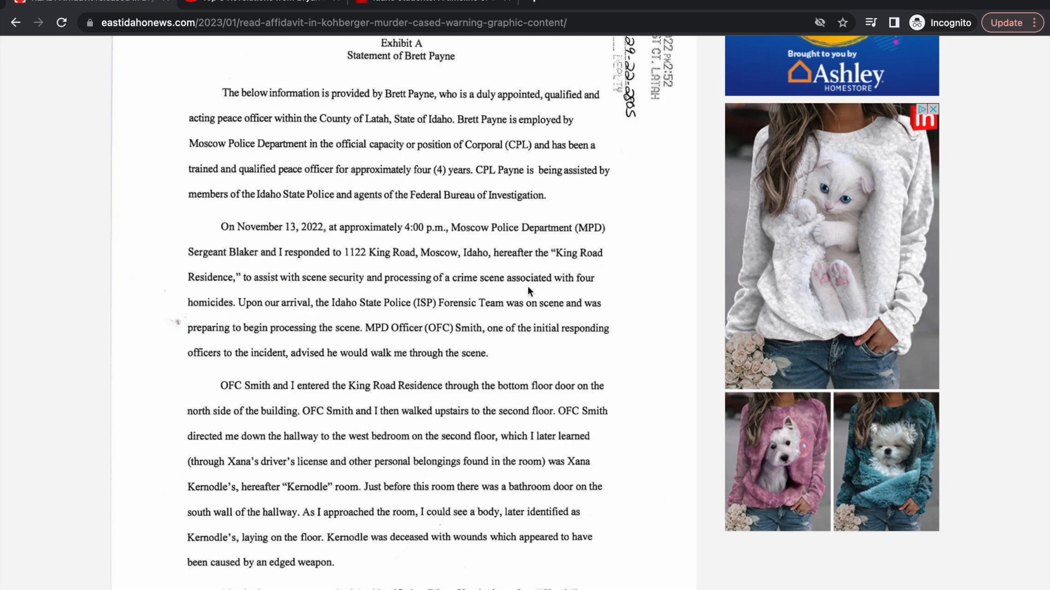
mouse_move(346, 317)
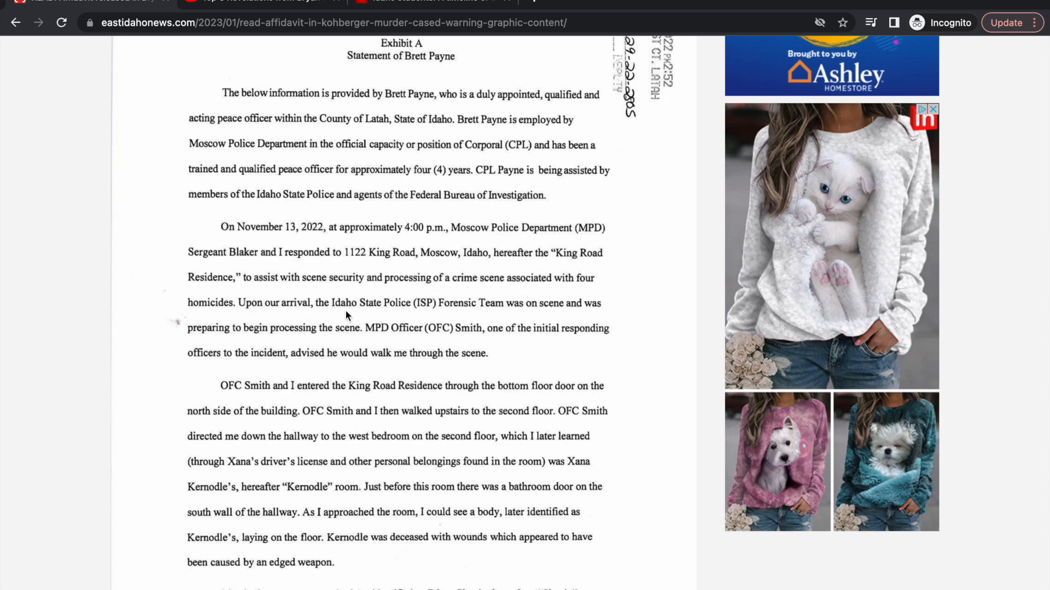
mouse_move(458, 317)
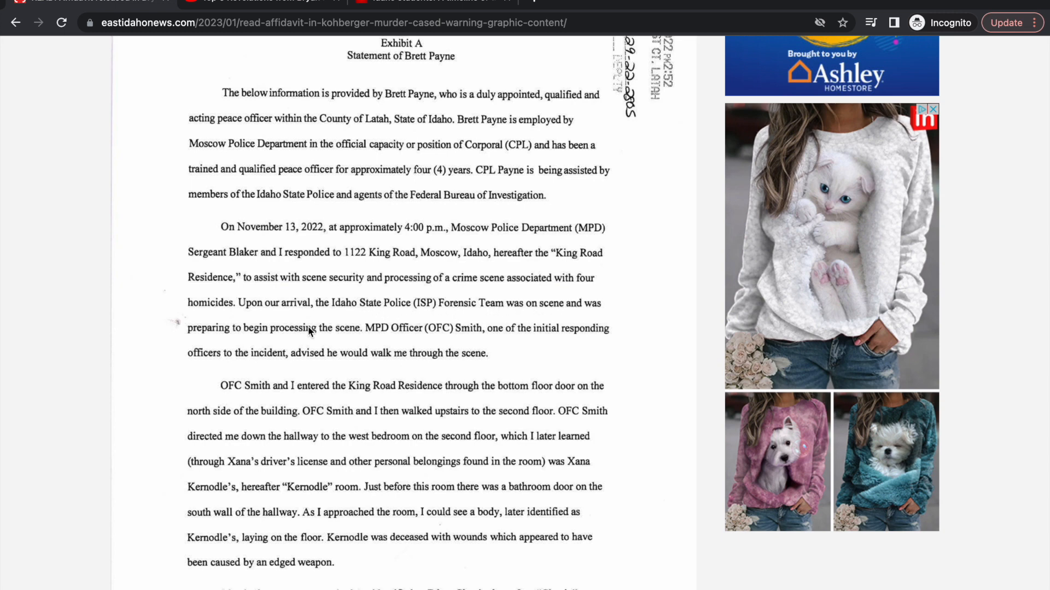
mouse_move(446, 313)
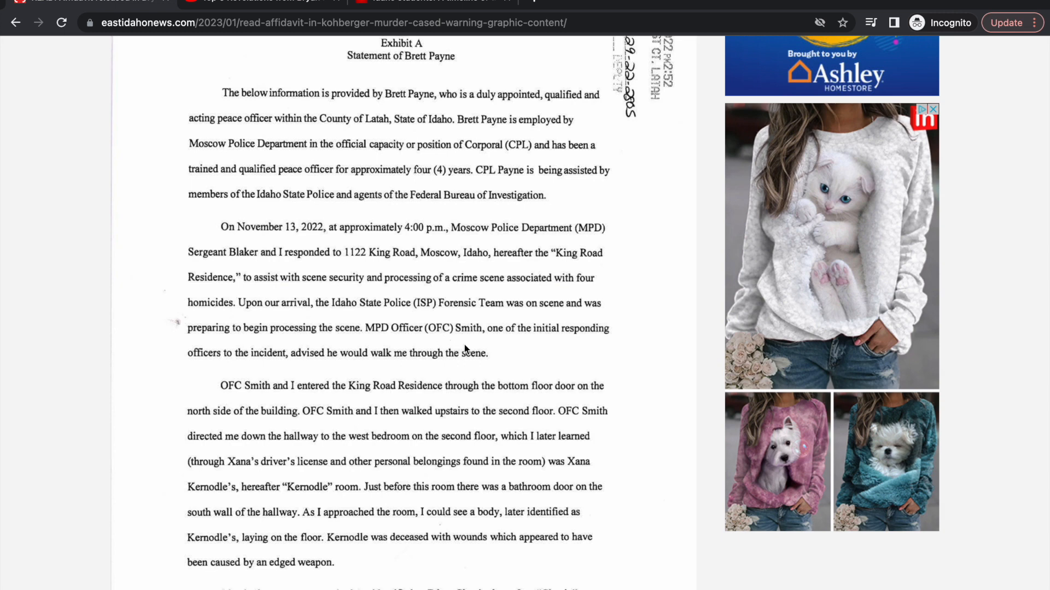
mouse_move(272, 362)
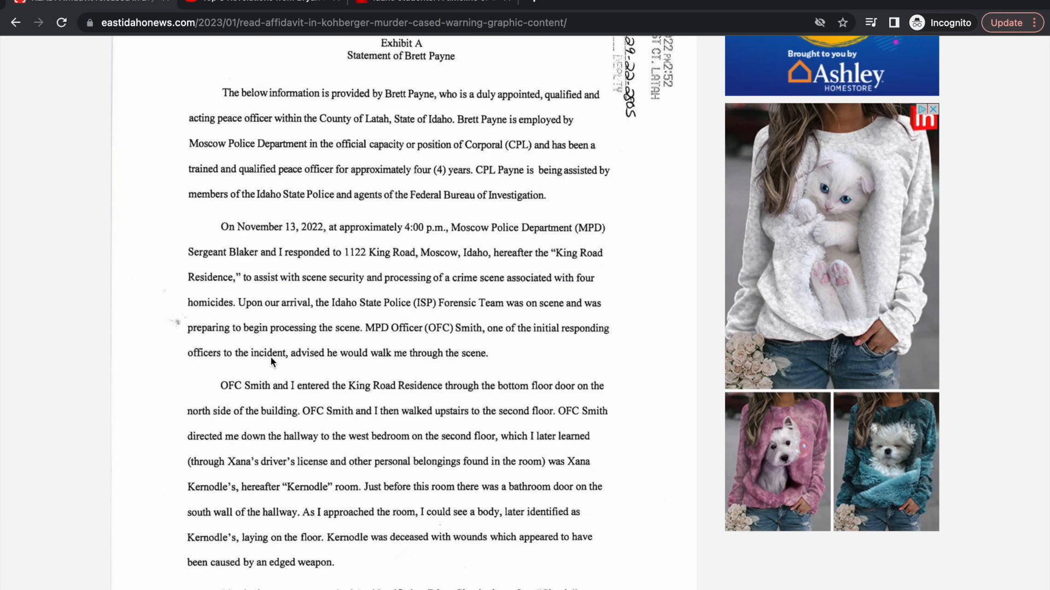
scroll(down, 3)
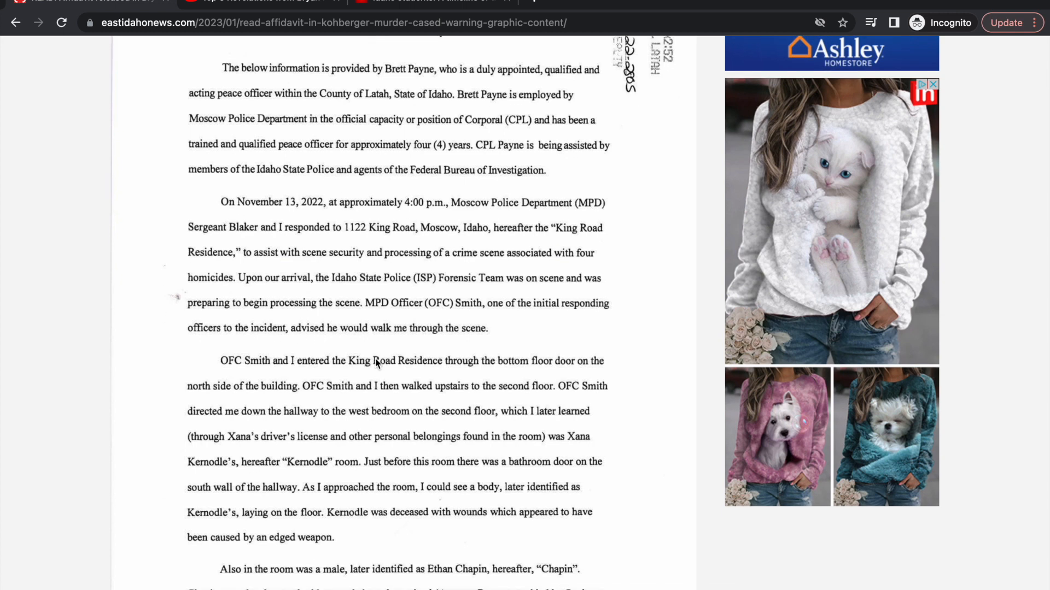
scroll(down, 3)
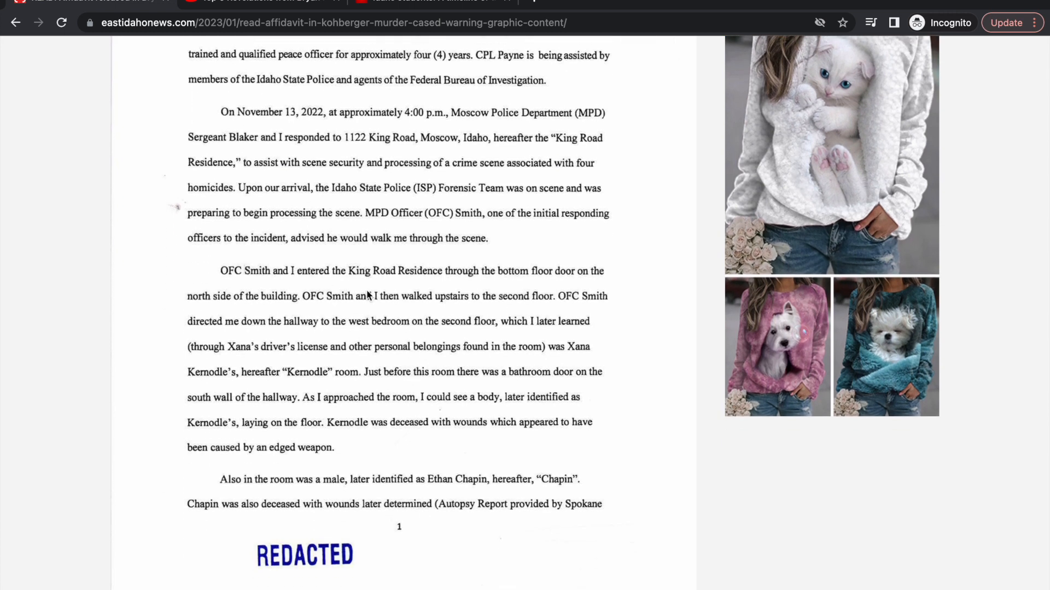
scroll(up, 3)
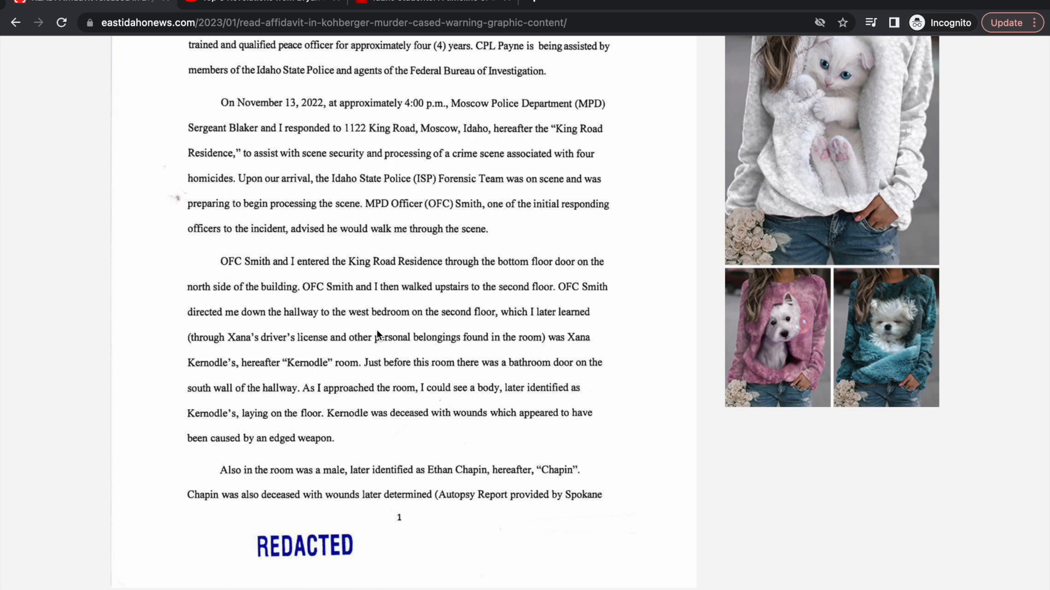
mouse_move(367, 321)
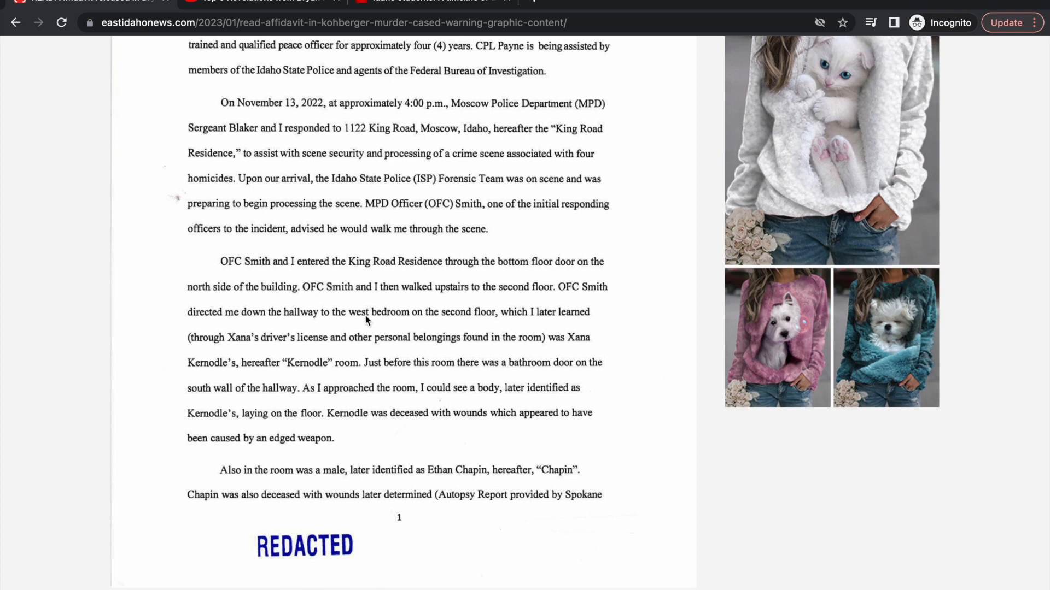
mouse_move(429, 325)
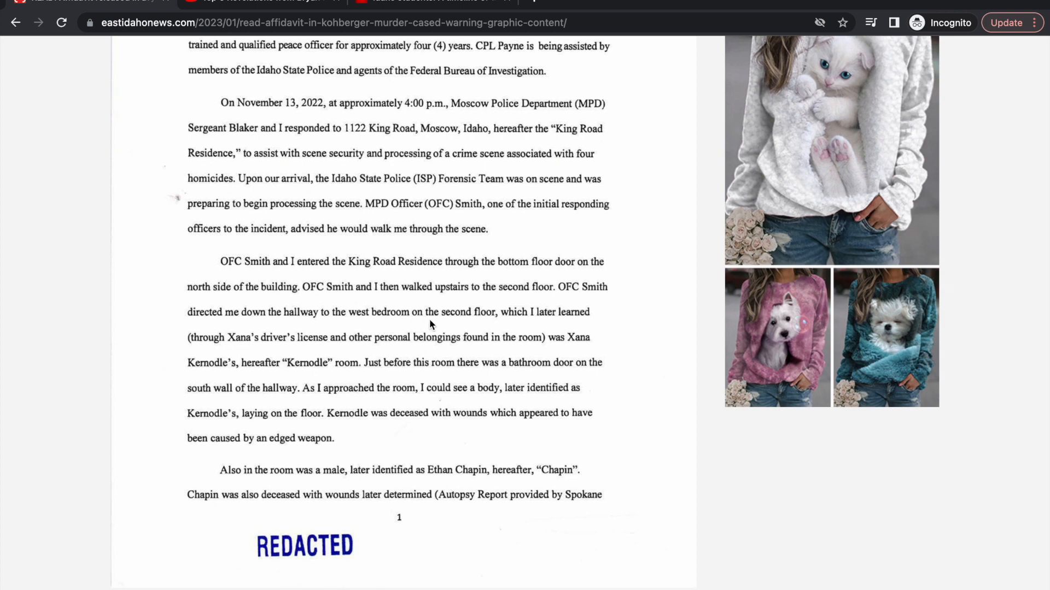
mouse_move(536, 326)
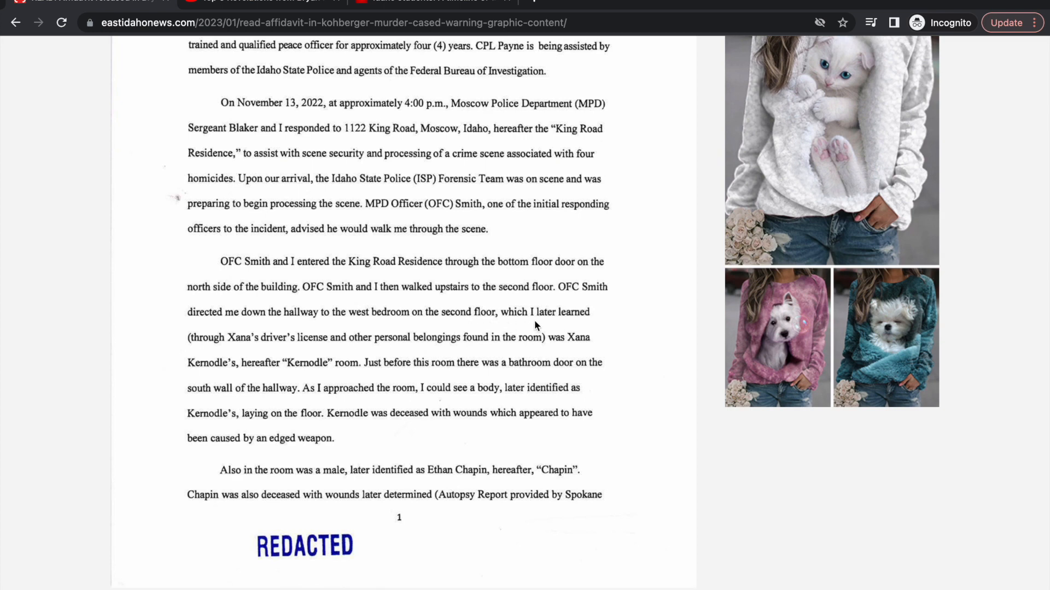
mouse_move(279, 350)
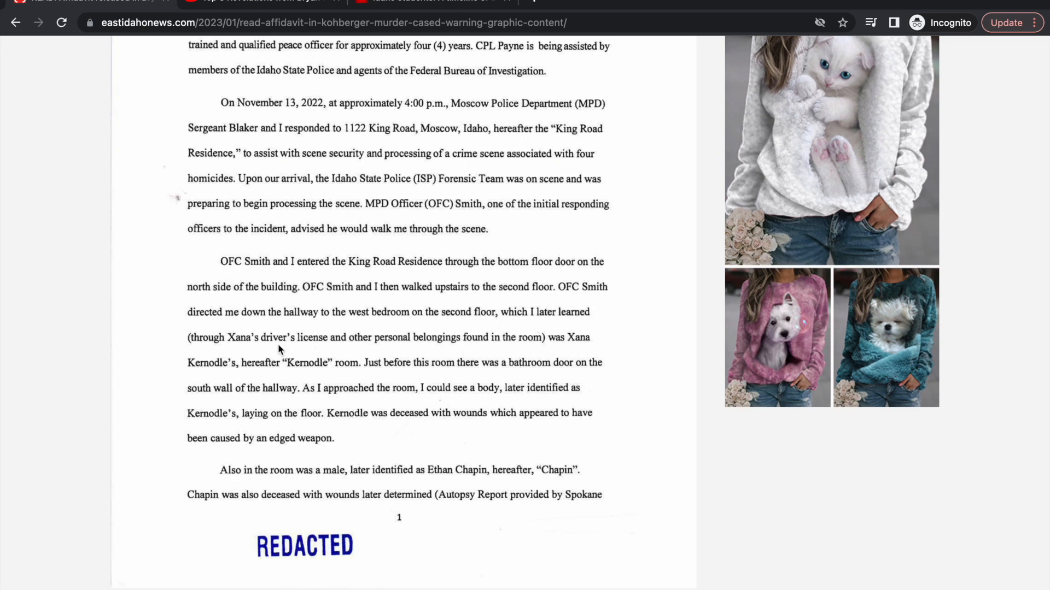
mouse_move(416, 348)
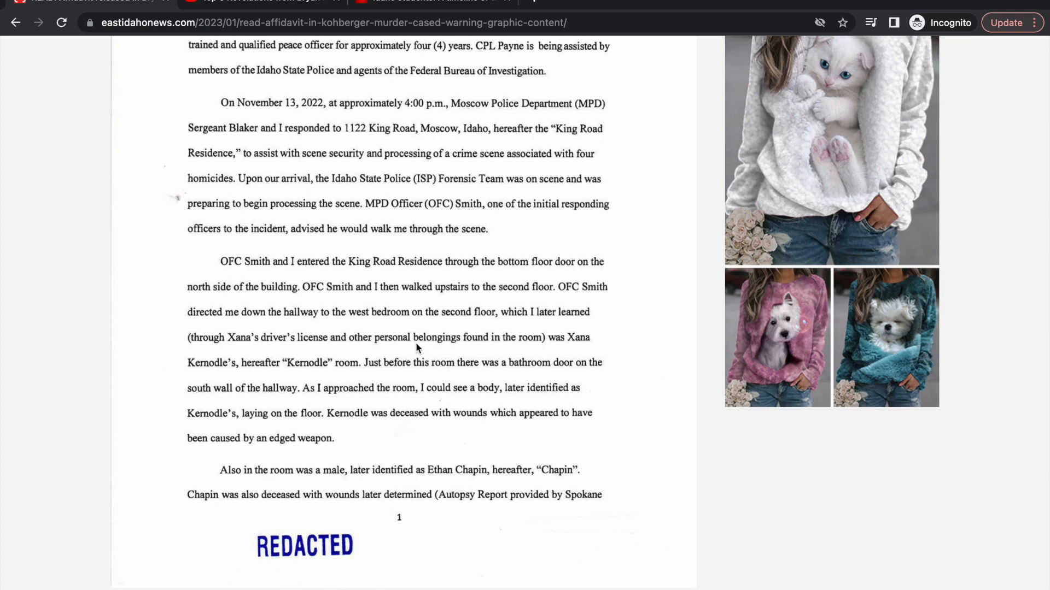
mouse_move(282, 373)
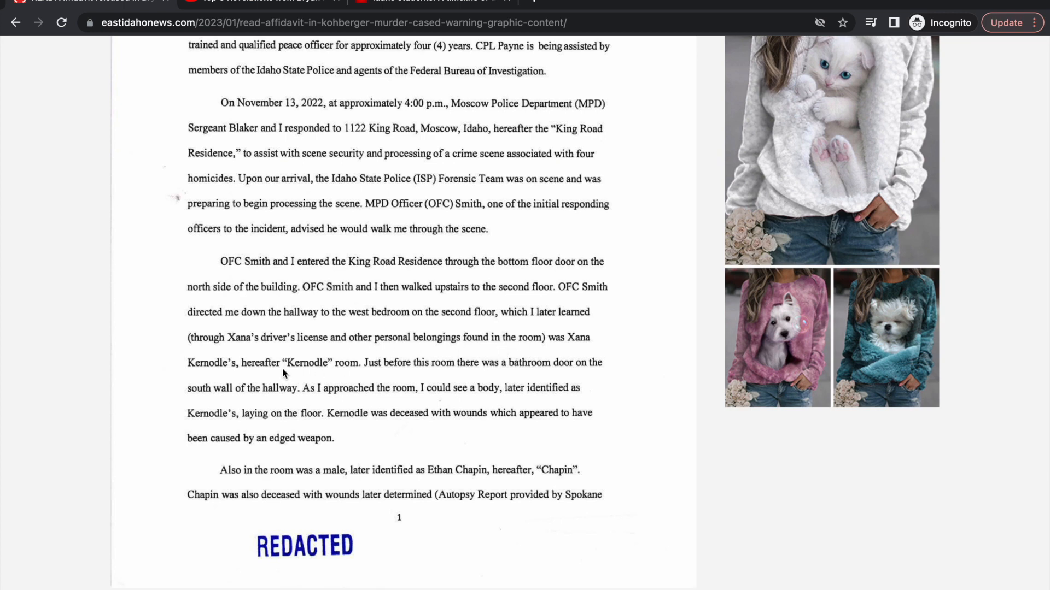
mouse_move(317, 377)
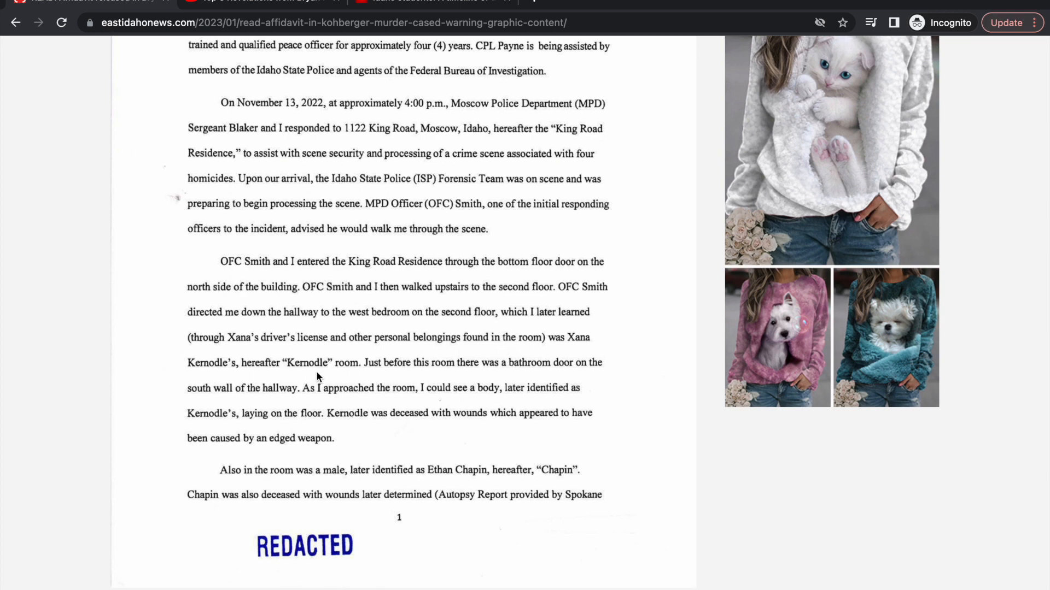
mouse_move(385, 376)
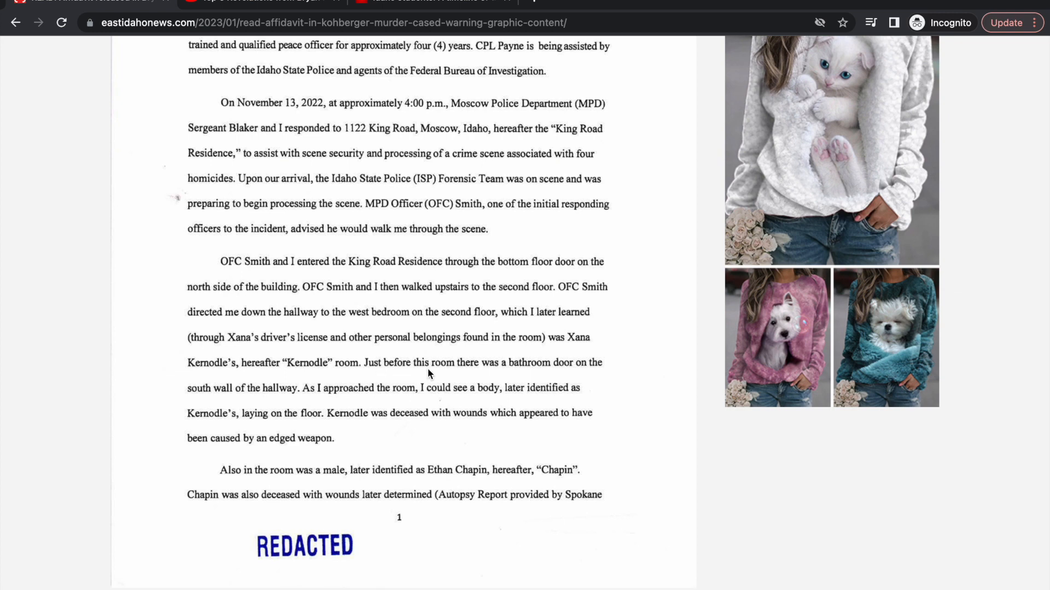
mouse_move(297, 403)
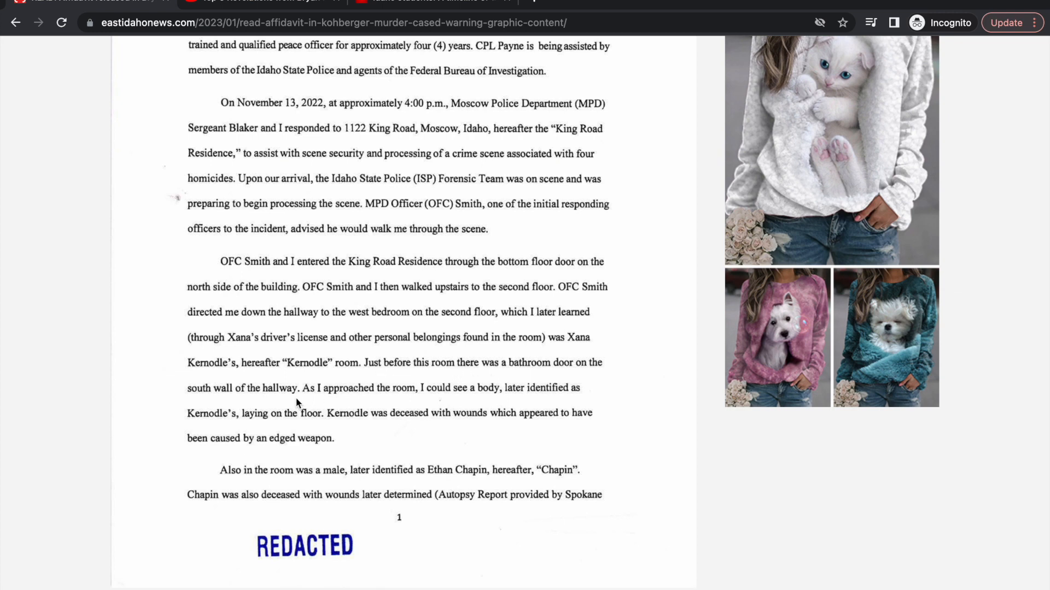
mouse_move(403, 413)
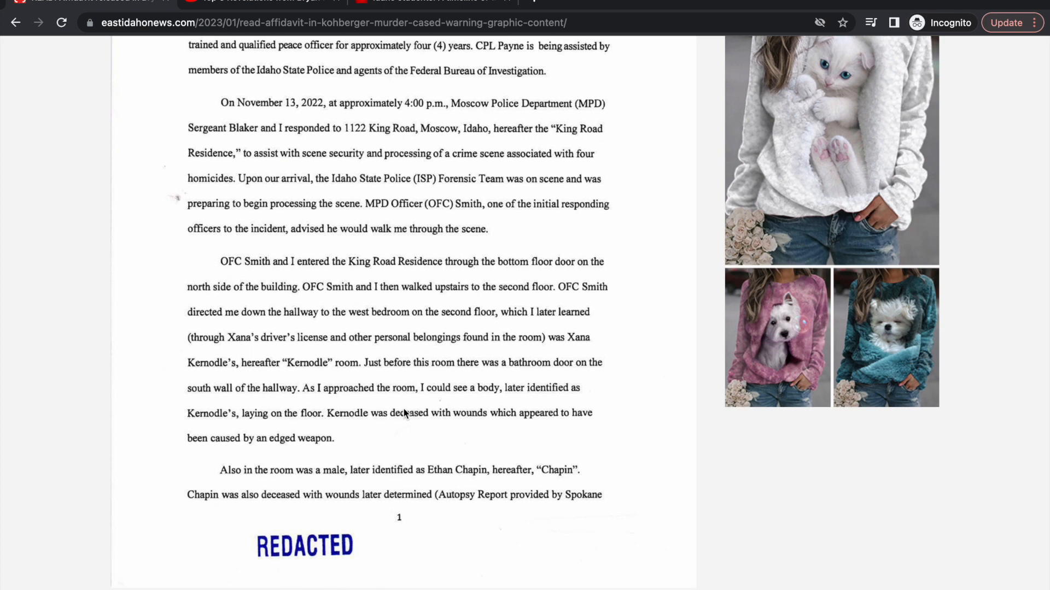
mouse_move(375, 406)
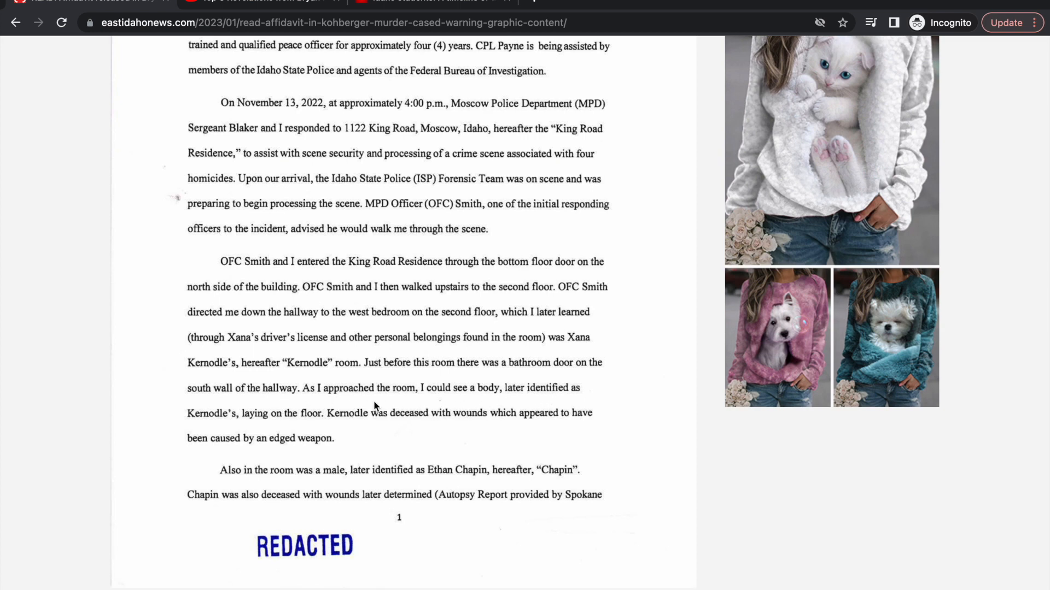
mouse_move(293, 425)
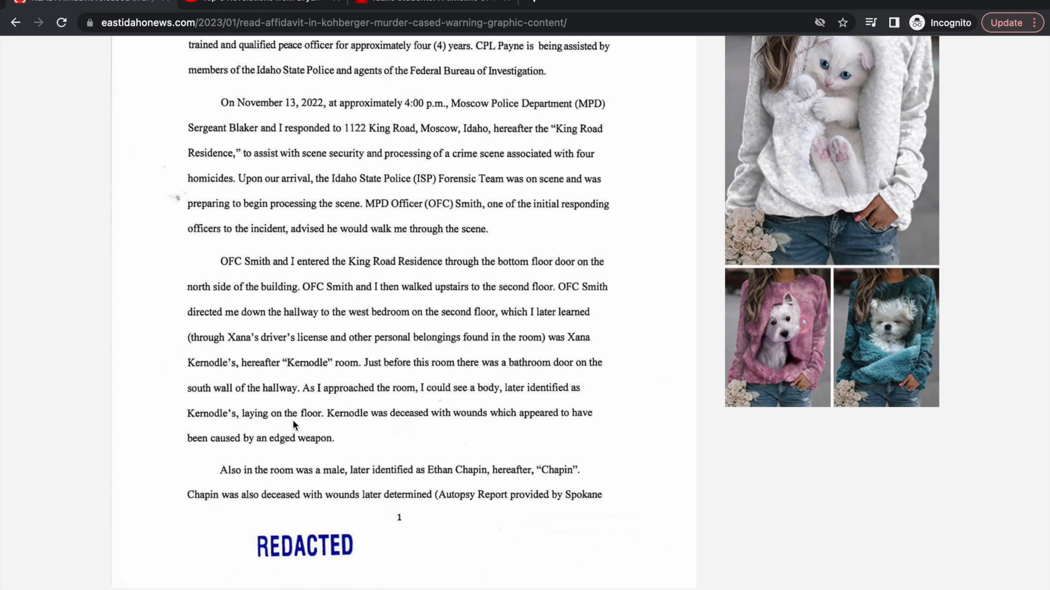
mouse_move(378, 427)
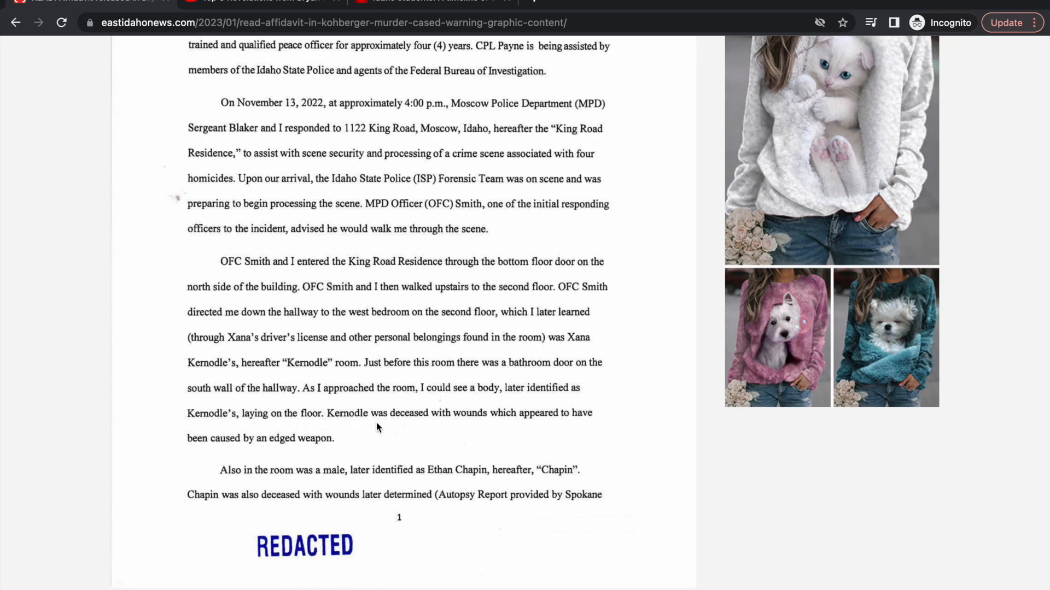
mouse_move(320, 389)
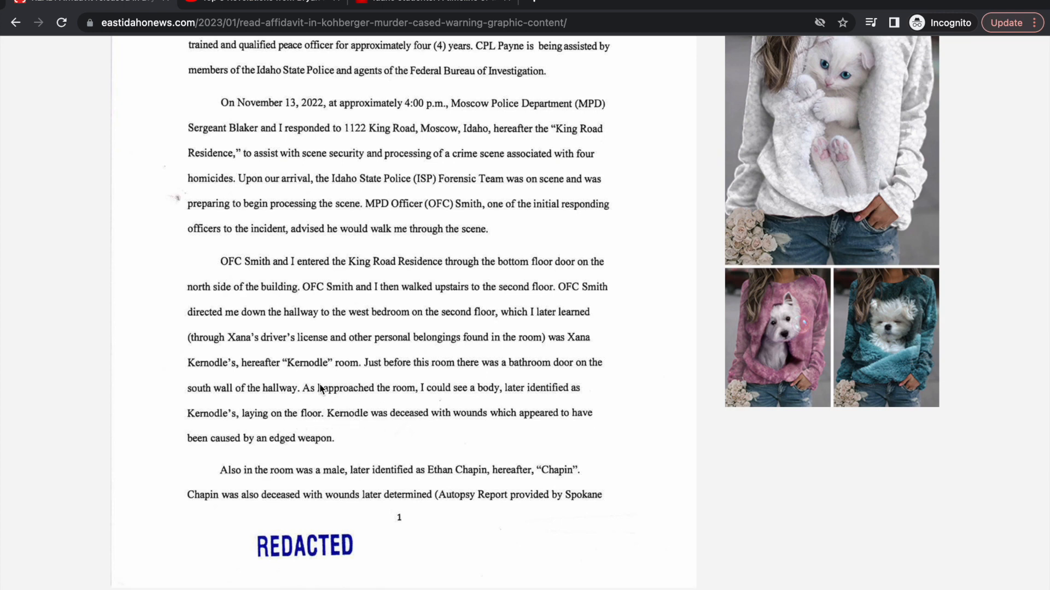
mouse_move(457, 380)
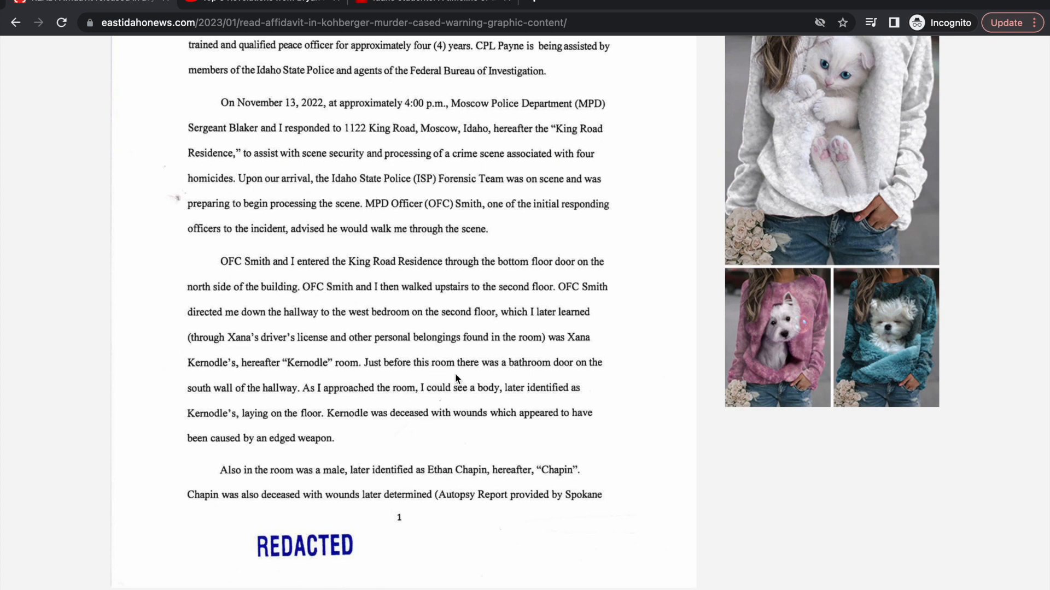
mouse_move(309, 382)
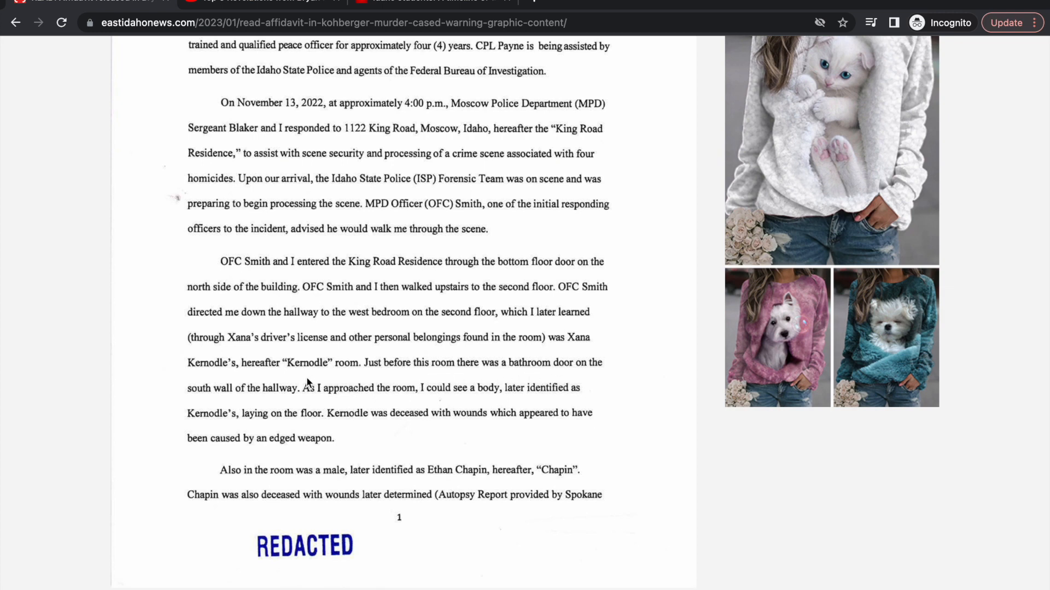
mouse_move(386, 406)
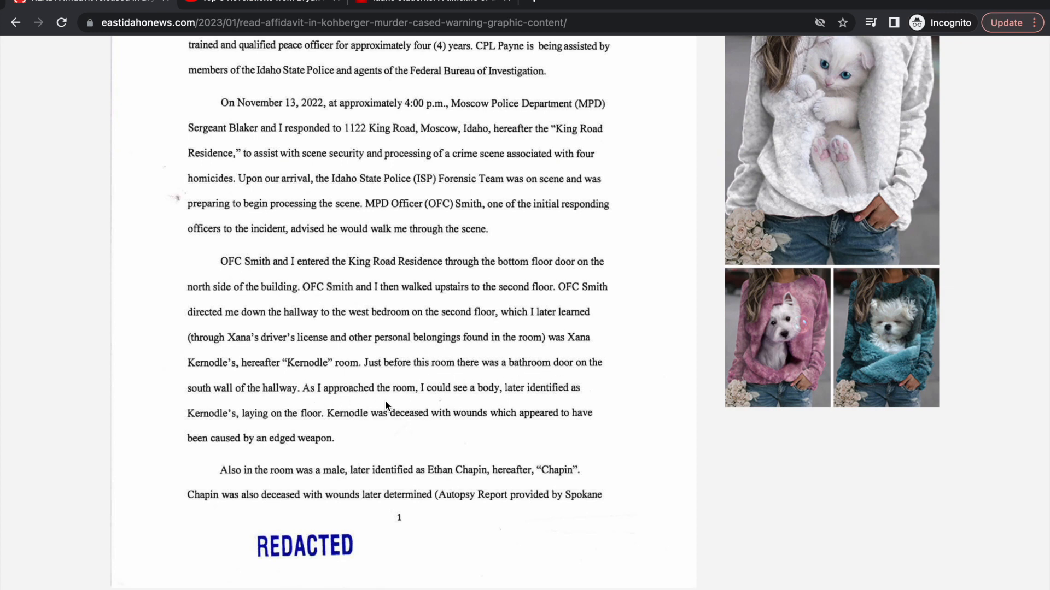
mouse_move(400, 395)
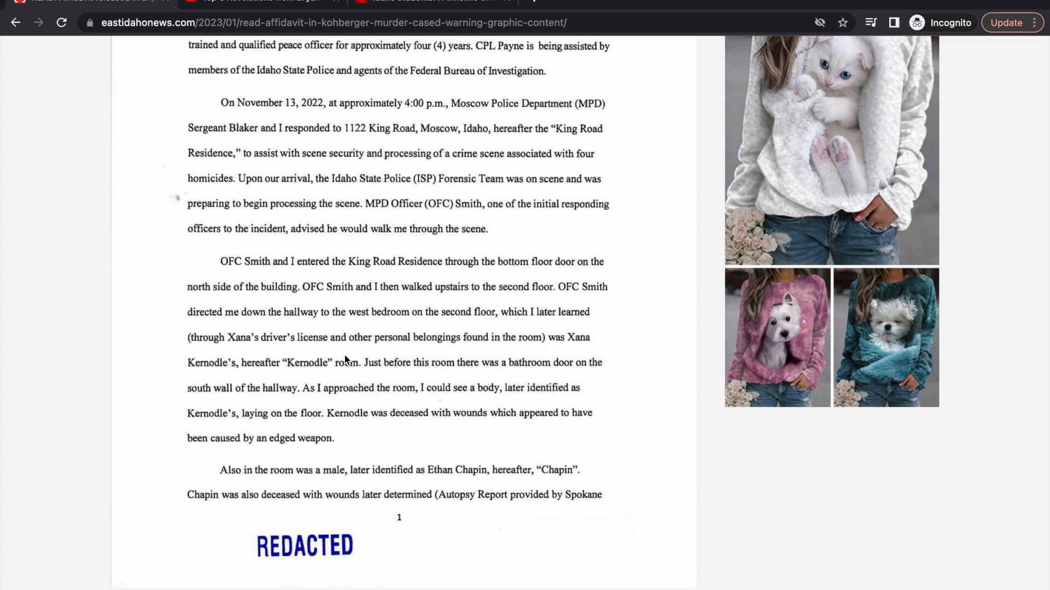
mouse_move(483, 346)
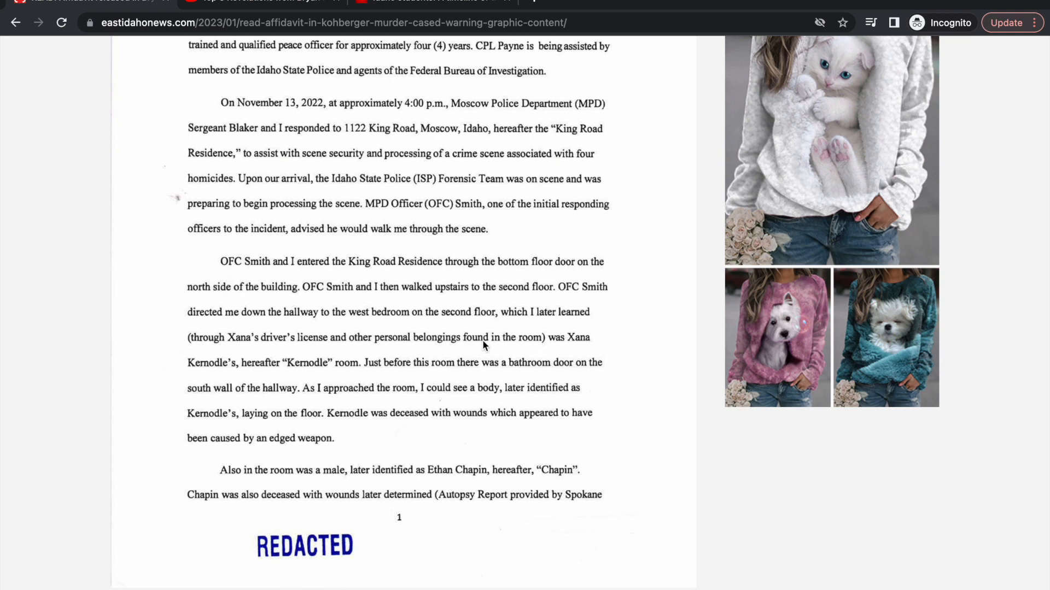
mouse_move(306, 419)
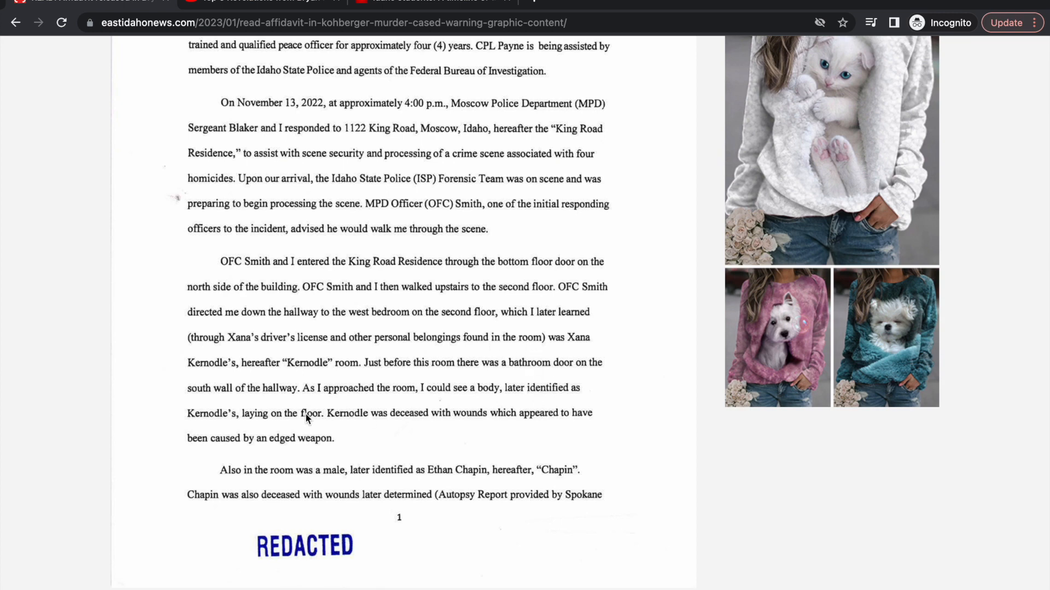
mouse_move(412, 429)
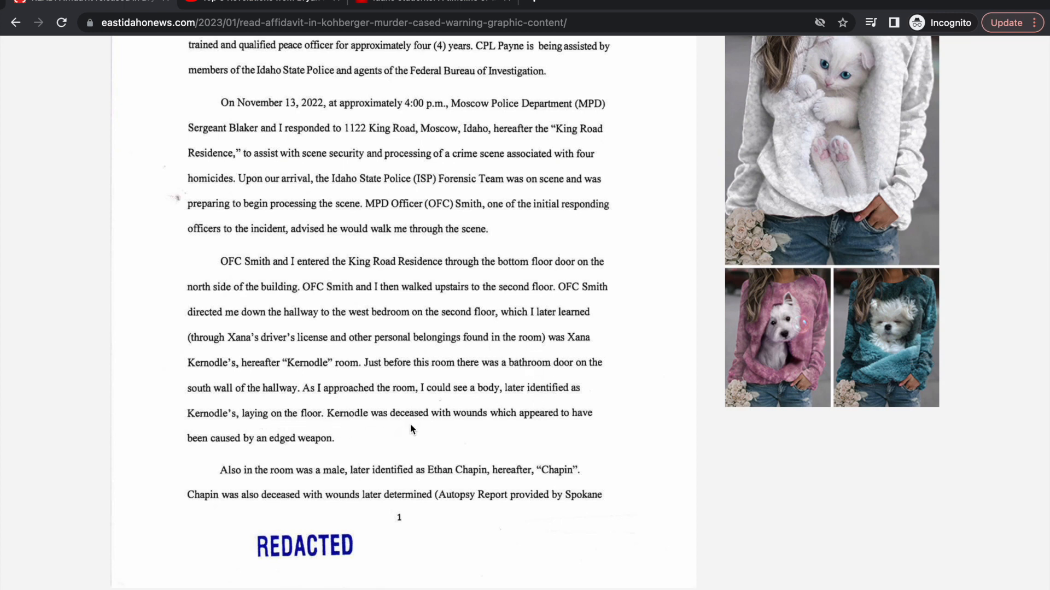
scroll(down, 3)
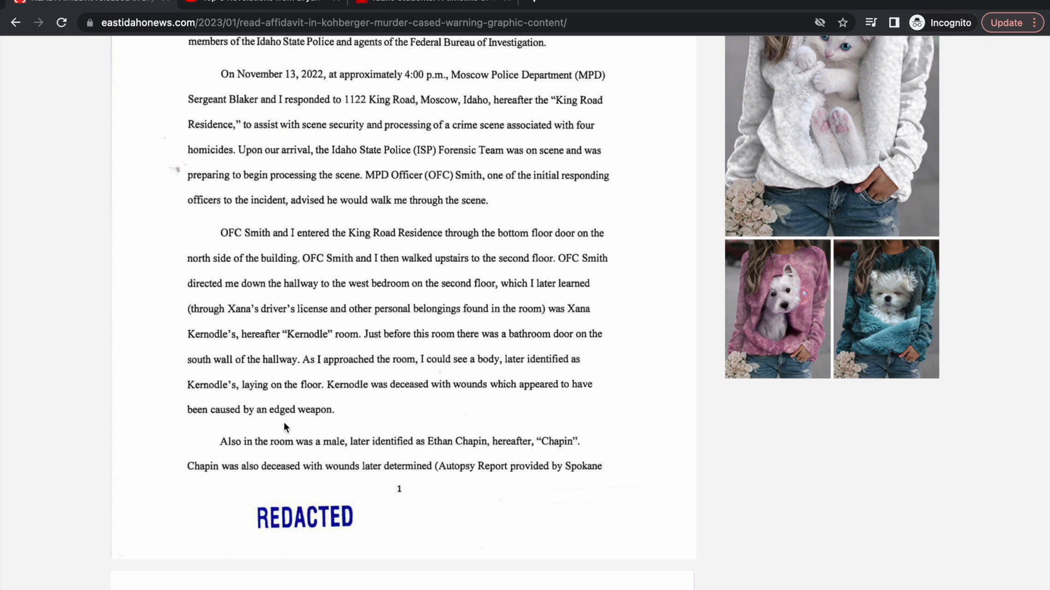
mouse_move(293, 420)
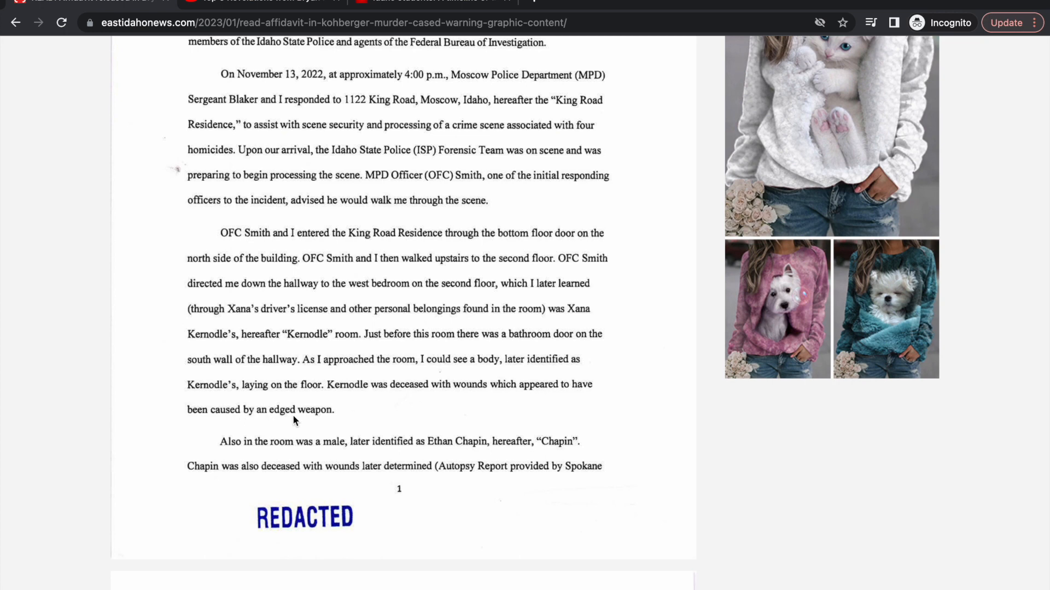
mouse_move(330, 426)
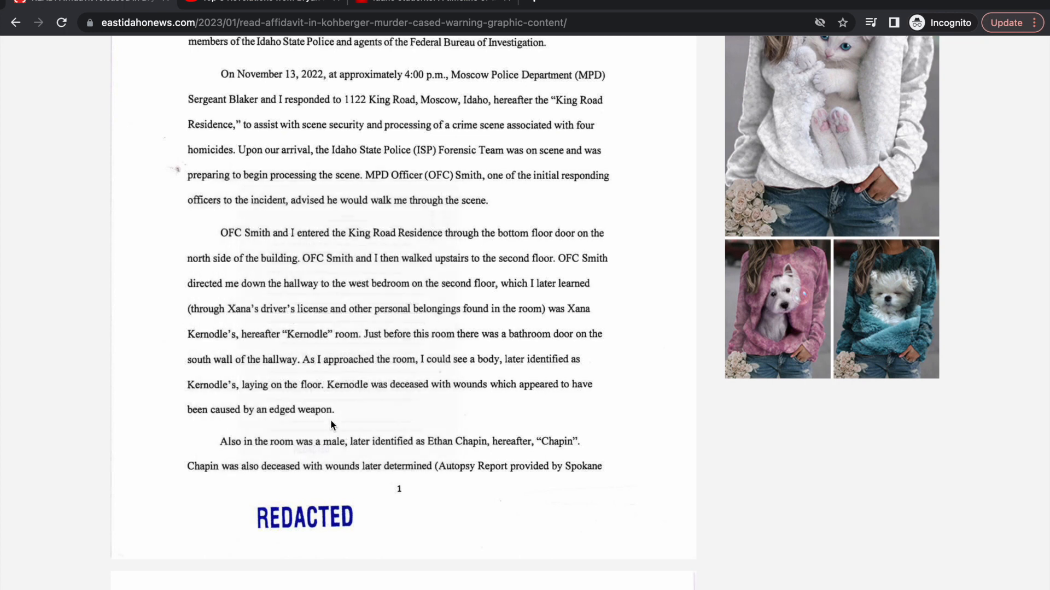
scroll(down, 3)
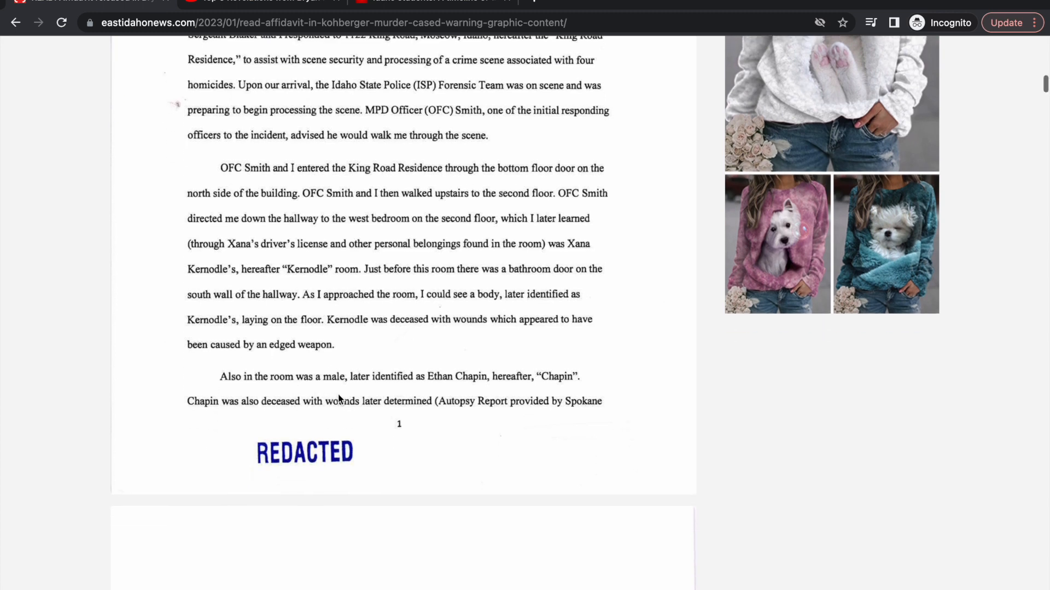
mouse_move(500, 395)
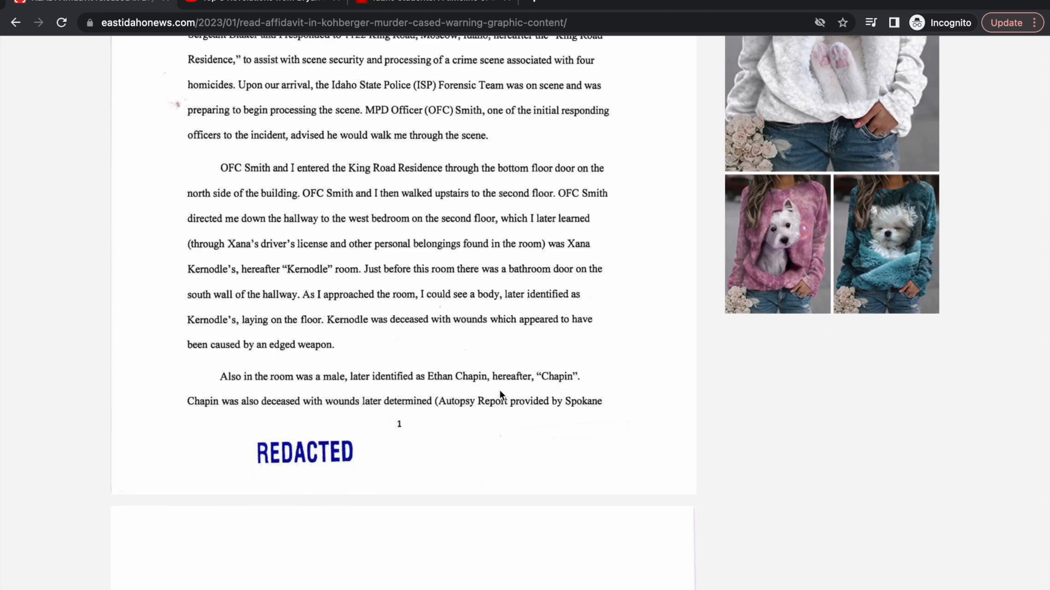
mouse_move(511, 394)
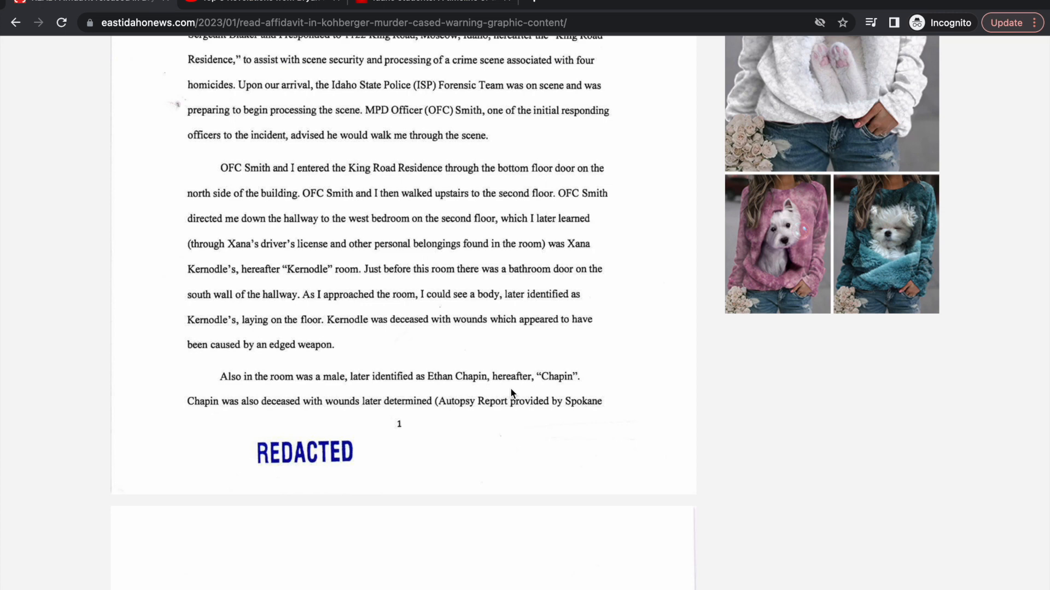
mouse_move(408, 416)
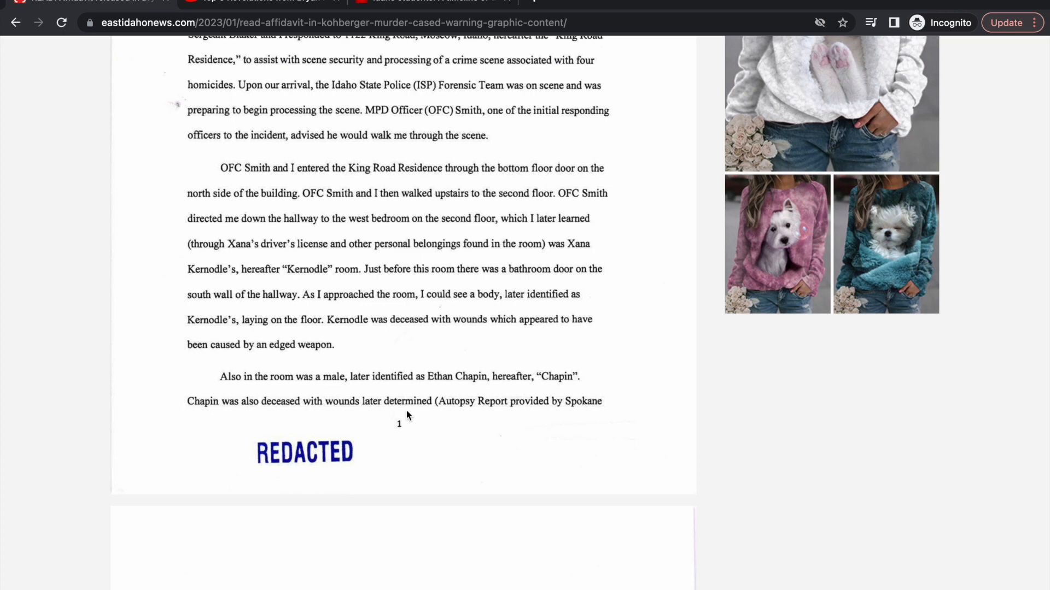
scroll(down, 3)
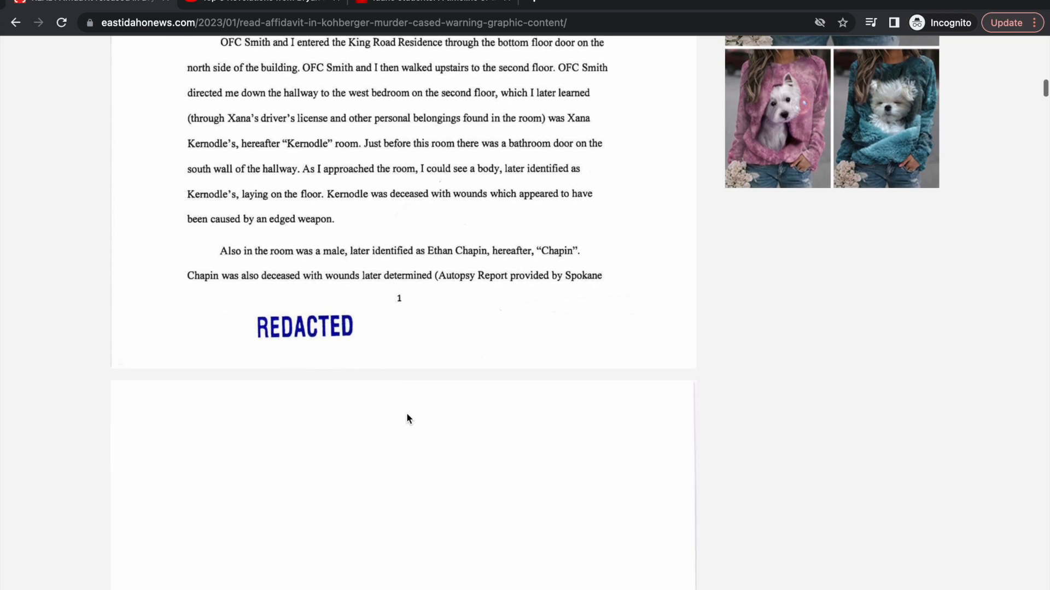
scroll(down, 3)
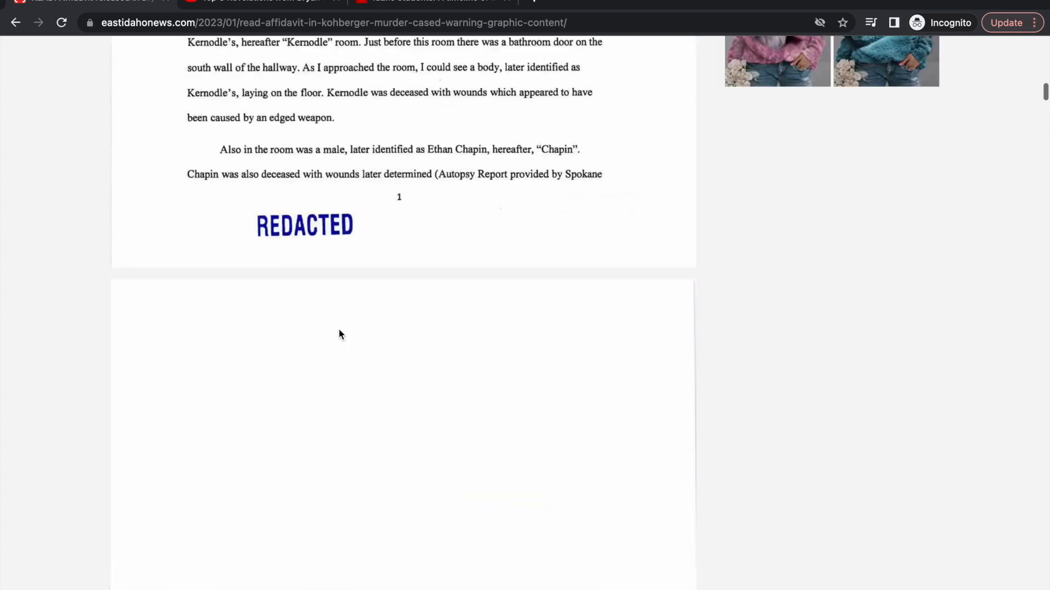
scroll(up, 3)
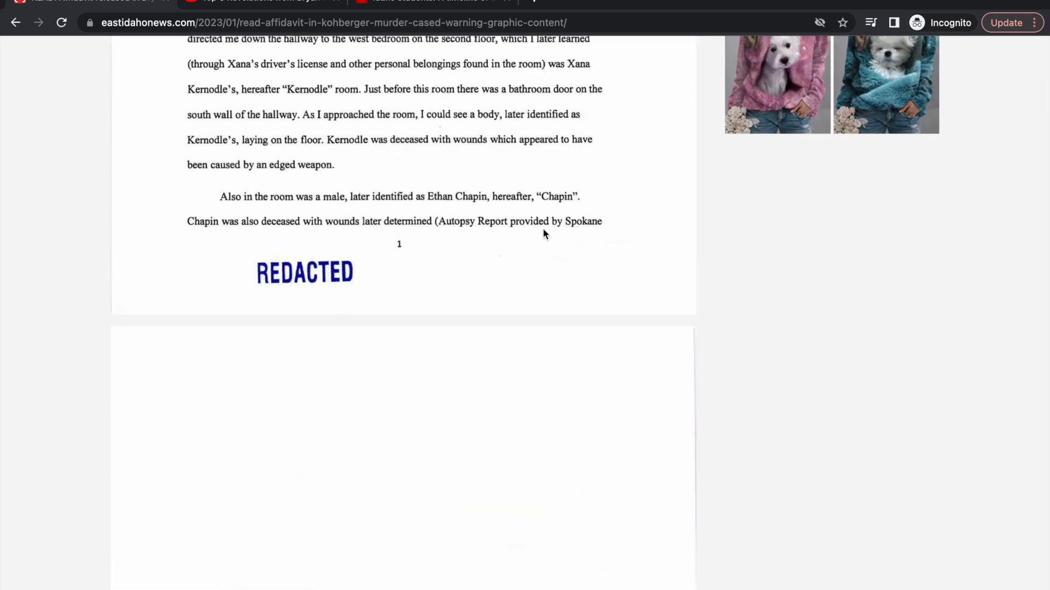
scroll(up, 3)
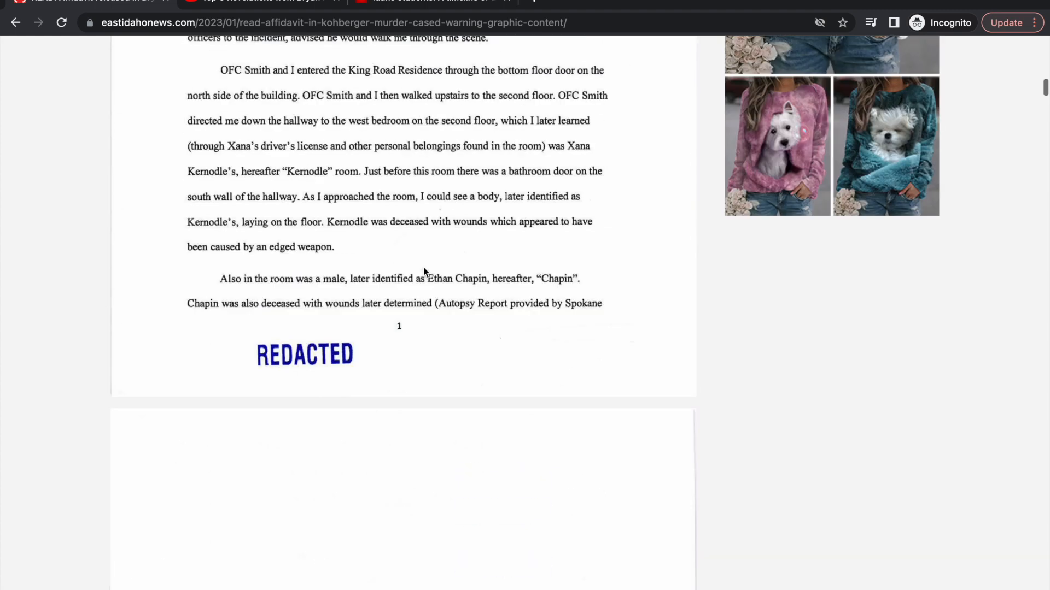
scroll(down, 3)
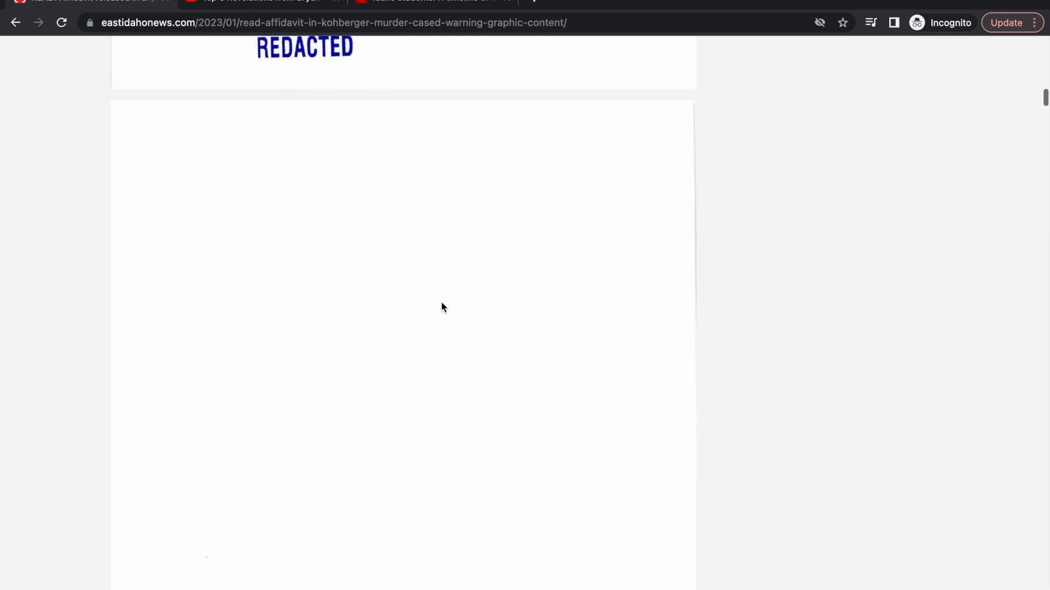
scroll(down, 3)
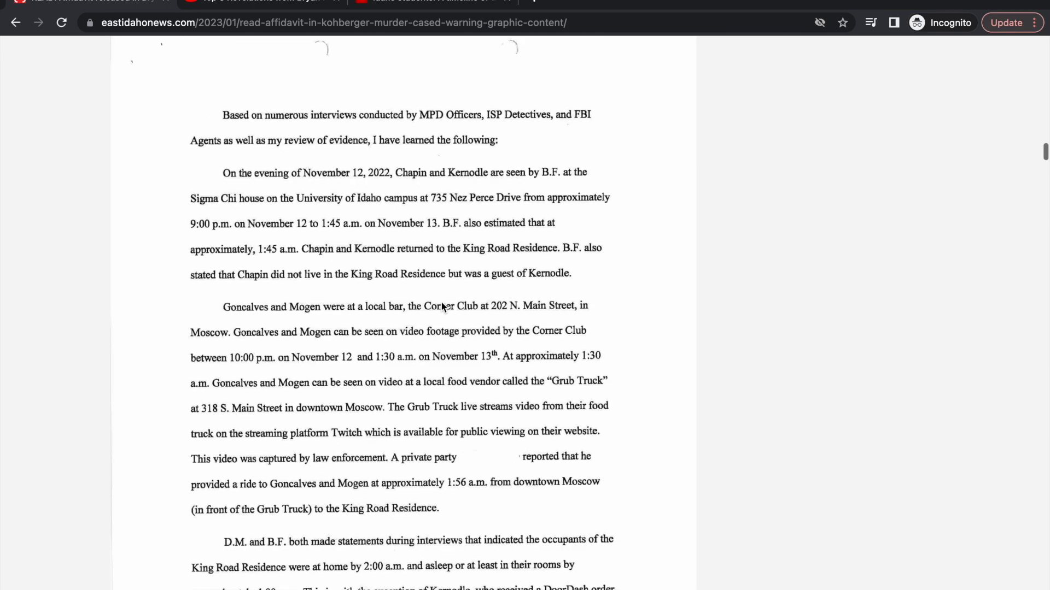
scroll(down, 3)
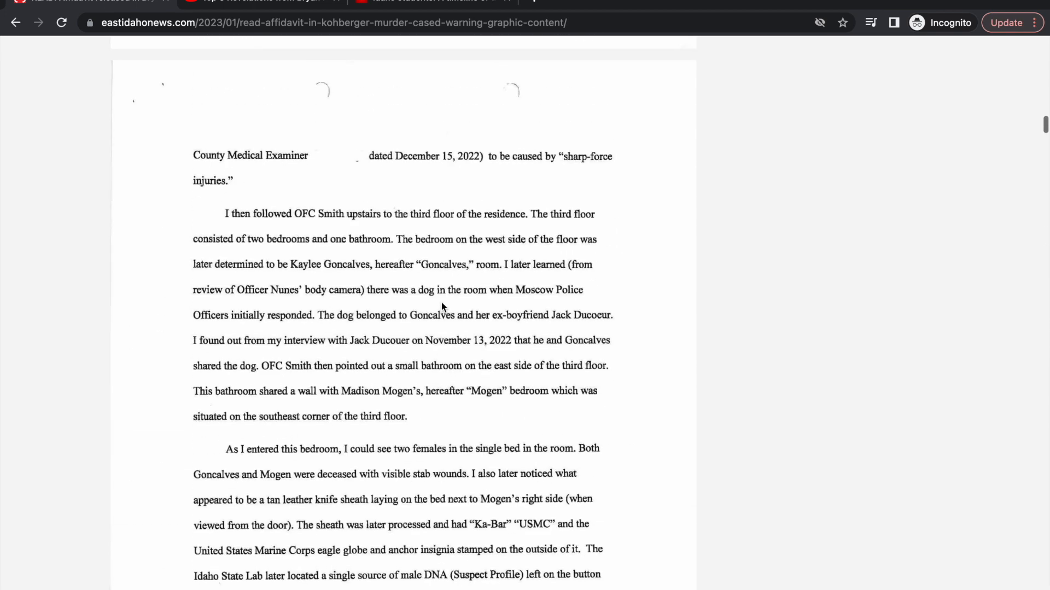
scroll(up, 3)
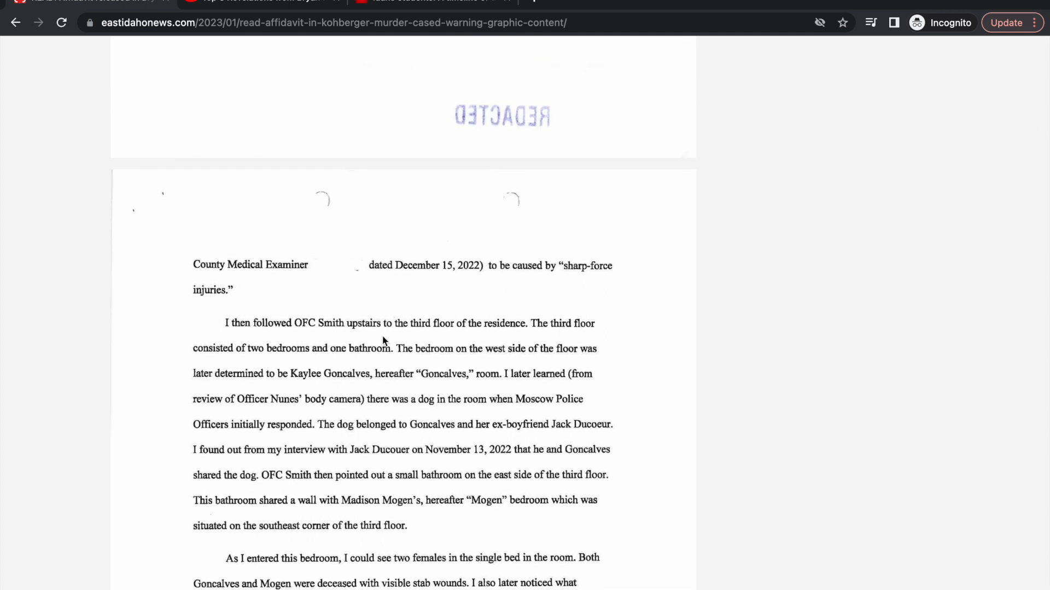
mouse_move(458, 336)
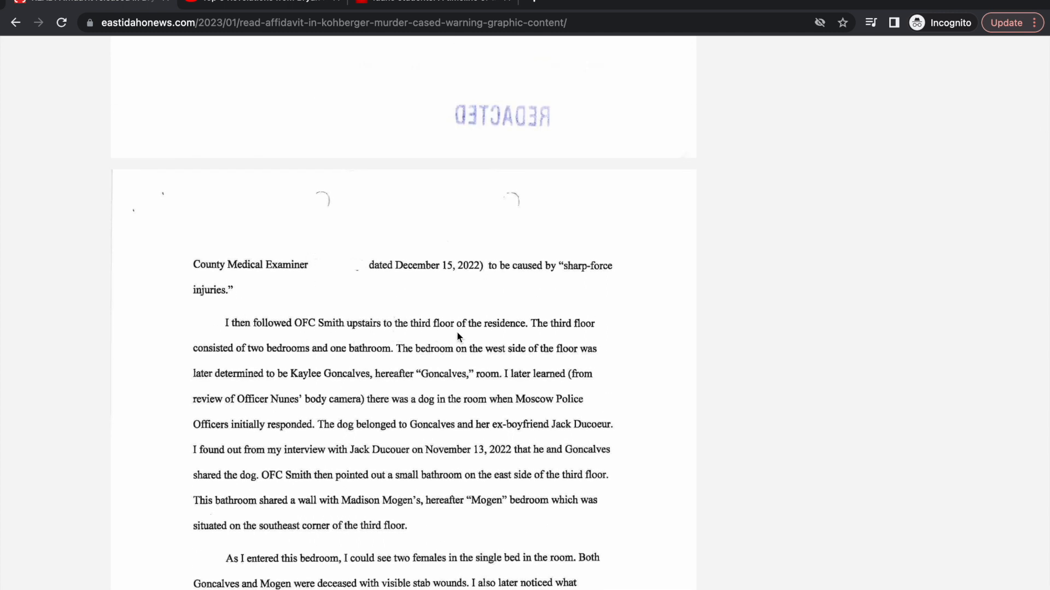
mouse_move(306, 358)
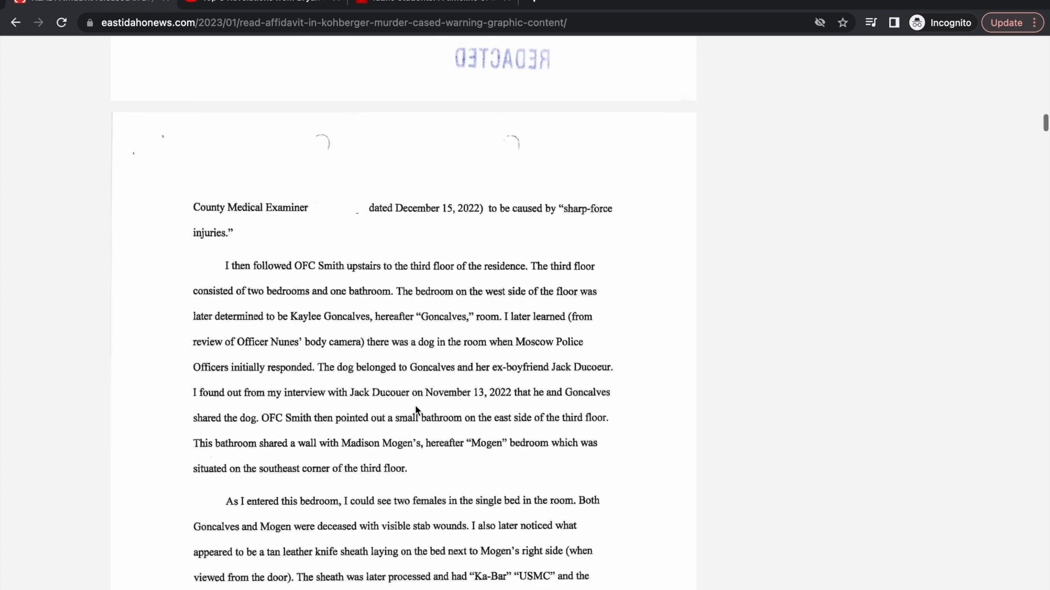
scroll(up, 3)
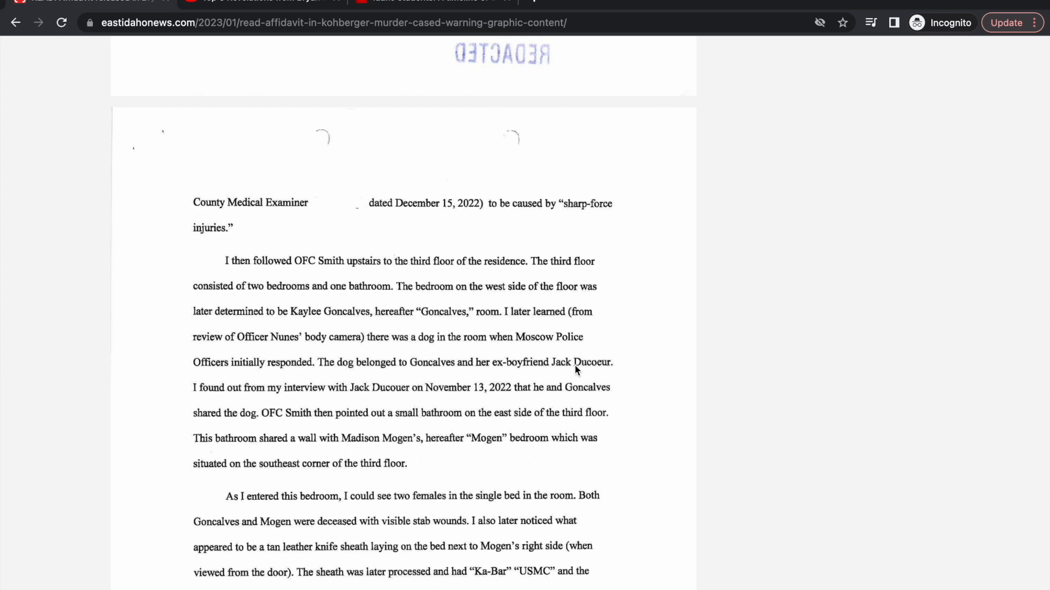
mouse_move(342, 404)
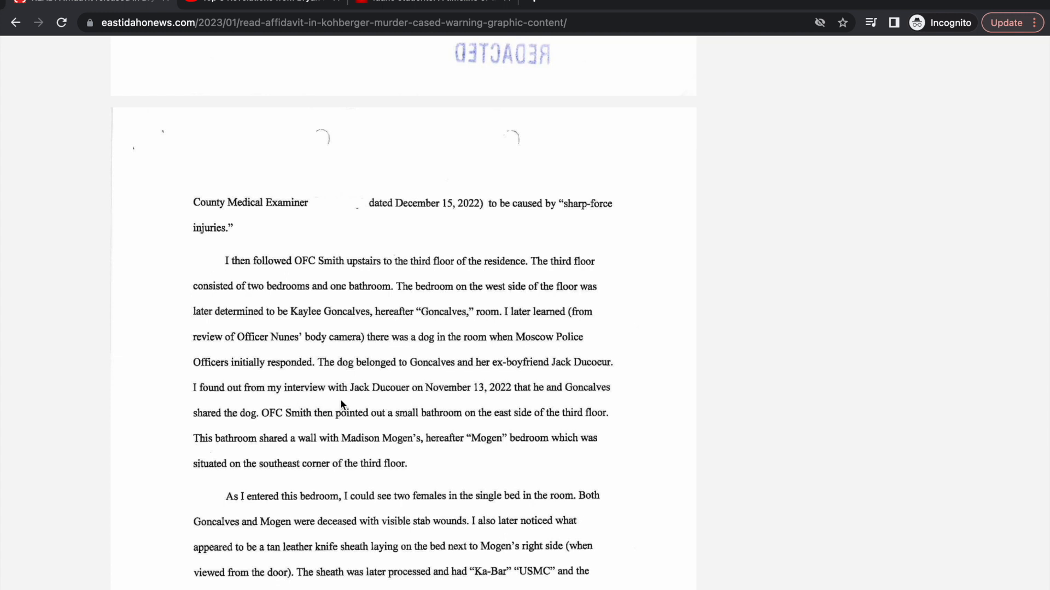
mouse_move(375, 414)
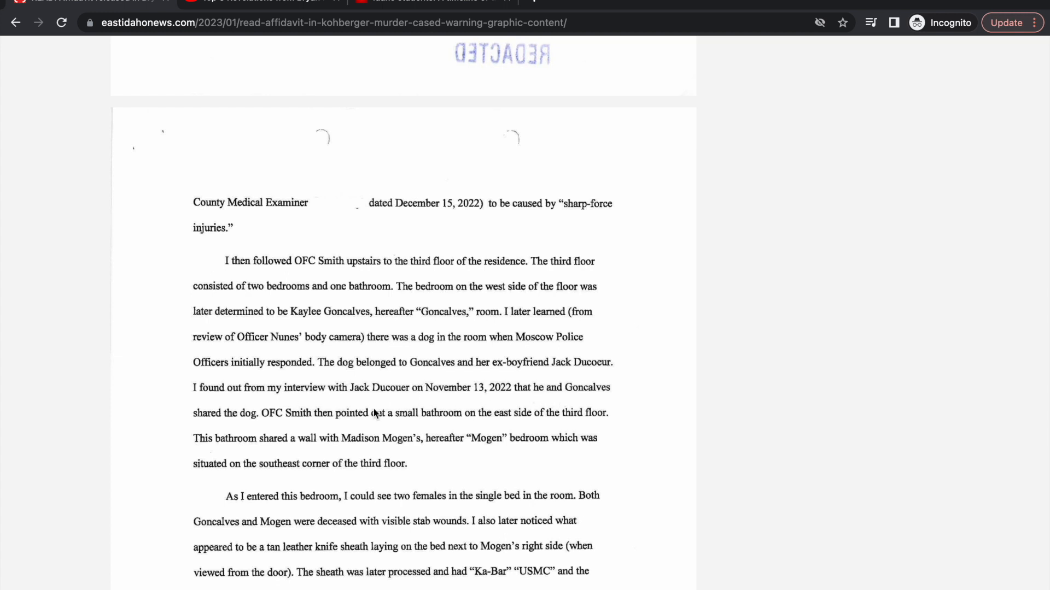
mouse_move(324, 427)
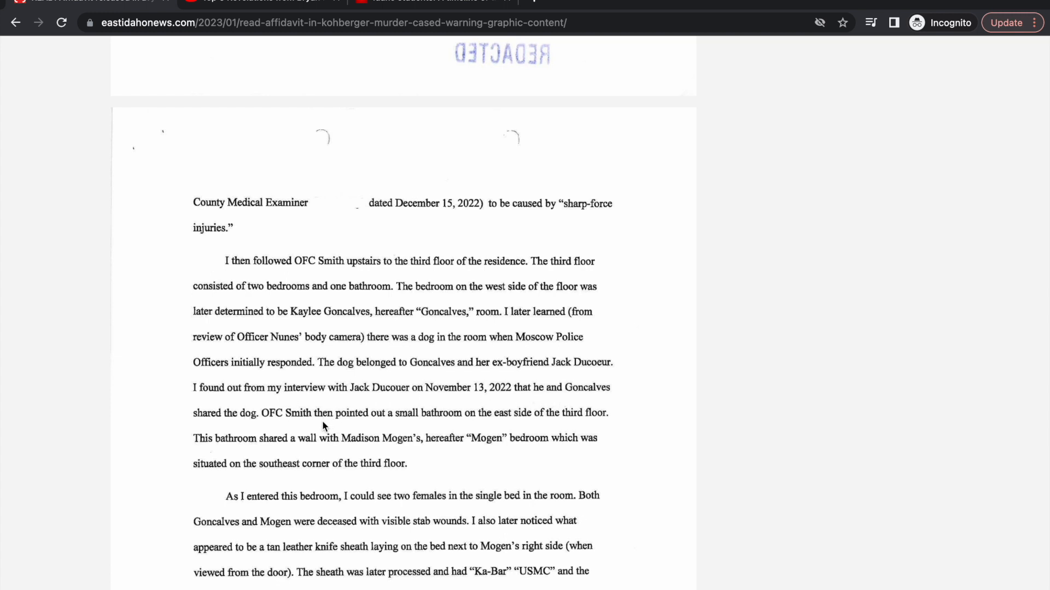
mouse_move(401, 411)
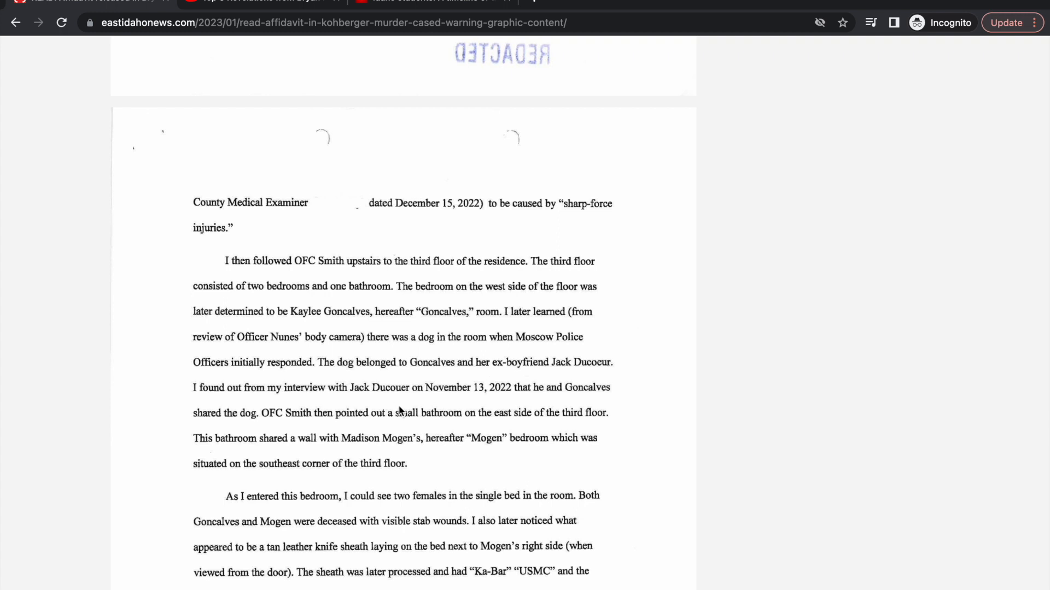
mouse_move(225, 426)
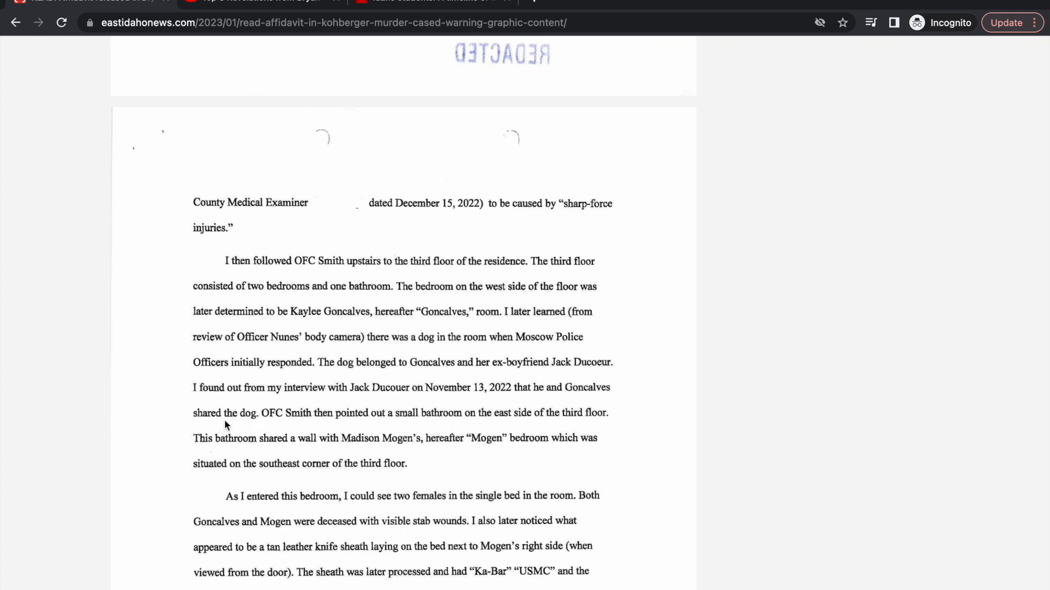
mouse_move(309, 424)
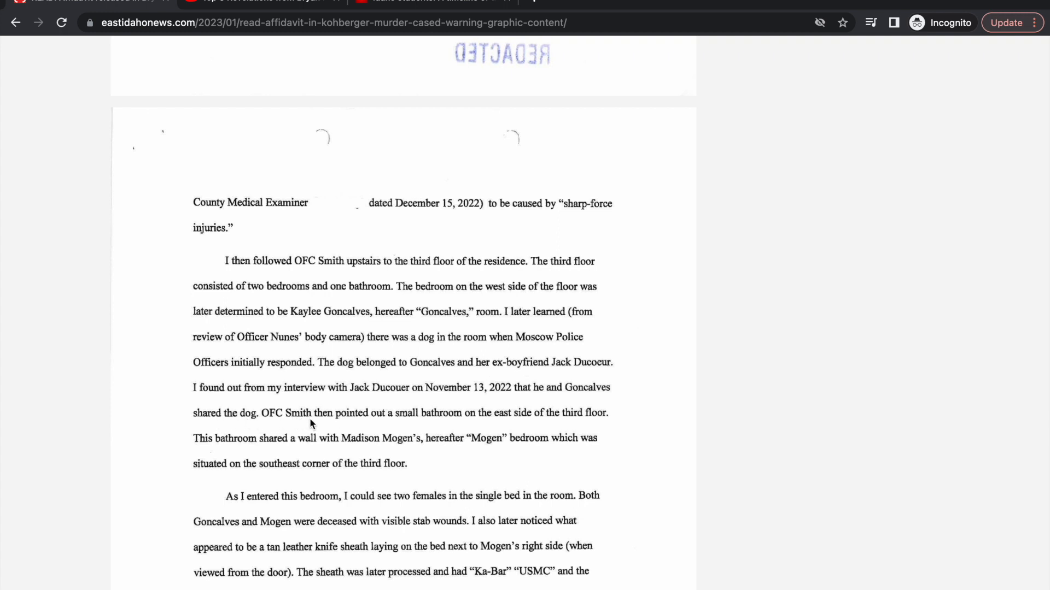
scroll(down, 3)
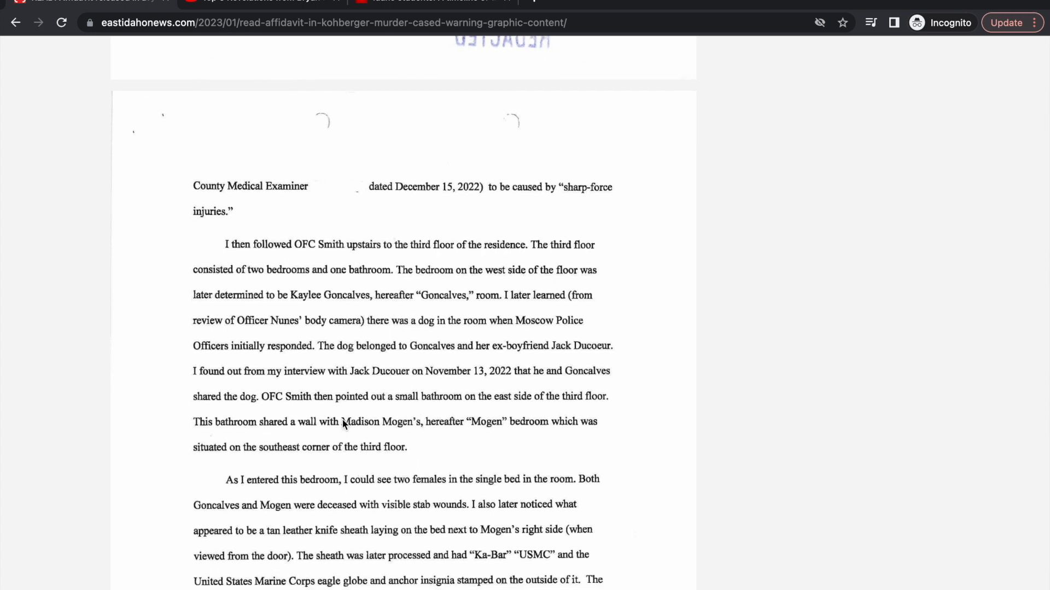
mouse_move(399, 438)
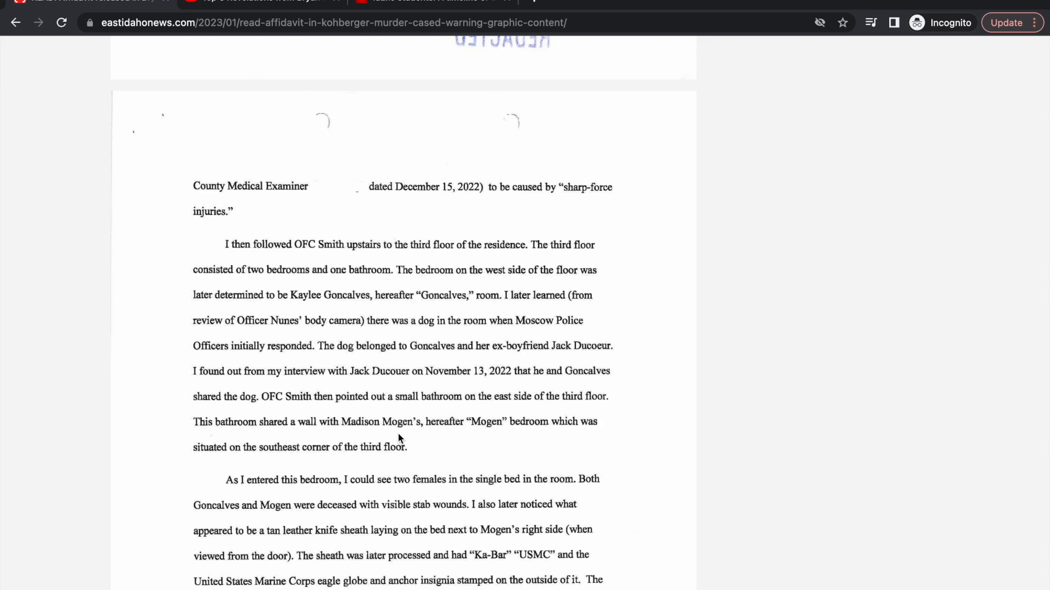
mouse_move(526, 434)
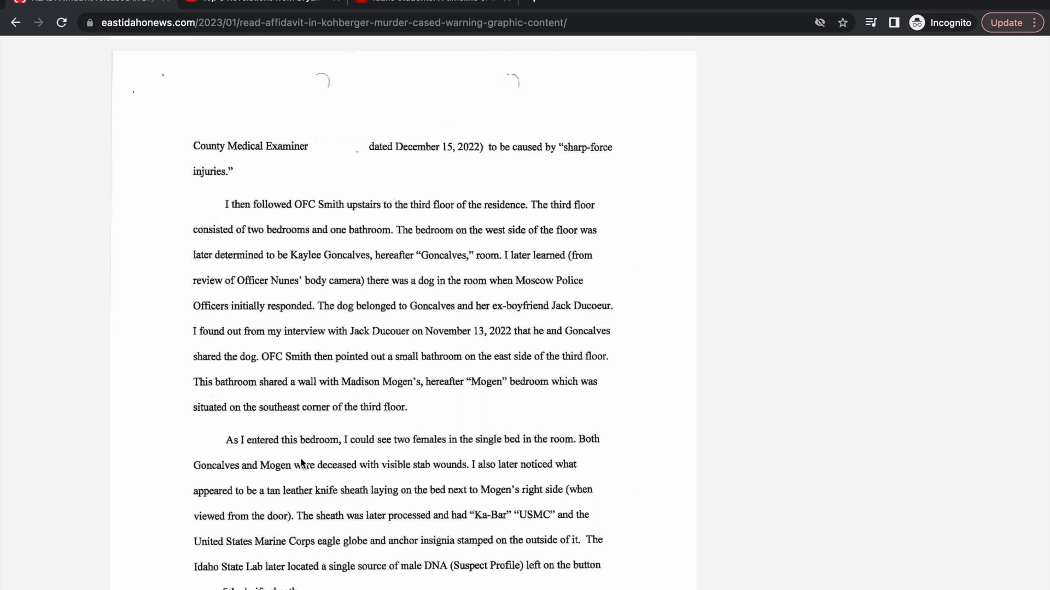
scroll(down, 3)
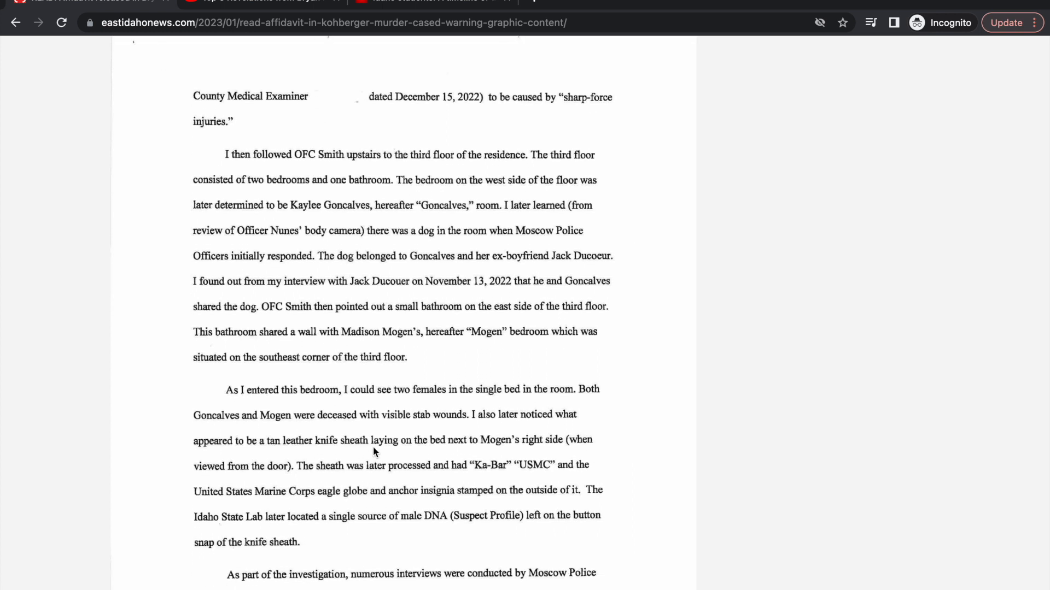
mouse_move(377, 483)
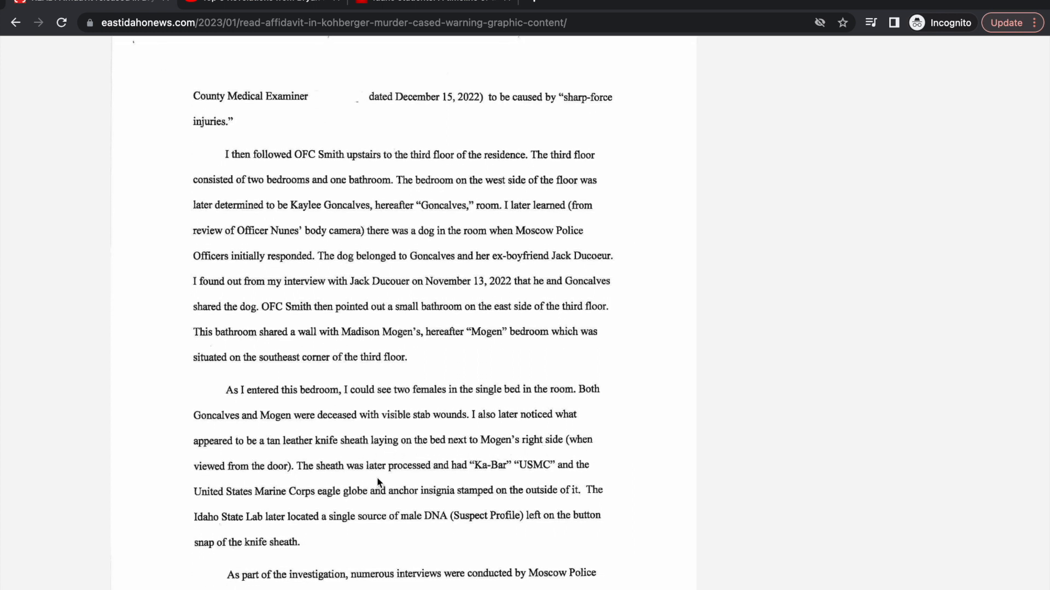
mouse_move(272, 442)
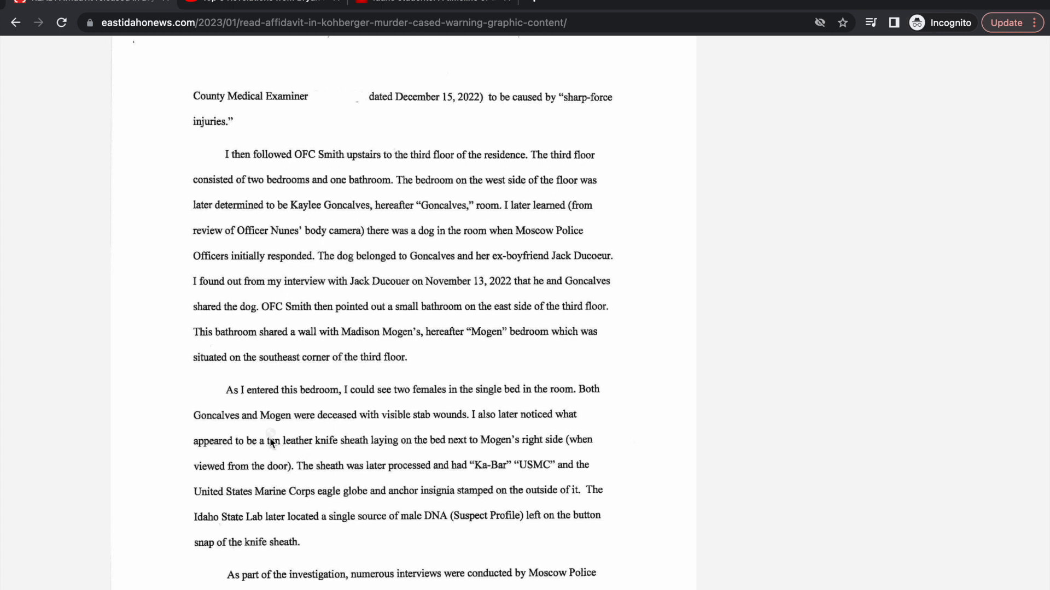
mouse_move(362, 449)
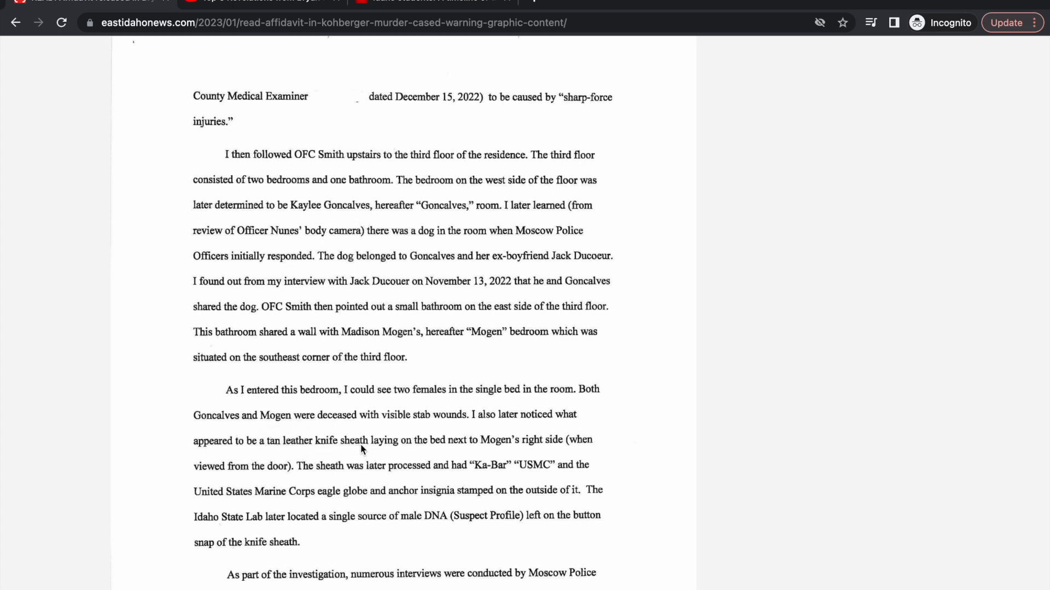
mouse_move(481, 448)
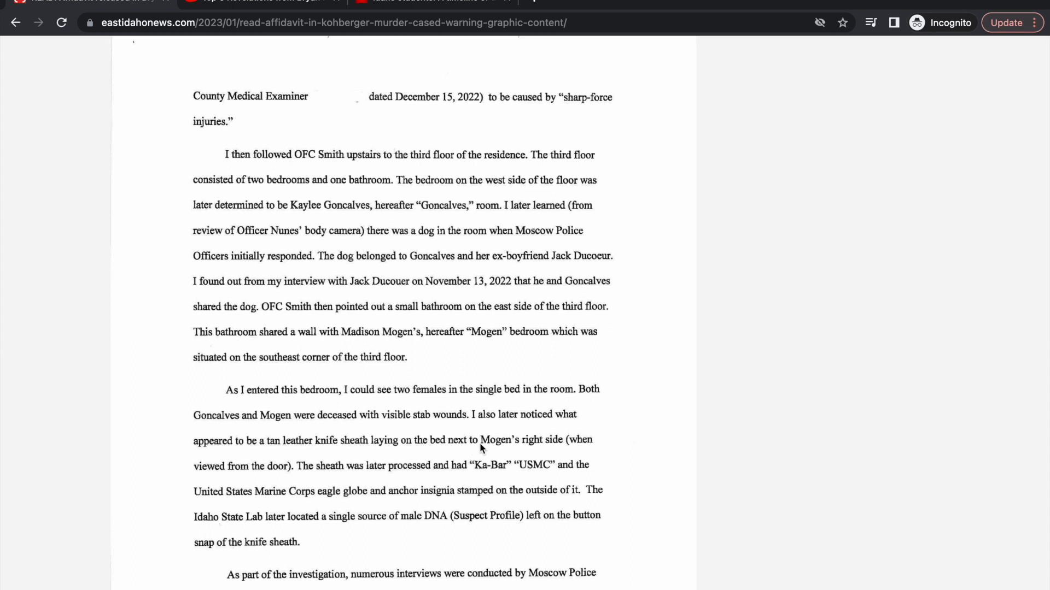
mouse_move(391, 482)
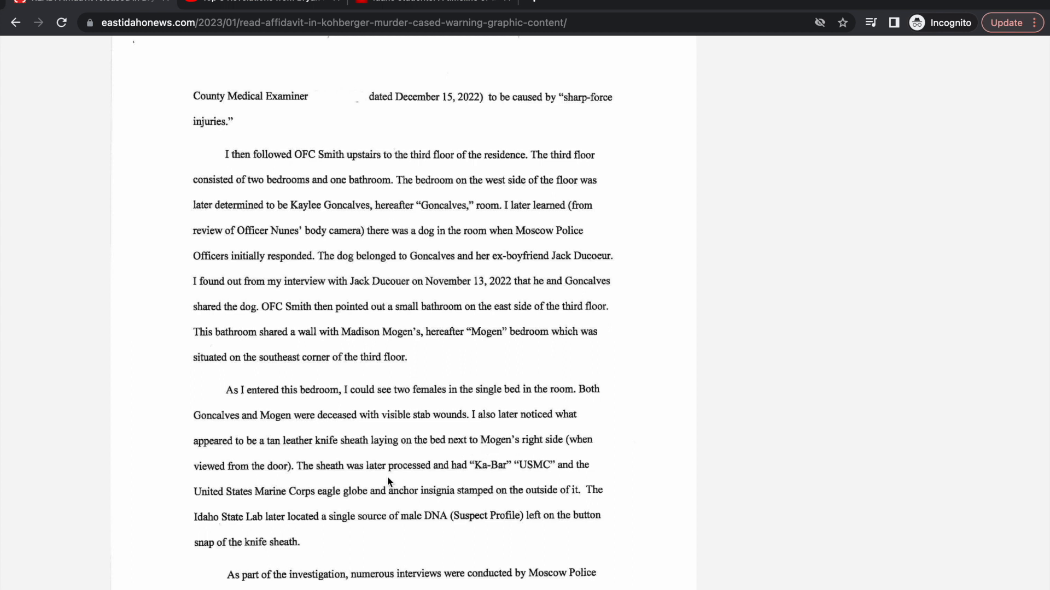
mouse_move(472, 476)
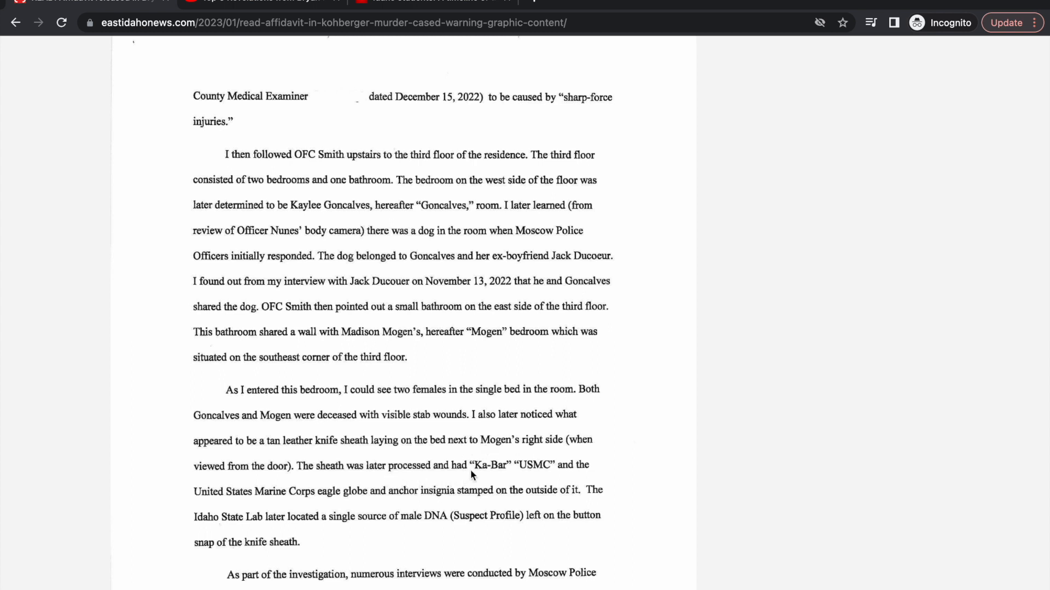
mouse_move(544, 476)
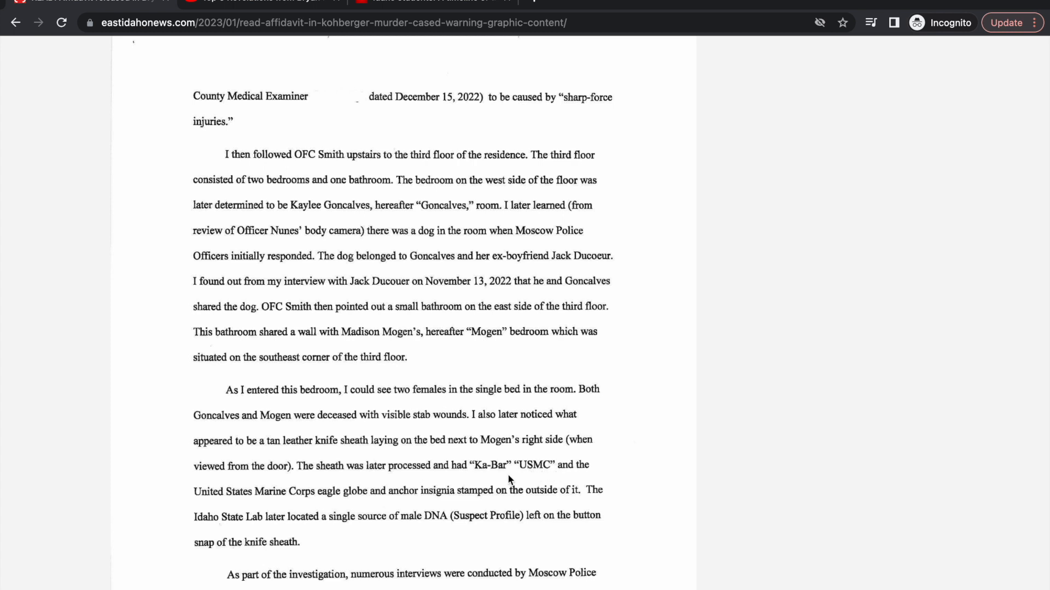
mouse_move(303, 498)
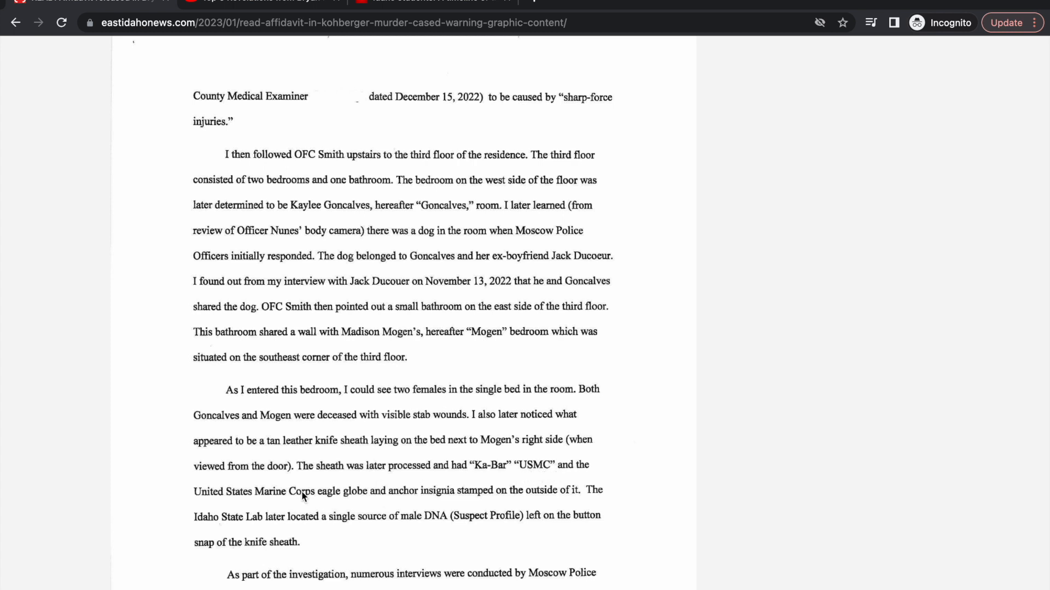
mouse_move(379, 500)
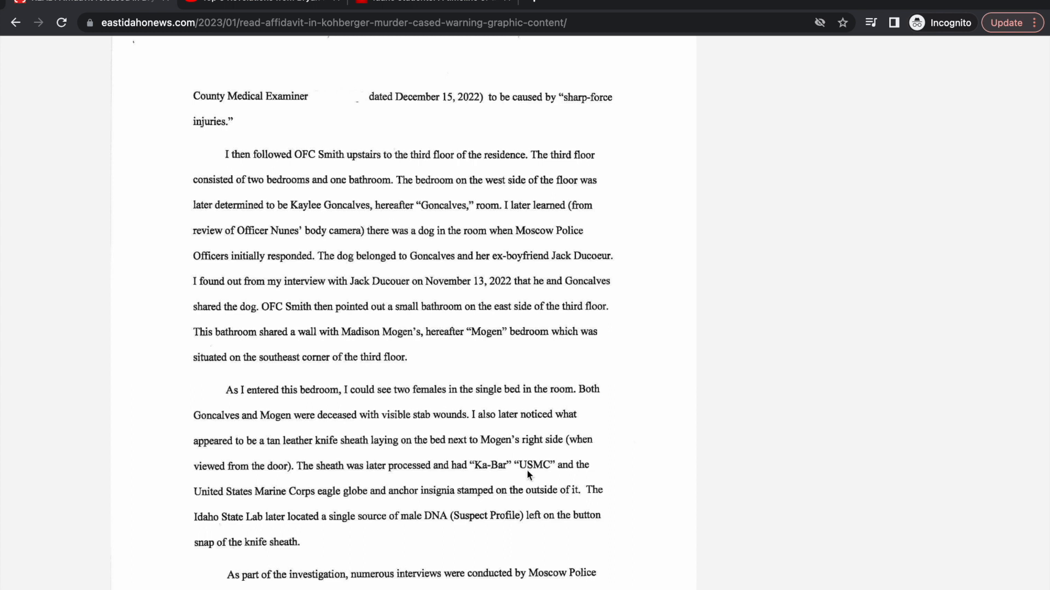
mouse_move(310, 533)
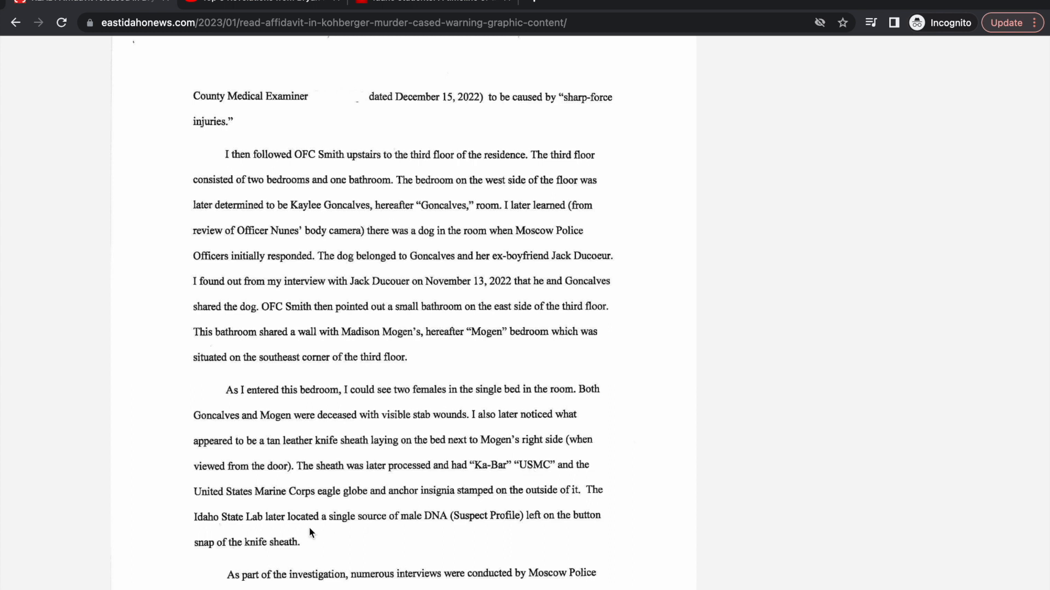
mouse_move(355, 530)
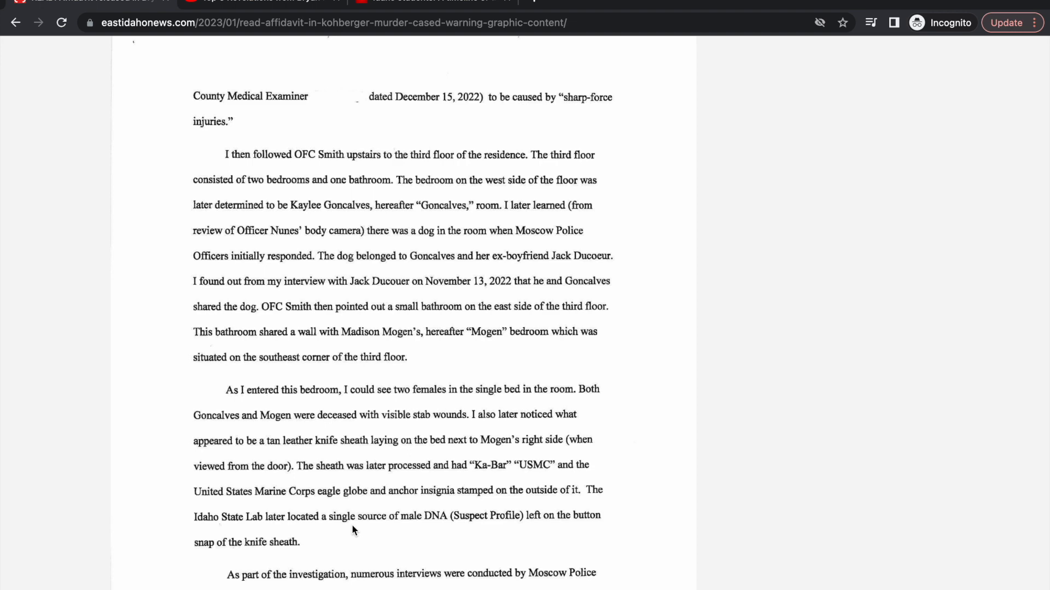
scroll(down, 3)
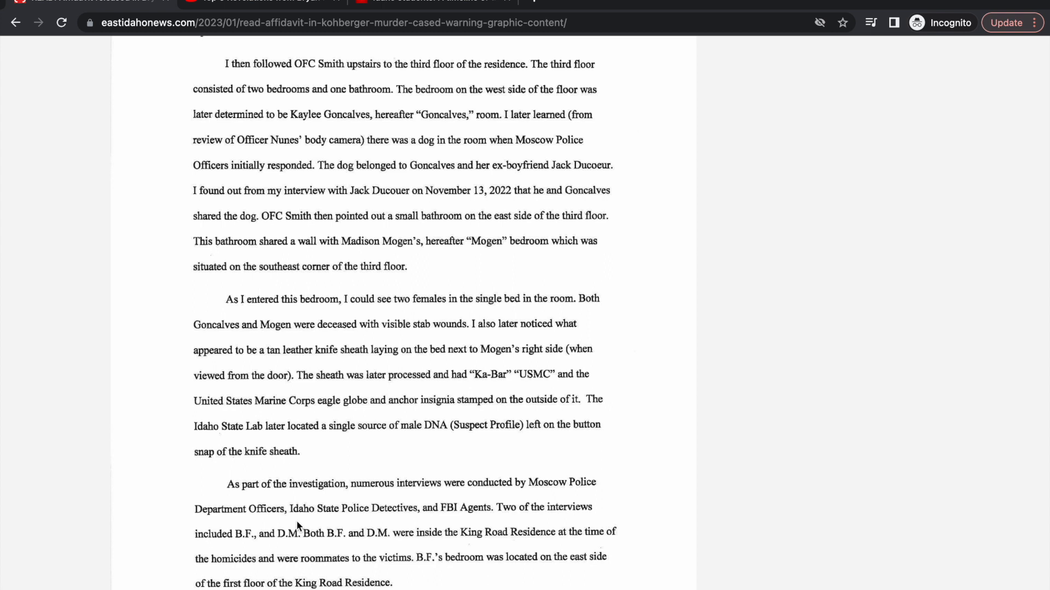
scroll(down, 3)
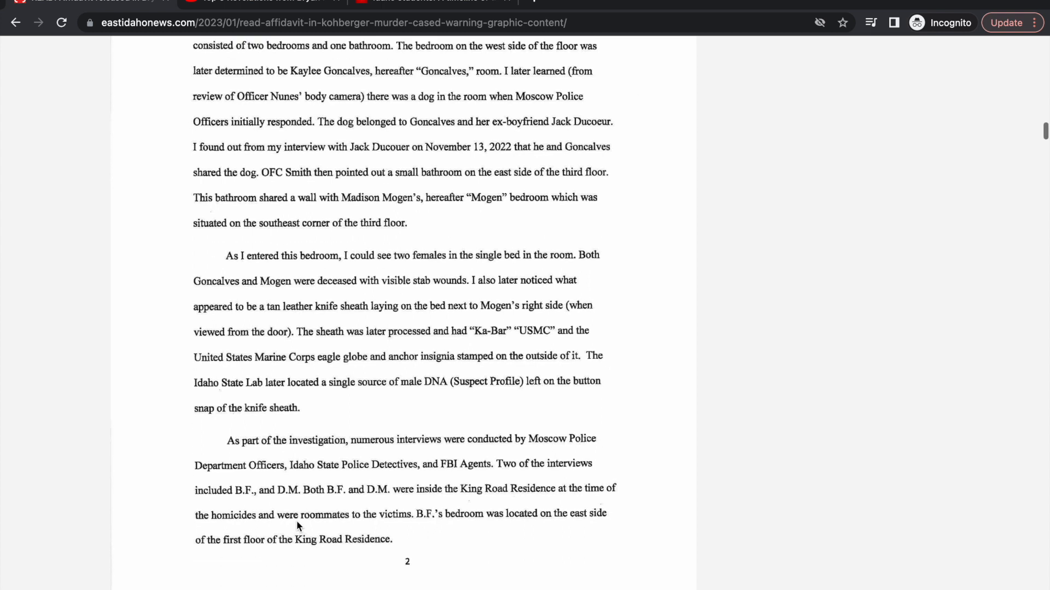
scroll(down, 3)
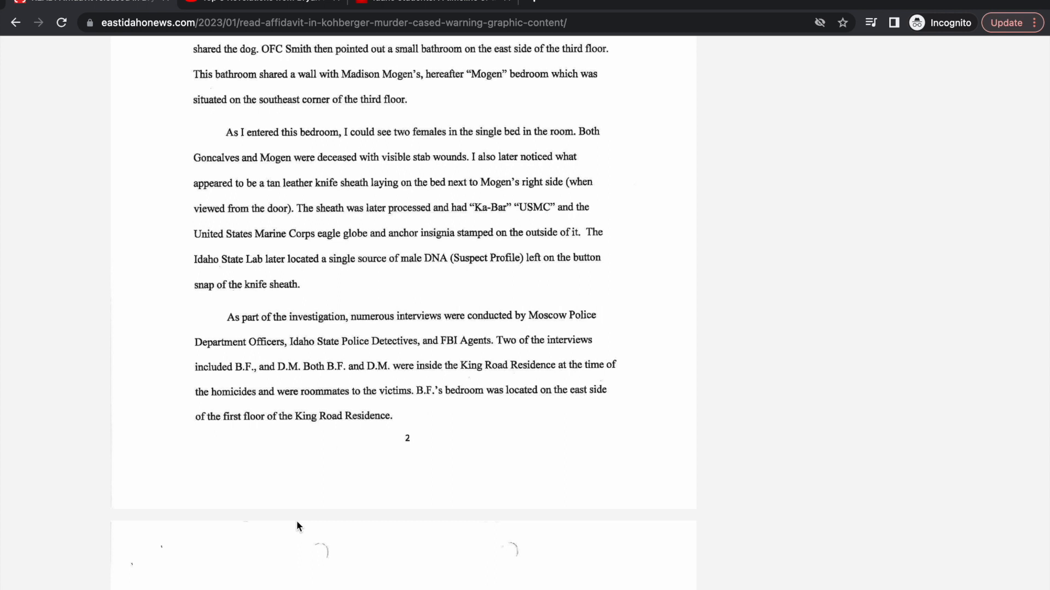
scroll(down, 3)
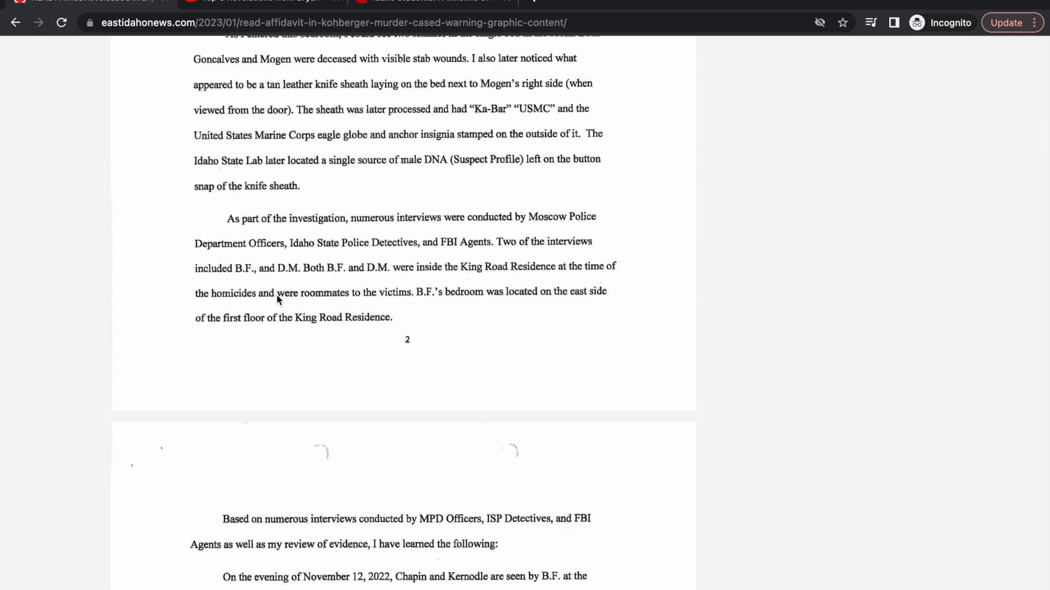
mouse_move(287, 300)
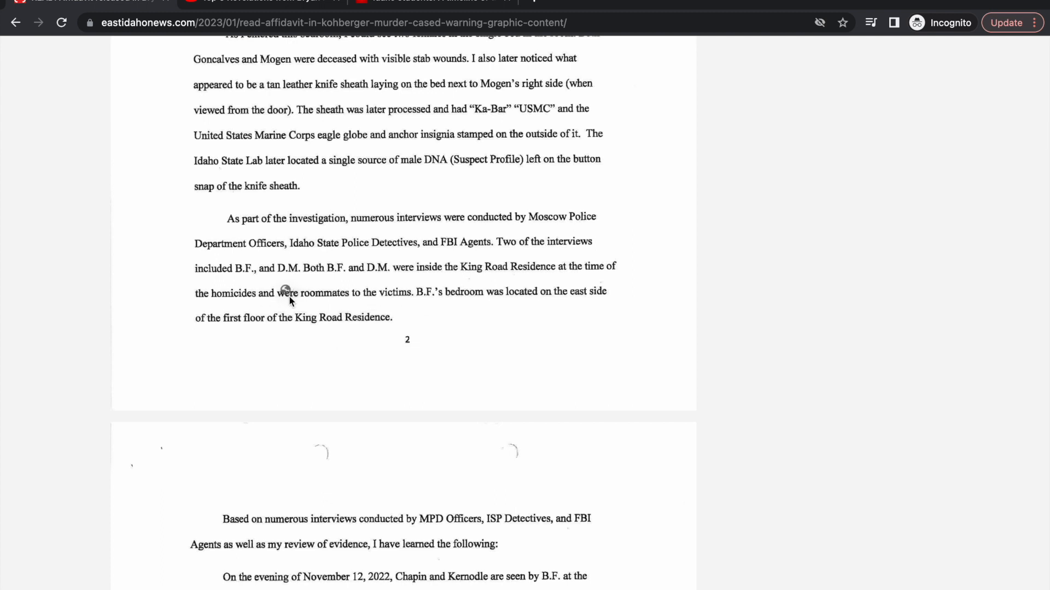
mouse_move(300, 306)
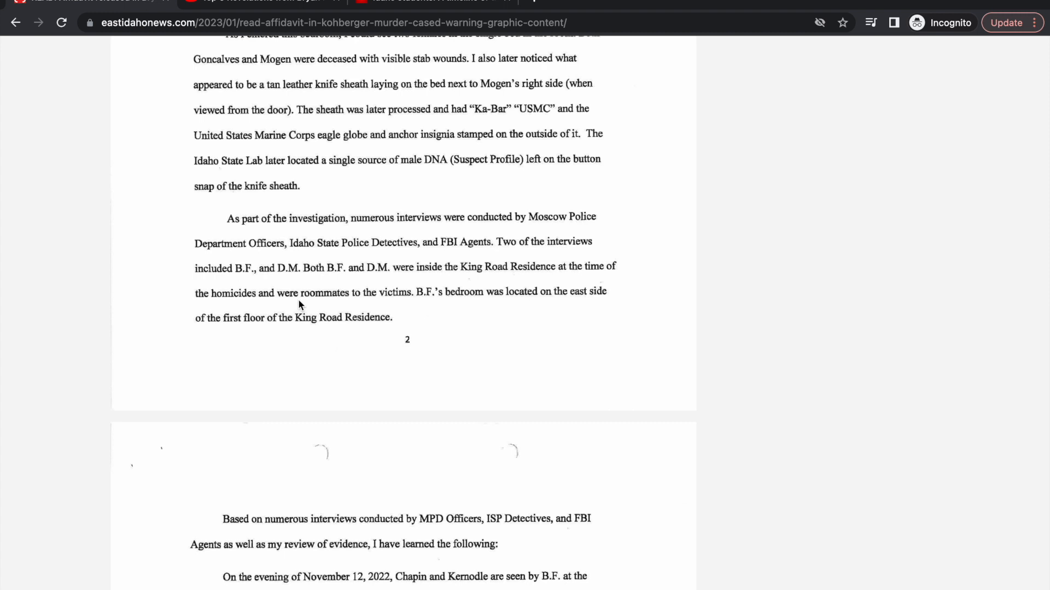
mouse_move(413, 301)
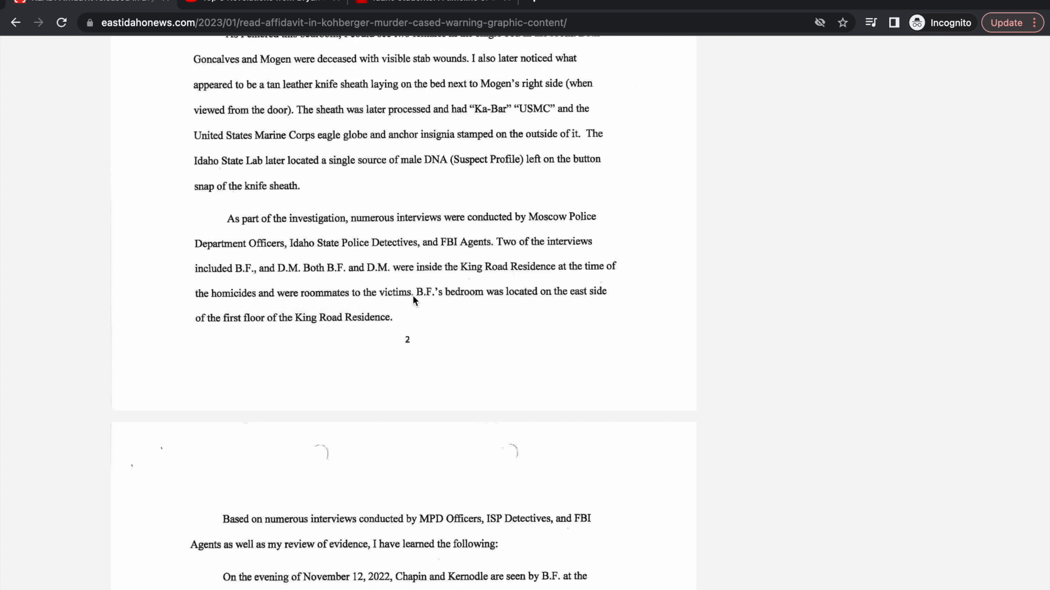
mouse_move(475, 302)
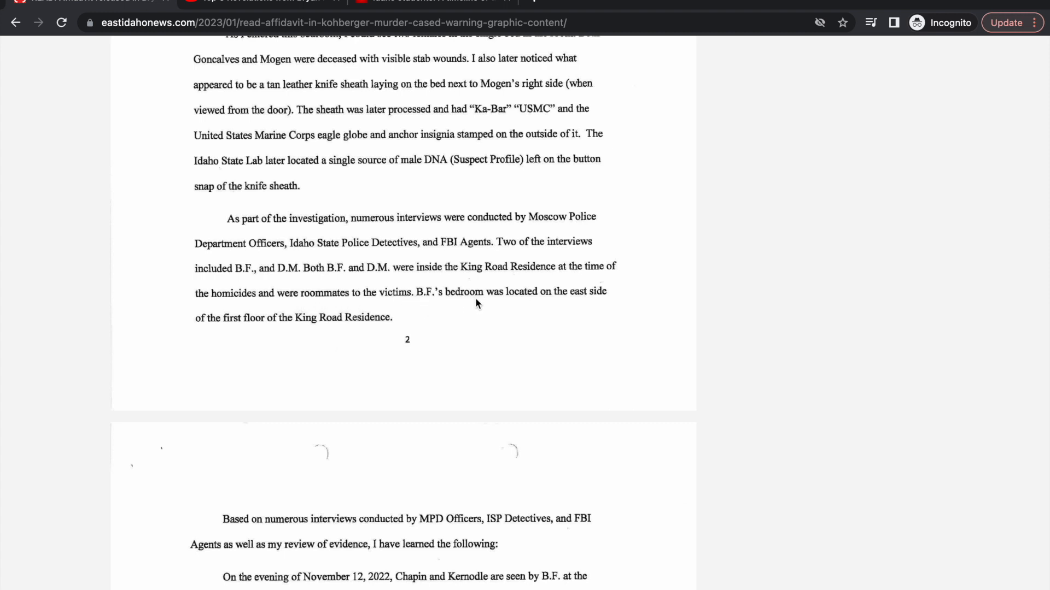
mouse_move(242, 345)
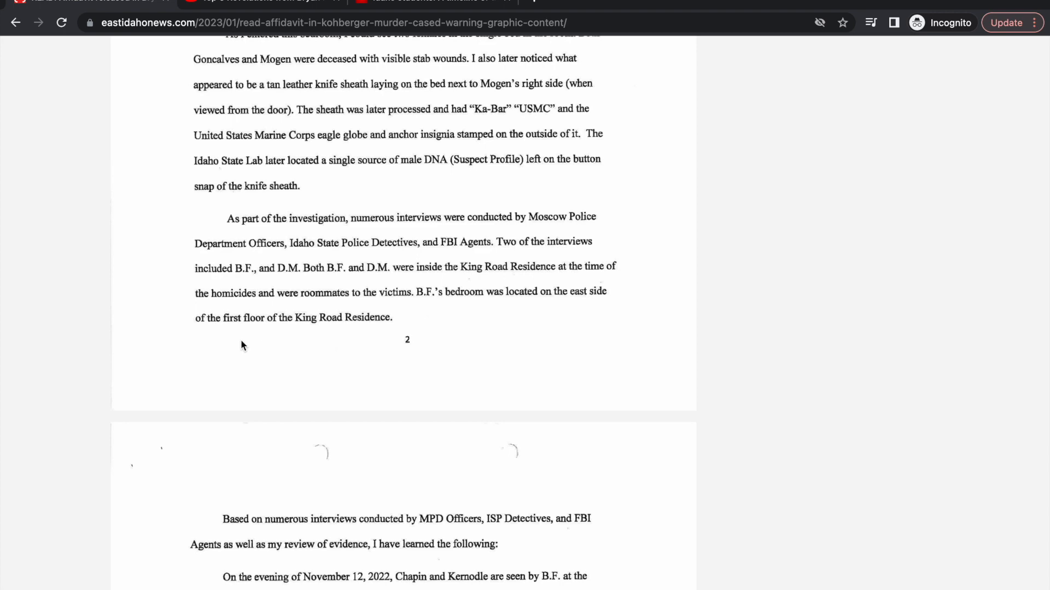
mouse_move(386, 361)
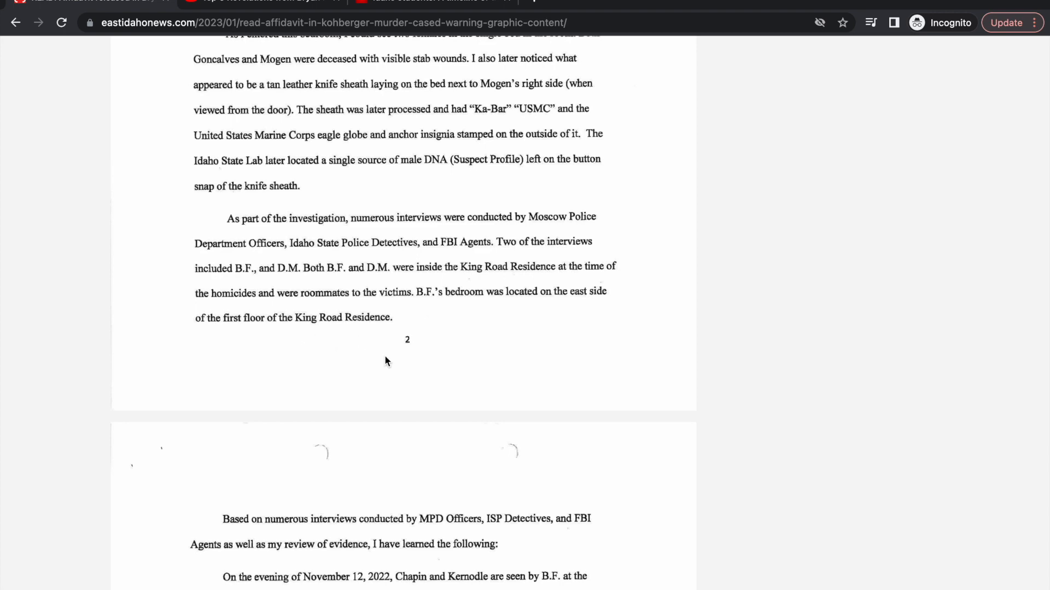
scroll(down, 3)
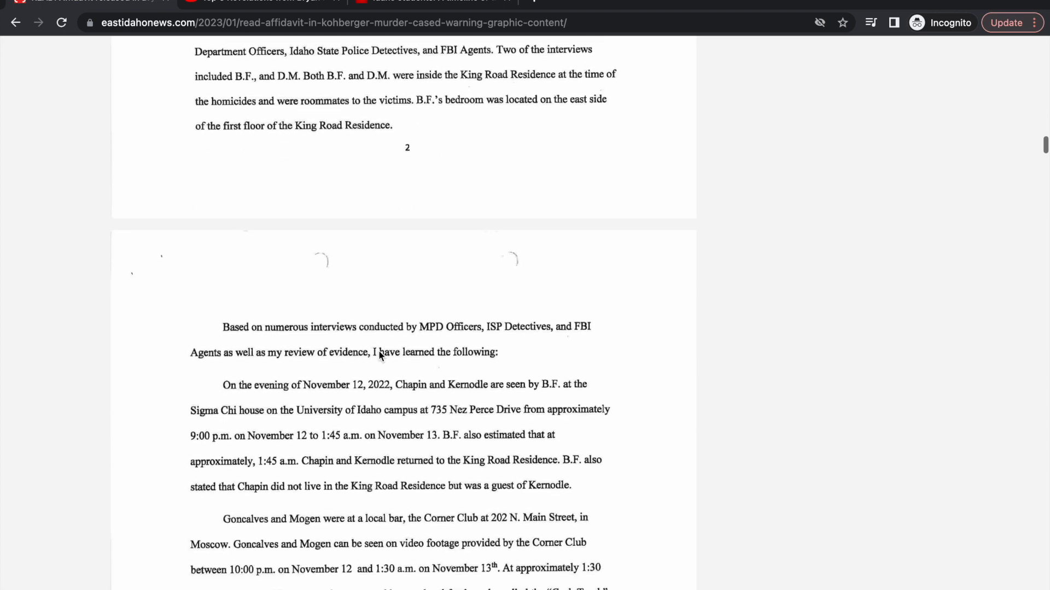
mouse_move(398, 387)
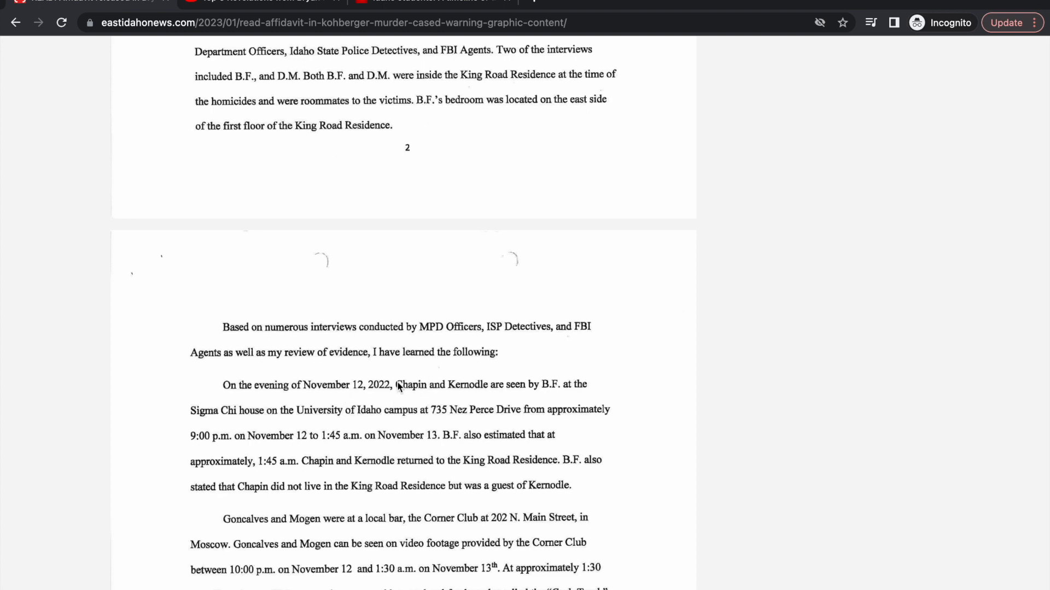
scroll(down, 3)
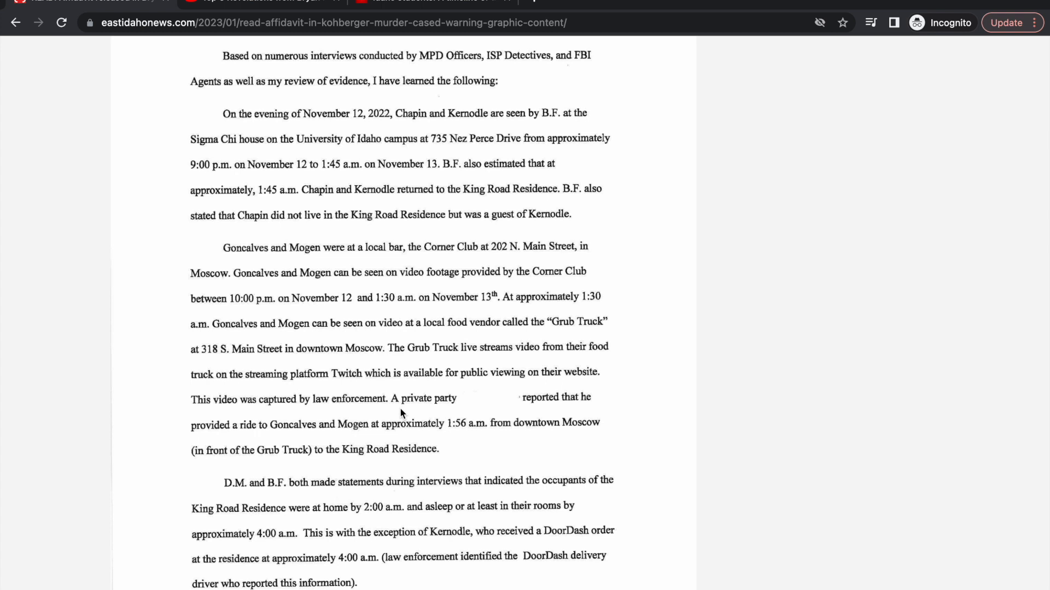
mouse_move(566, 327)
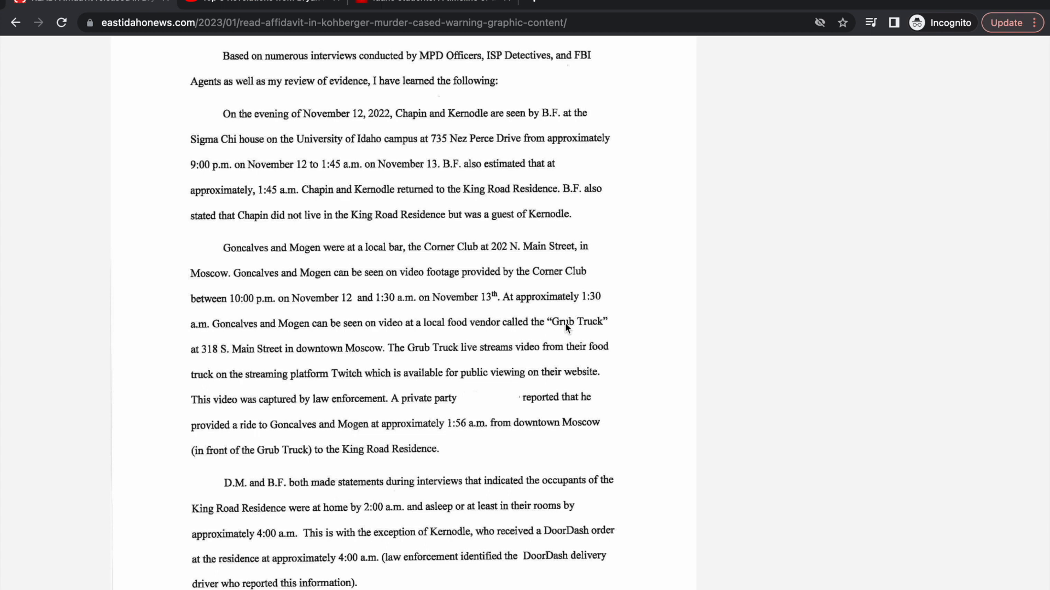
mouse_move(328, 384)
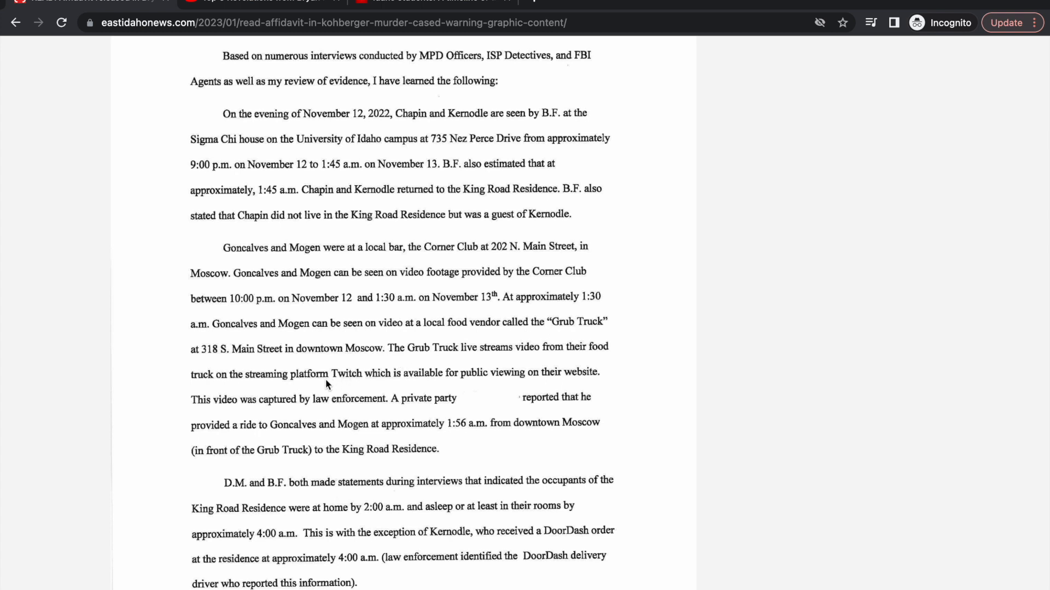
mouse_move(420, 364)
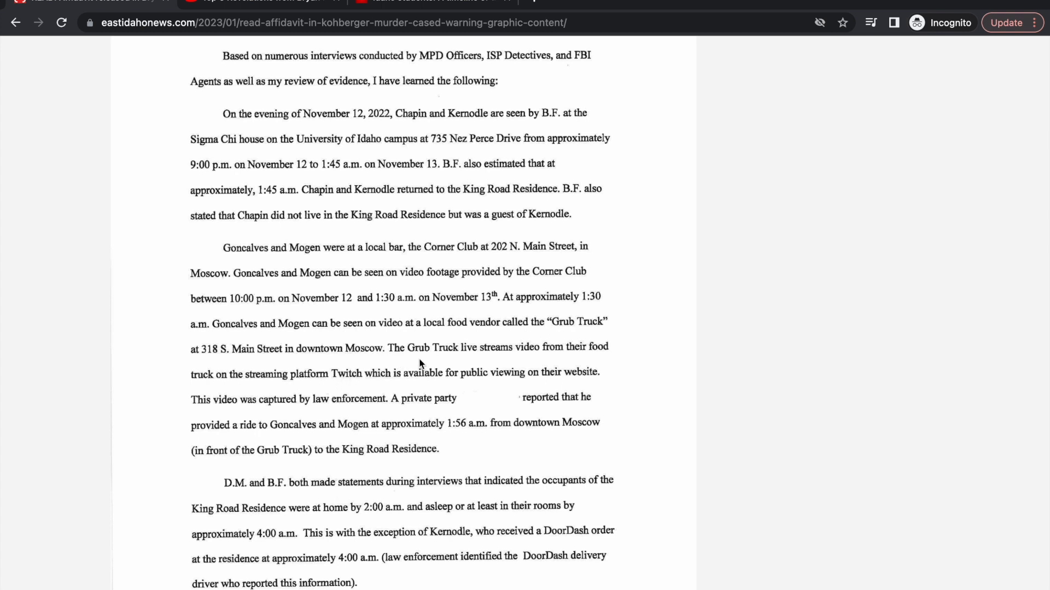
mouse_move(331, 383)
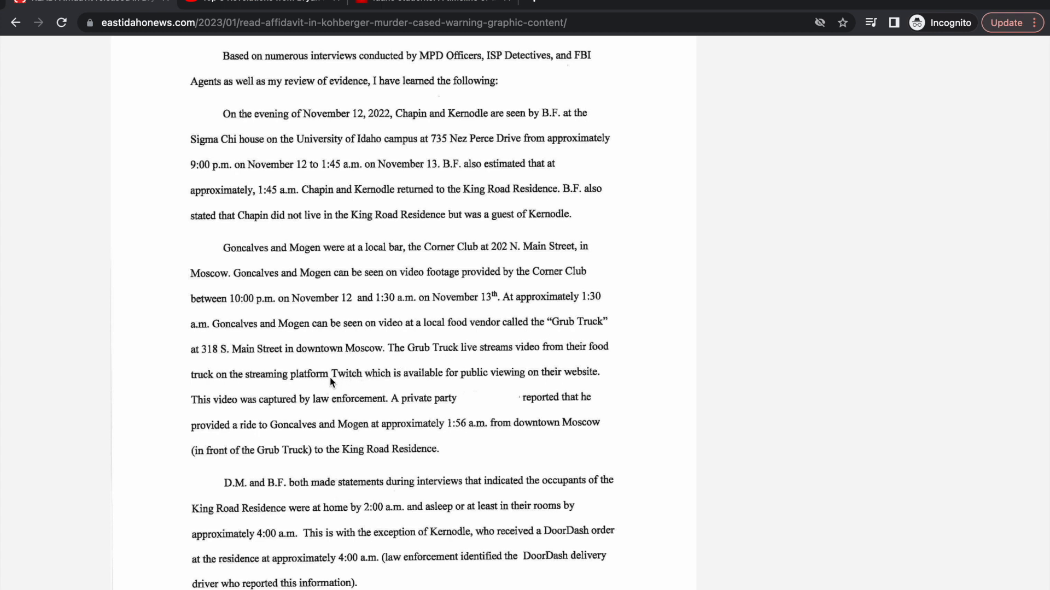
mouse_move(486, 378)
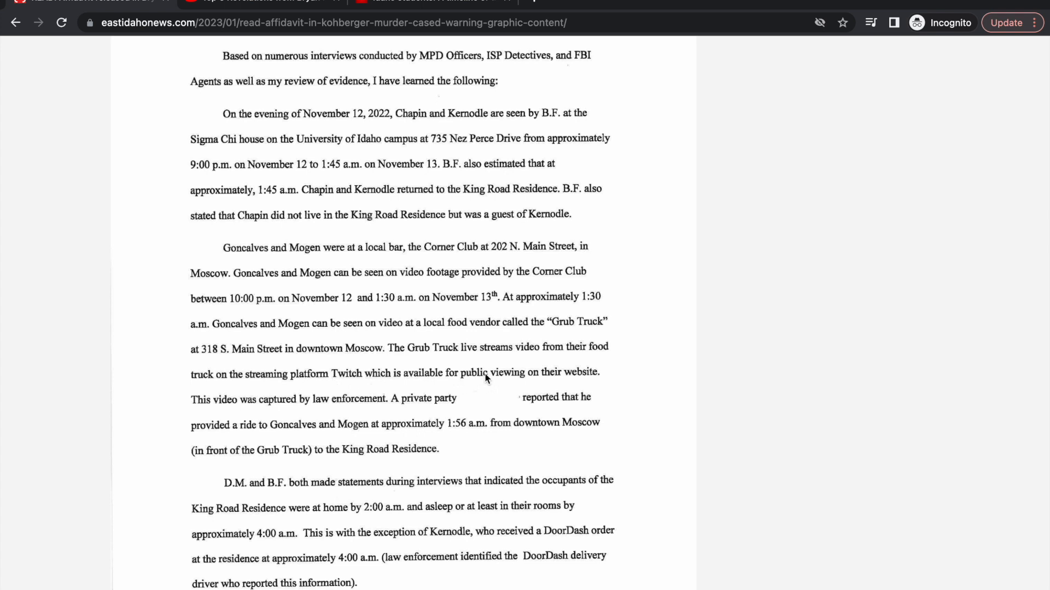
mouse_move(437, 413)
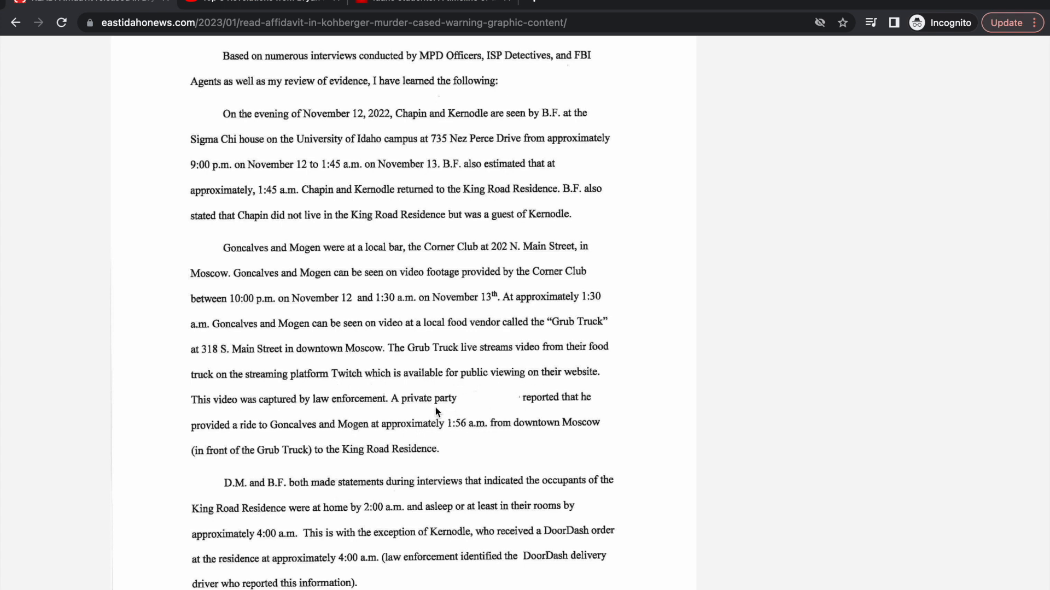
mouse_move(425, 416)
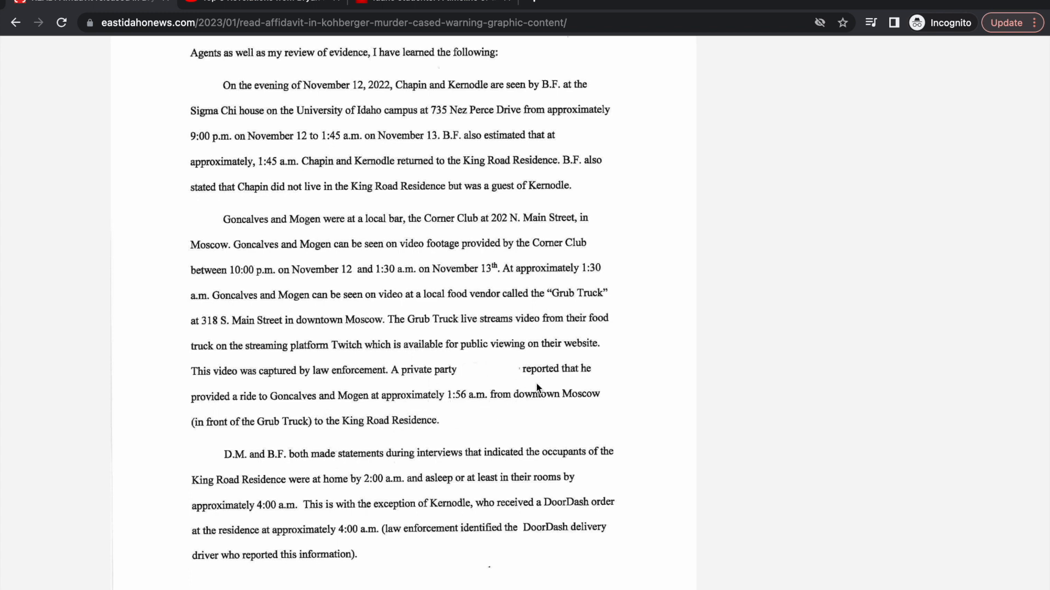
scroll(down, 3)
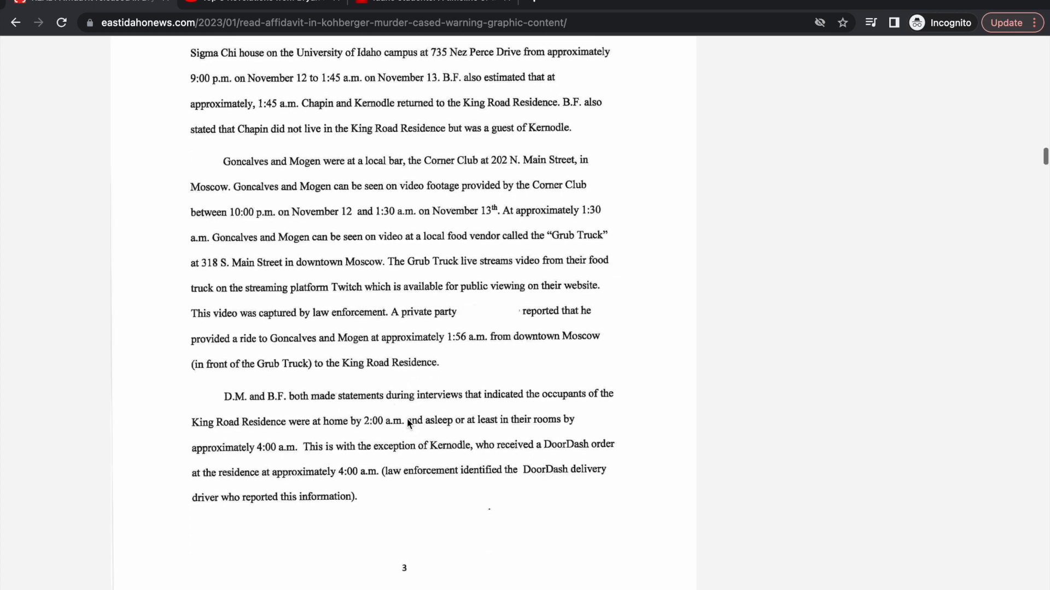